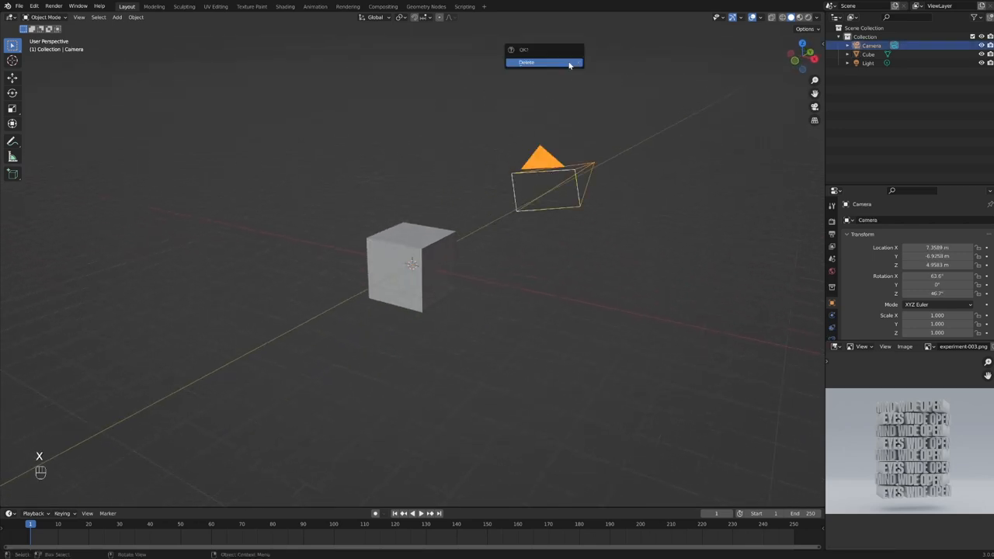
# Confirm deleting the default cube, camera and light, leaving an empty scene
pyautogui.click(544, 62)
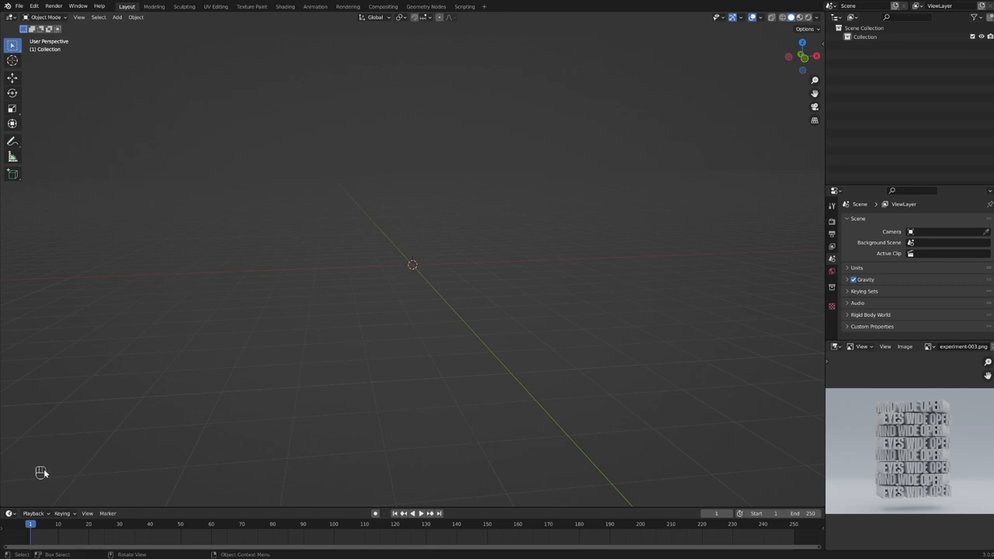
pyautogui.moveTo(133, 462)
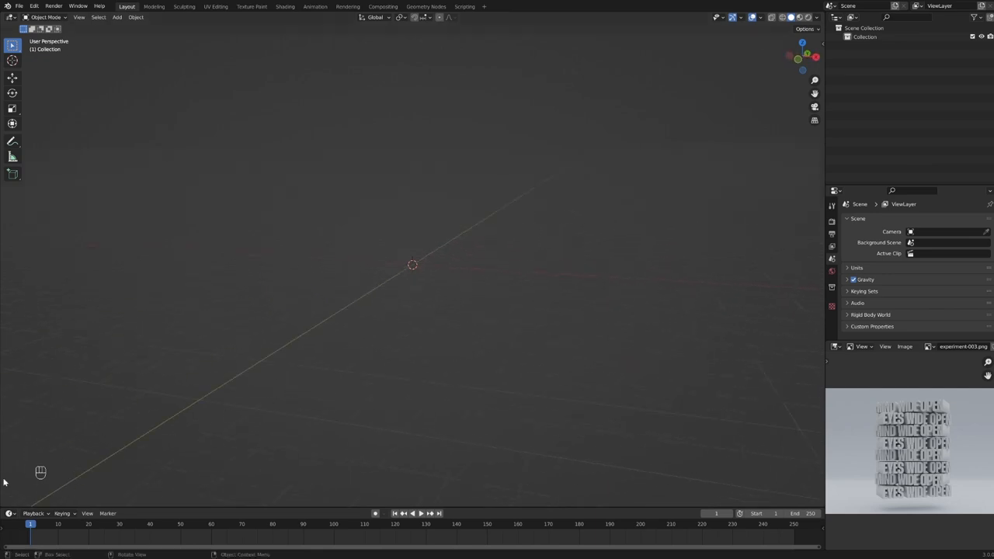
pyautogui.moveTo(319, 392)
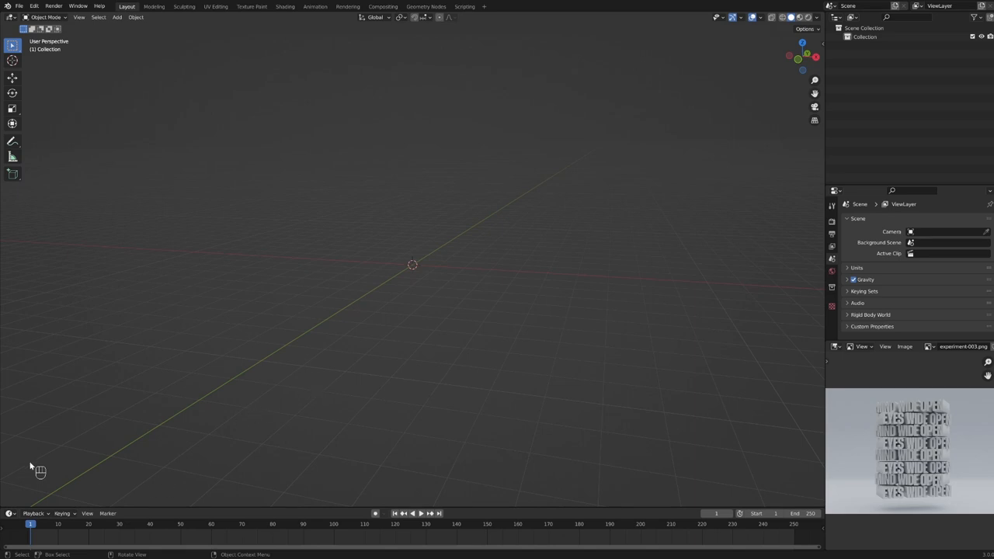
pyautogui.moveTo(40, 470)
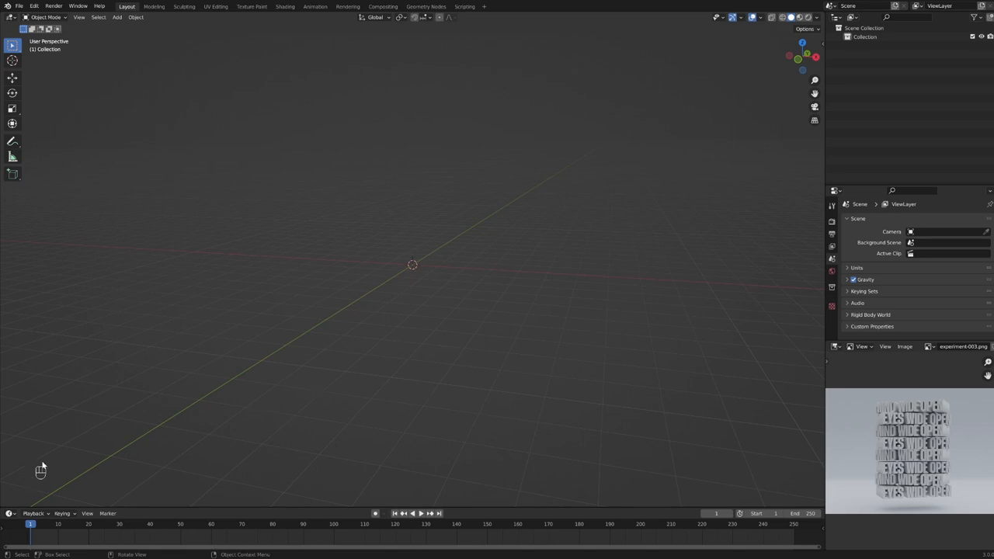
pyautogui.moveTo(76, 465)
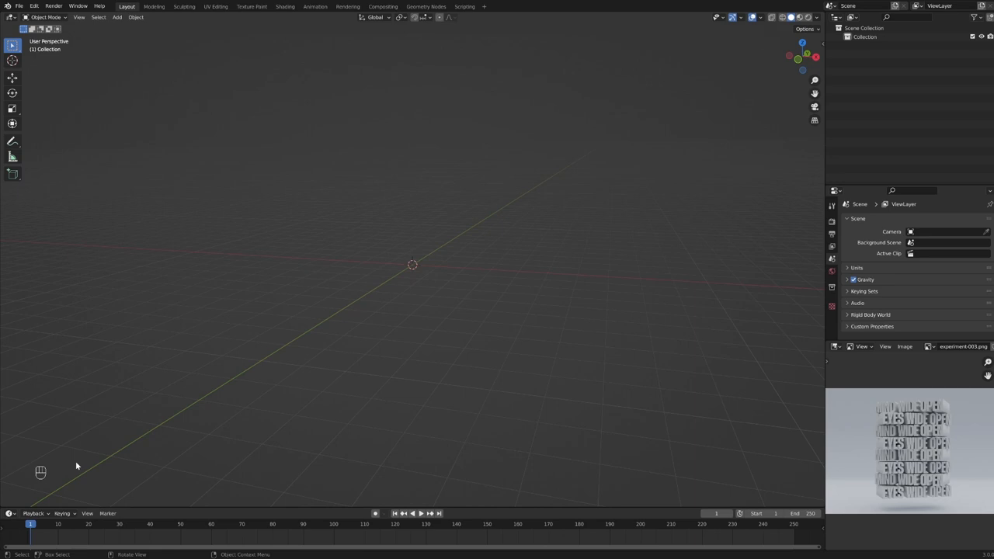
pyautogui.moveTo(501, 355)
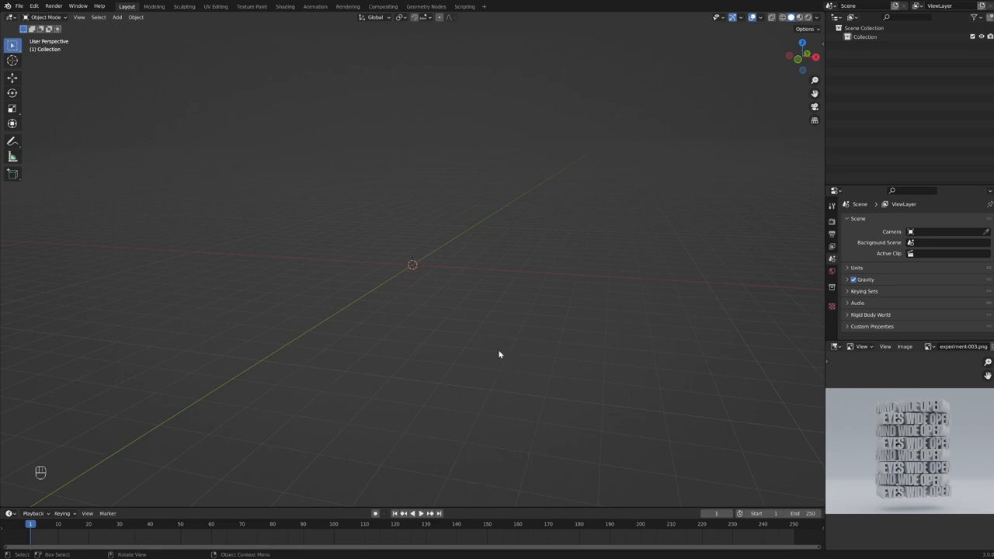
pyautogui.moveTo(433, 231)
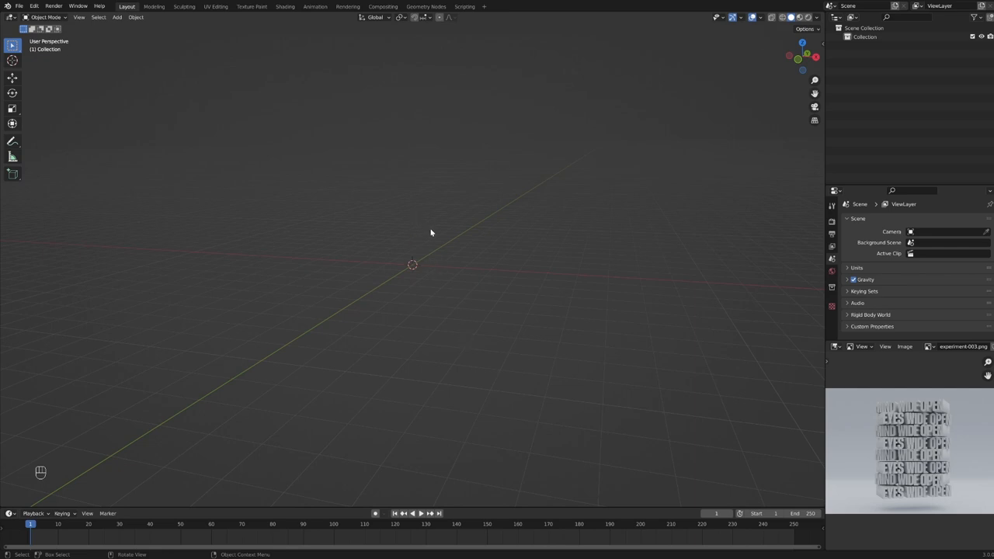
pyautogui.moveTo(423, 242)
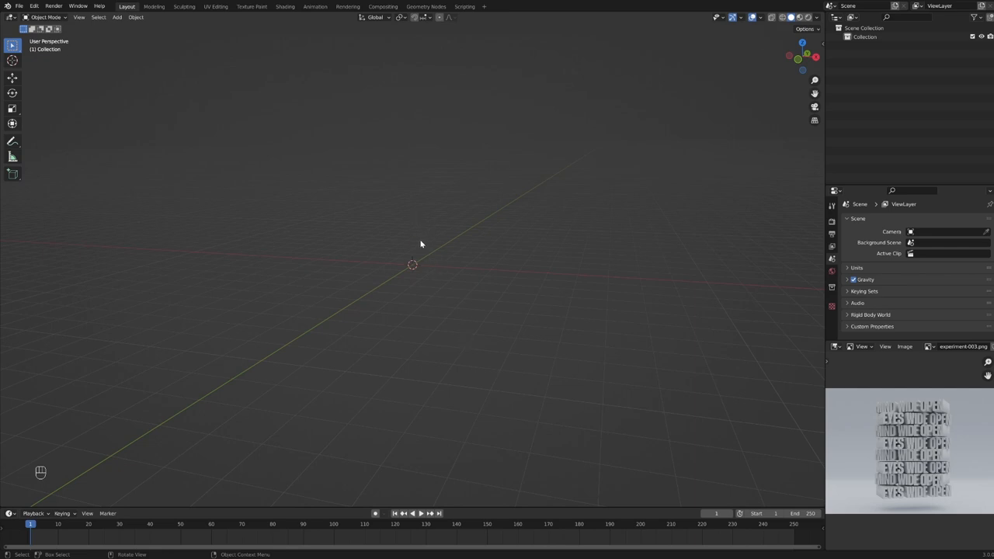
pyautogui.moveTo(430, 248)
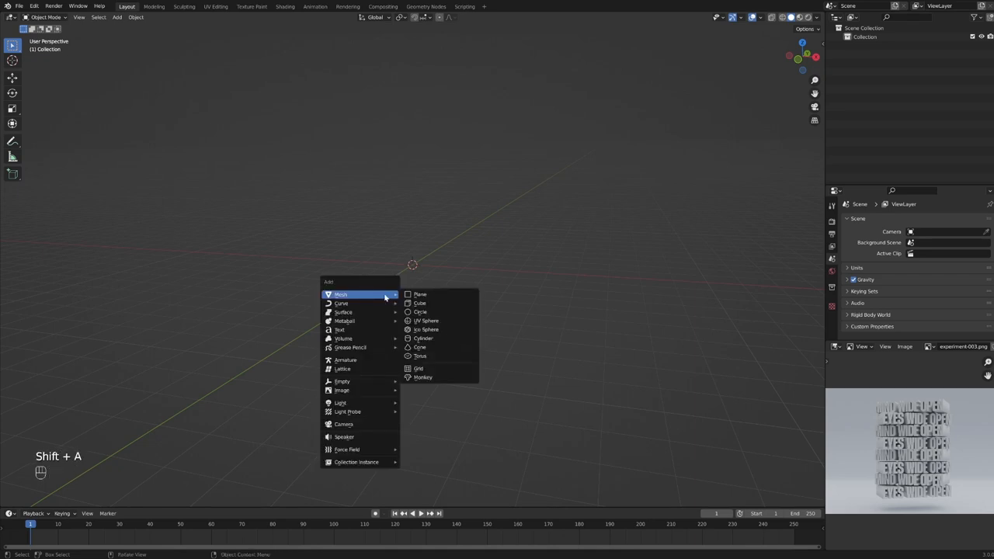
pyautogui.moveTo(361, 330)
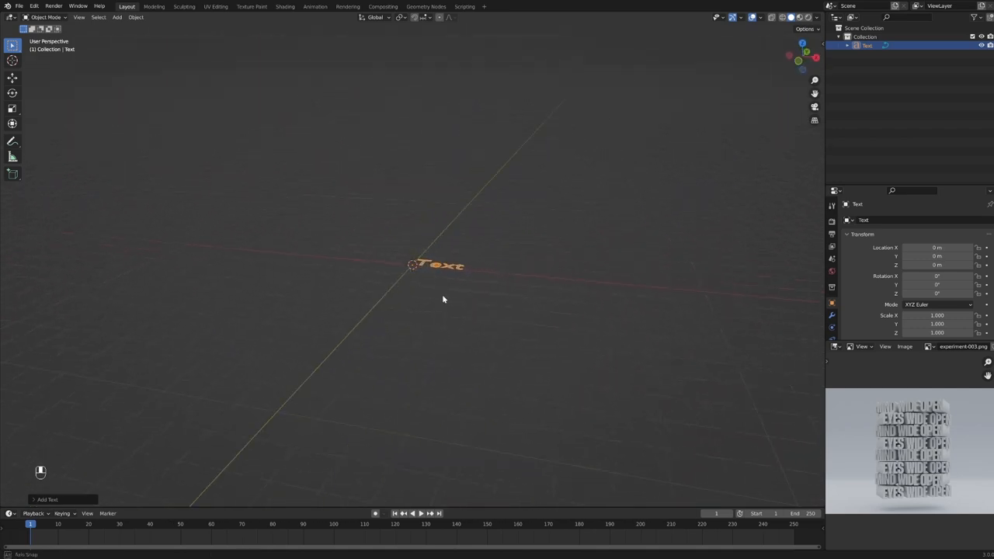
# Rotate the new text object 90° around X so it stands upright, then enter editing
pyautogui.press('r')
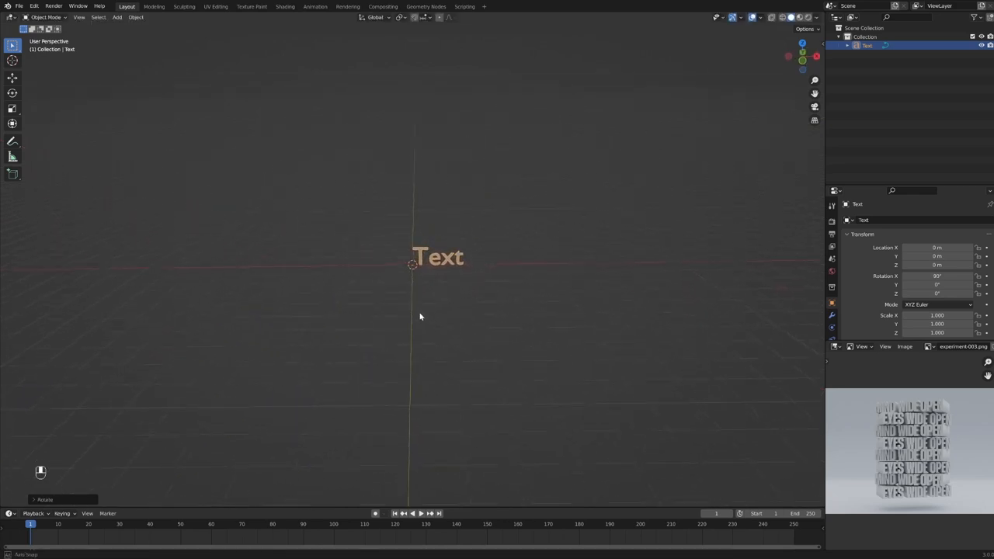
pyautogui.press('N')
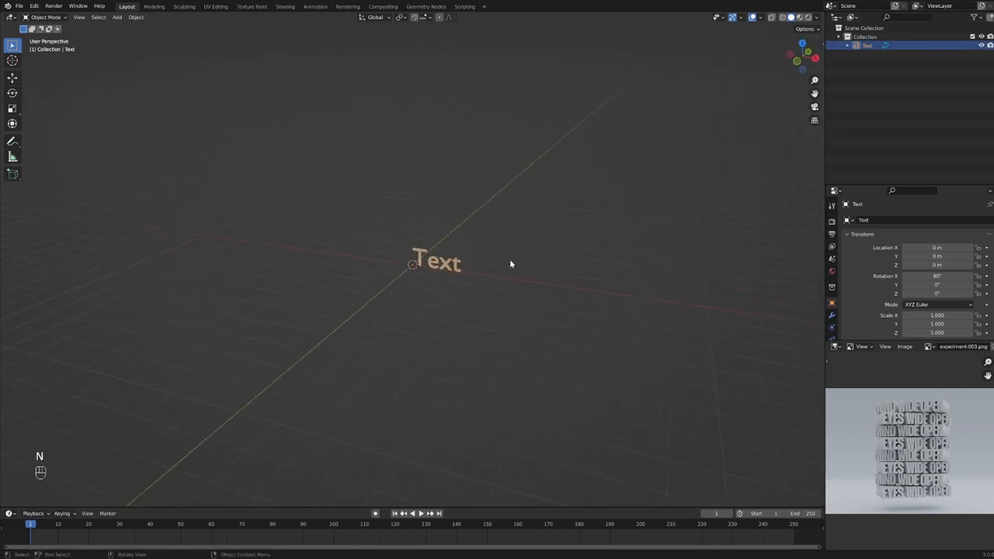
pyautogui.press('Tab')
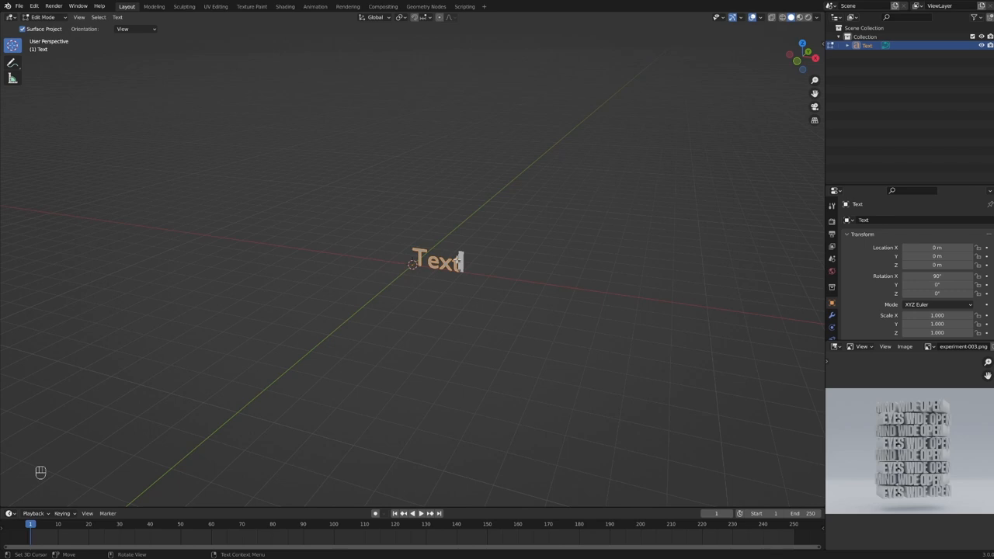
# Replace the placeholder word with MIND WIDE OPEN and finish editing
pyautogui.press('BackSpace')
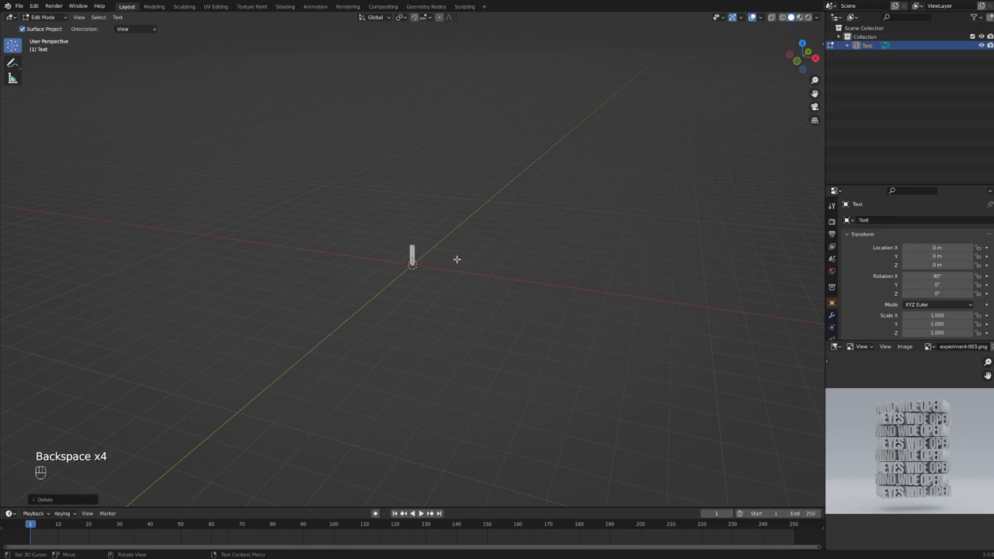
pyautogui.write('MIND WIDE')
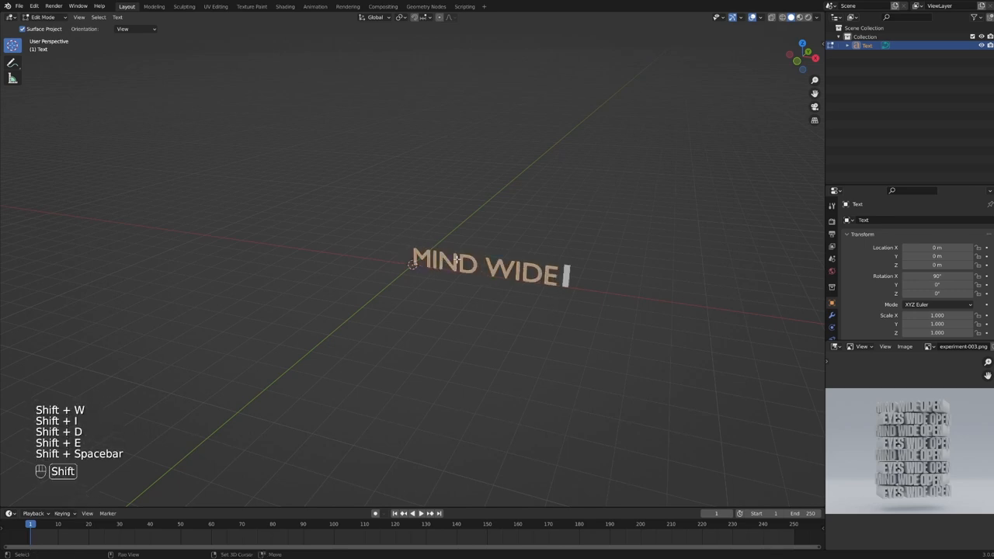
pyautogui.write('OPEN')
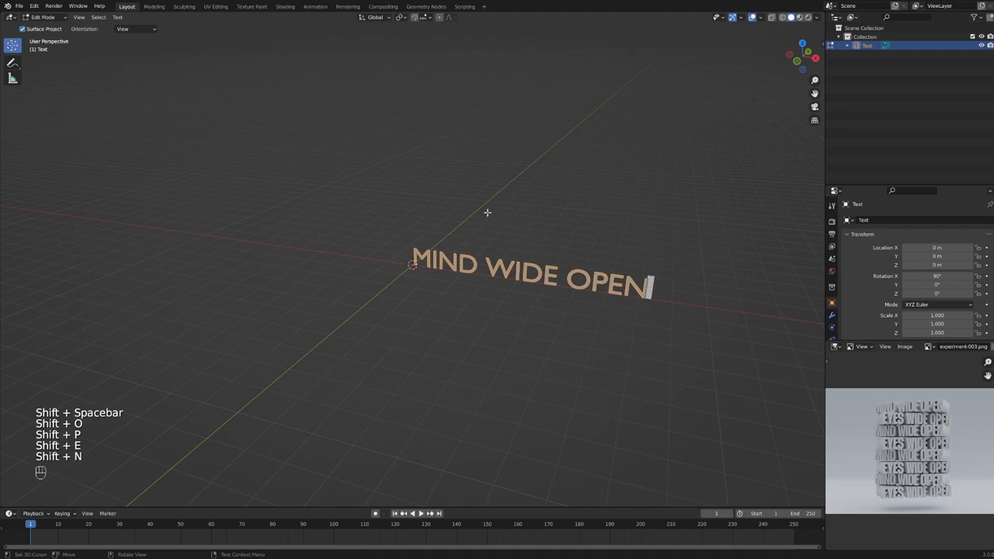
pyautogui.press('Tab')
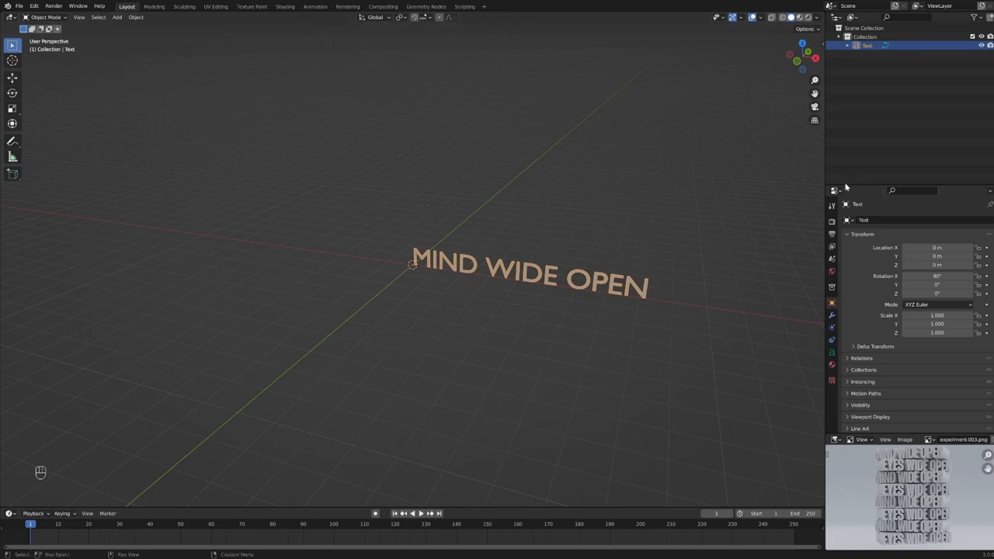
# Show the text object's data settings and scroll to the paragraph options
pyautogui.click(834, 190)
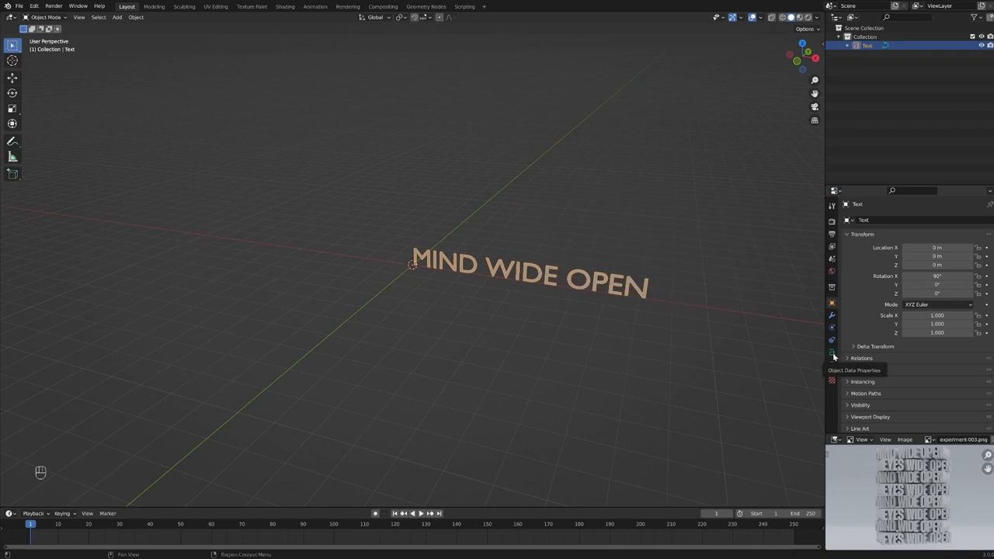
pyautogui.click(831, 355)
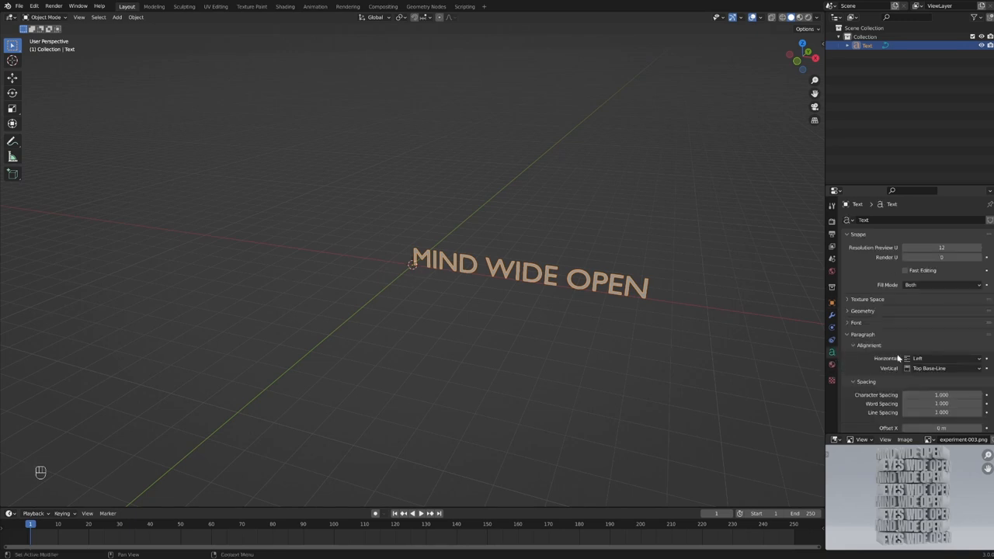
pyautogui.scroll(-3)
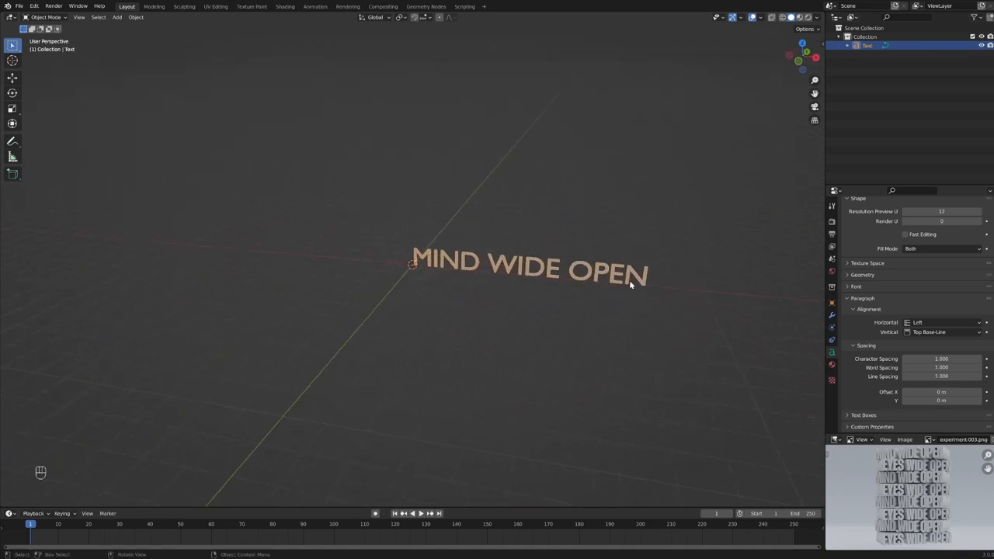
# Retype the word OPEN so the text still reads MIND WIDE OPEN
pyautogui.press('Tab')
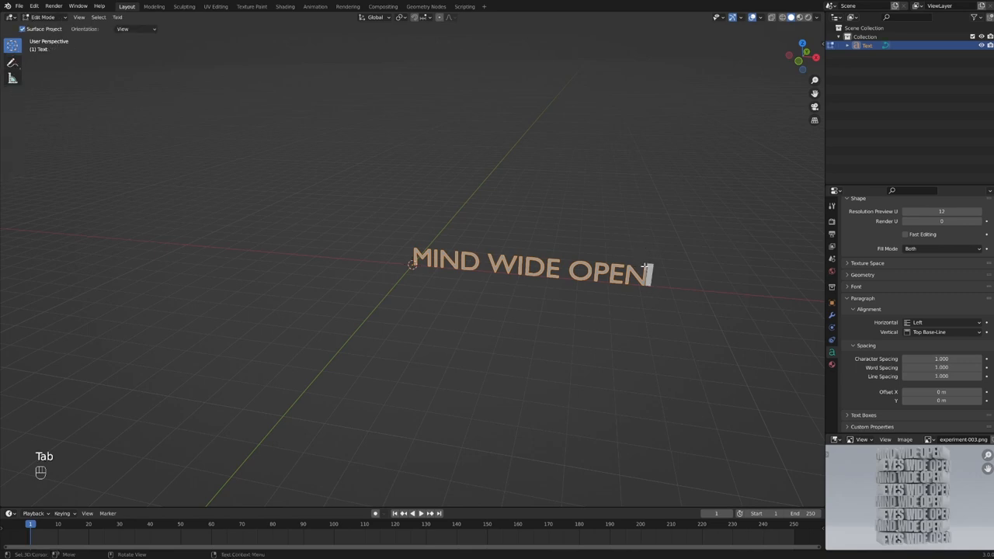
pyautogui.press('Backspace')
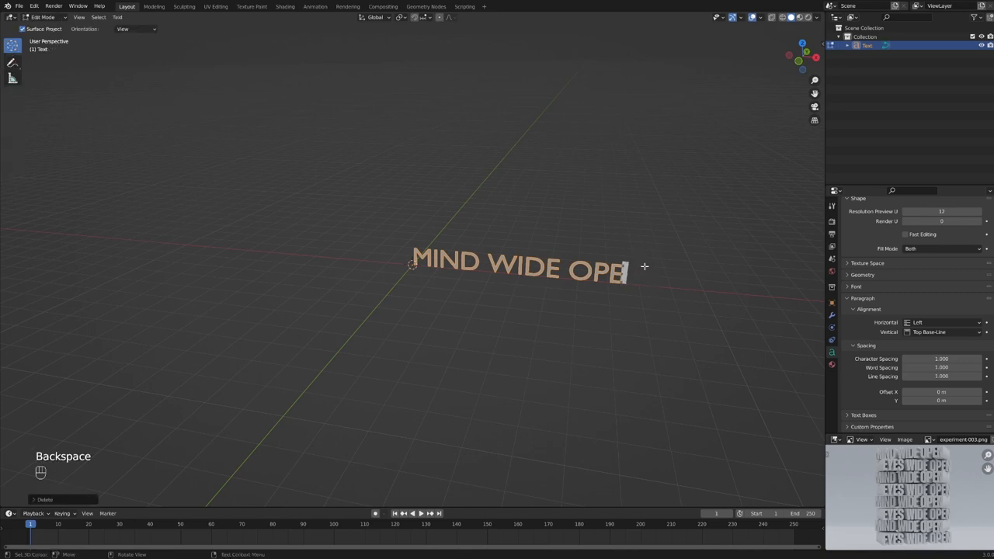
pyautogui.press('Backspace')
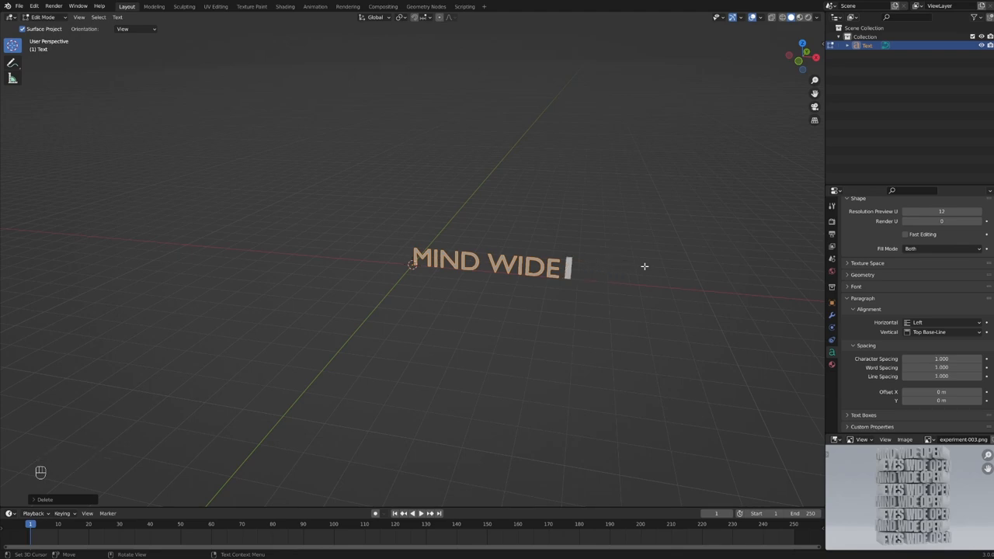
pyautogui.write('OP')
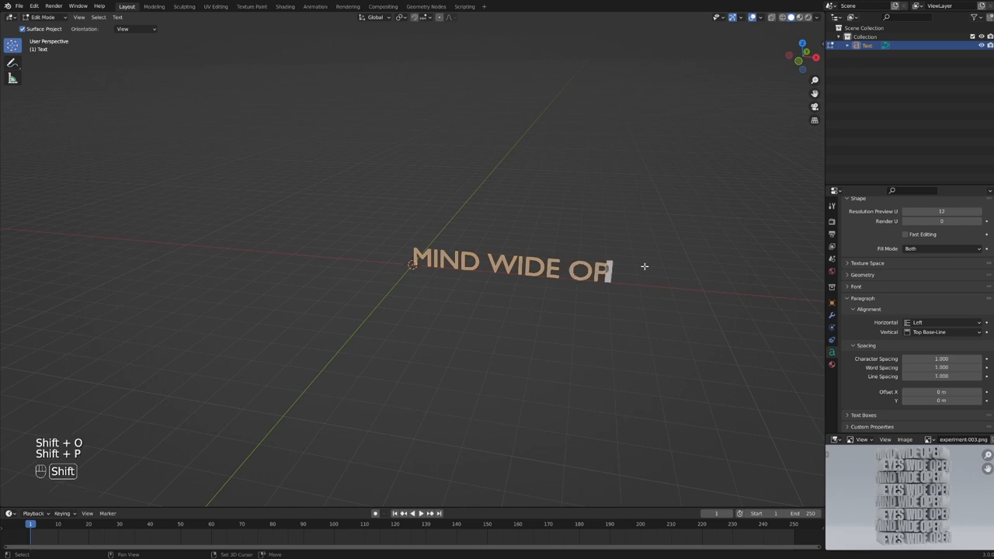
pyautogui.write('EN')
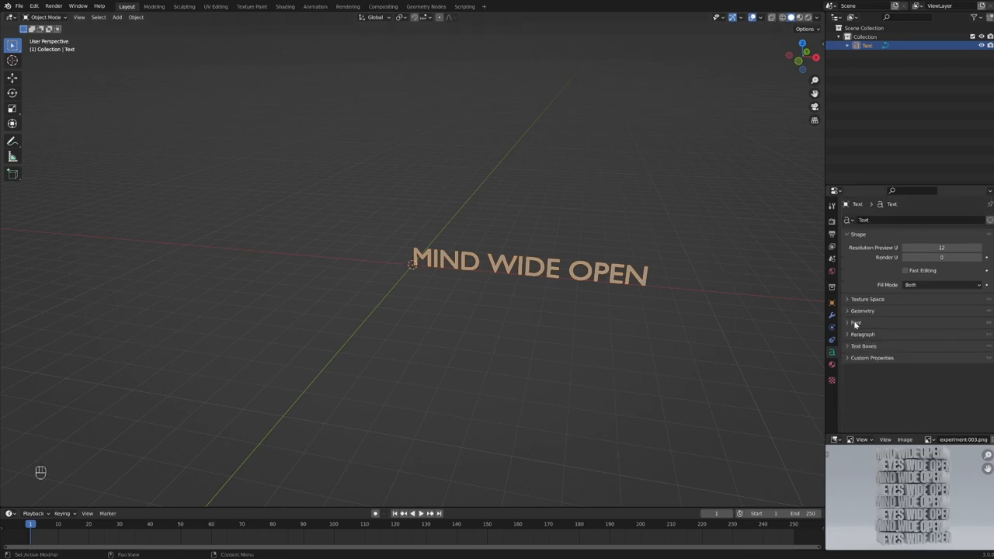
# Expand the Font panel showing the Regular, Bold, Italic and Bold & Italic slots
pyautogui.click(860, 334)
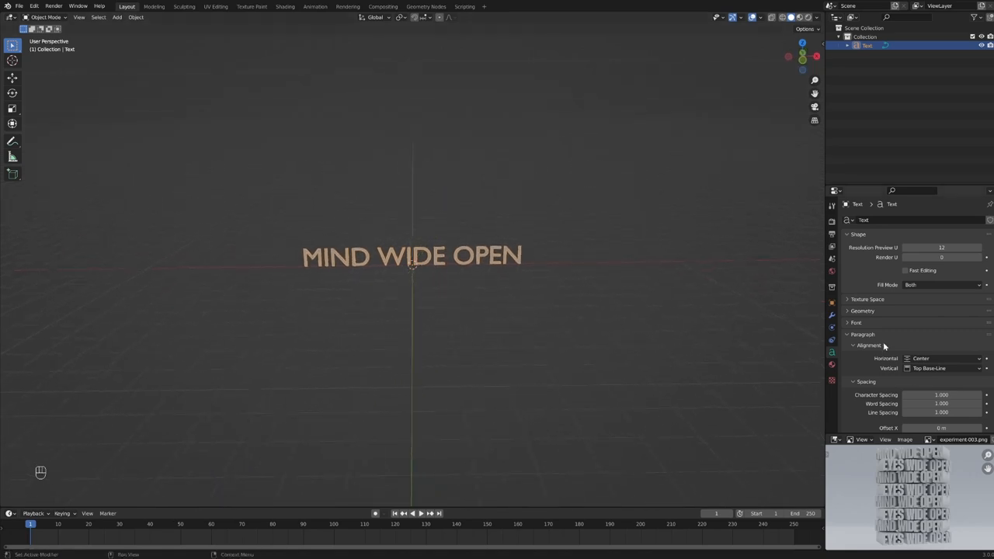
pyautogui.click(851, 323)
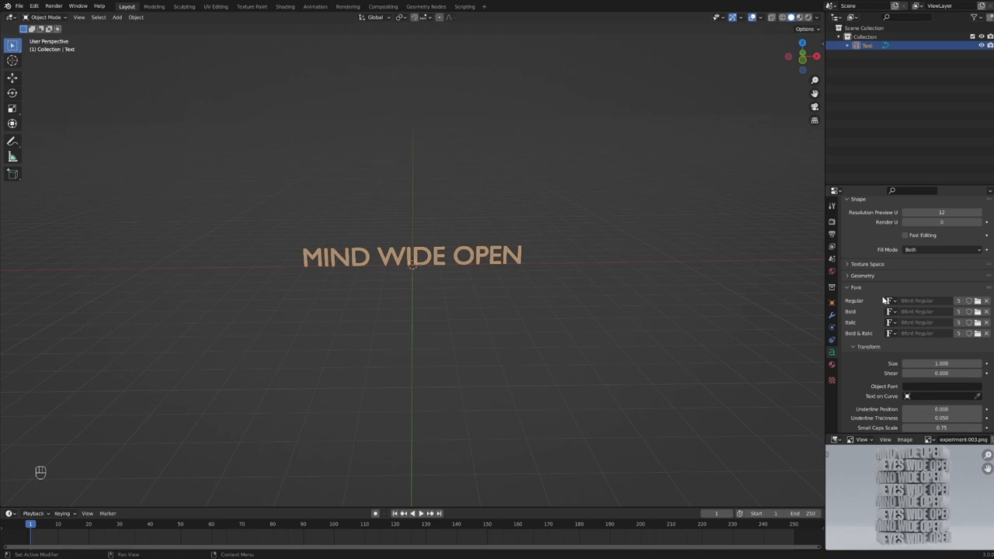
pyautogui.moveTo(864, 309)
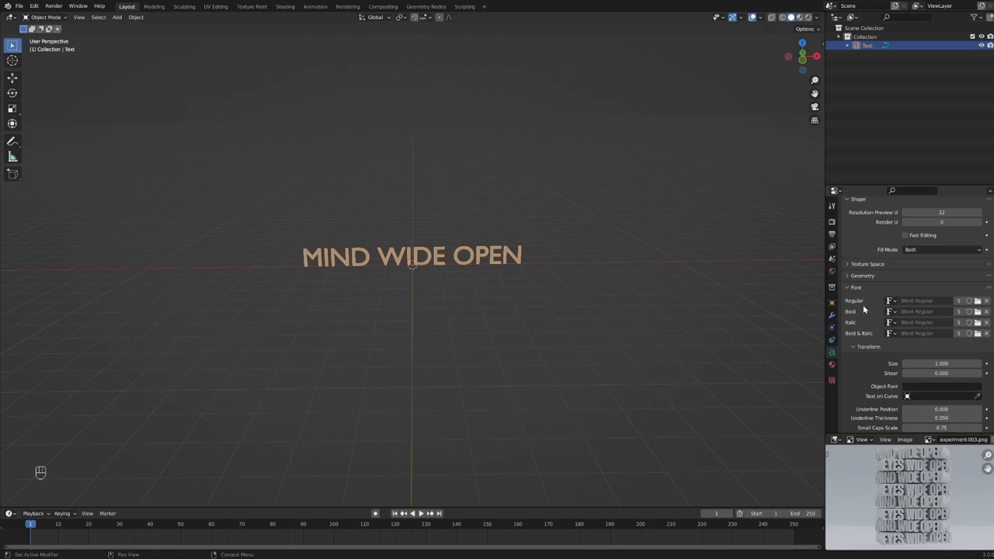
pyautogui.moveTo(842, 305)
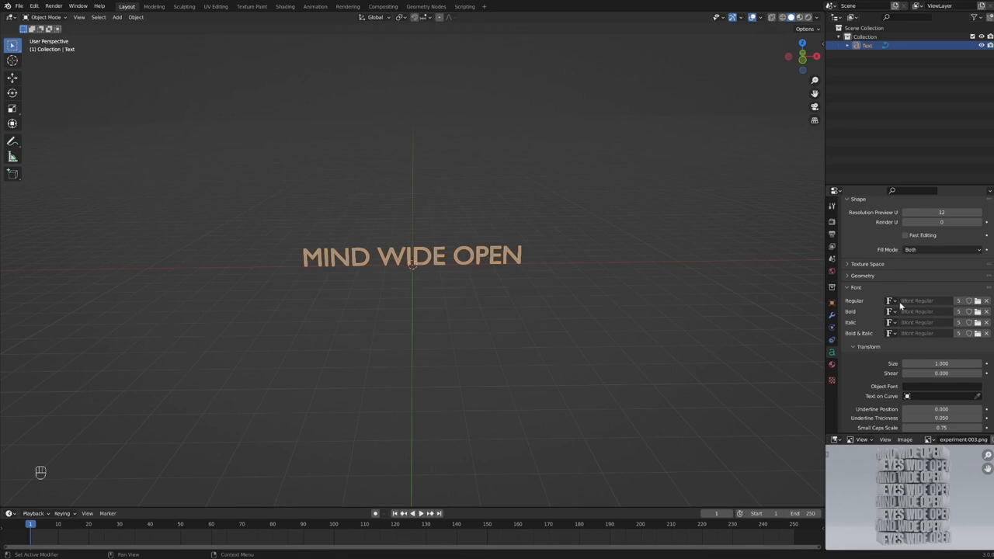
pyautogui.moveTo(873, 306)
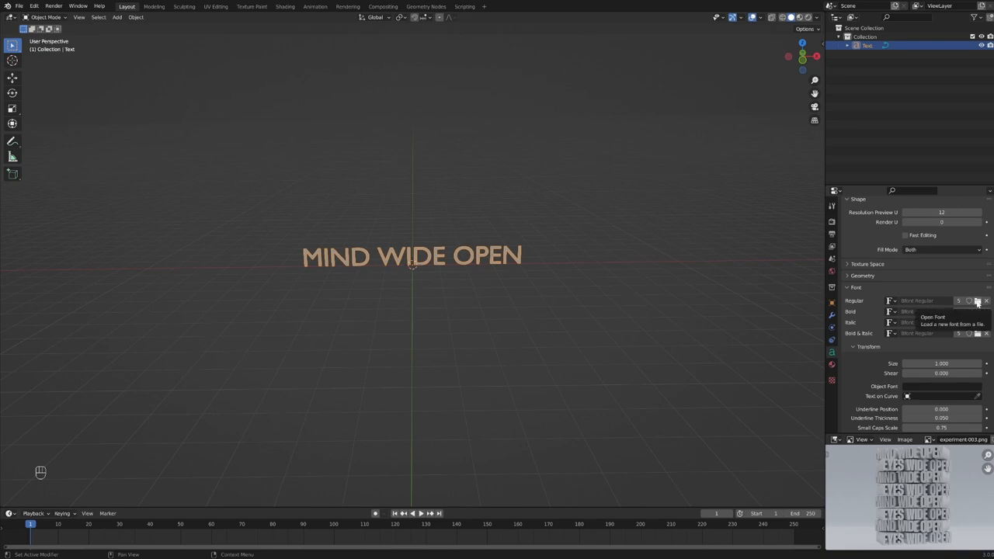
pyautogui.moveTo(977, 301)
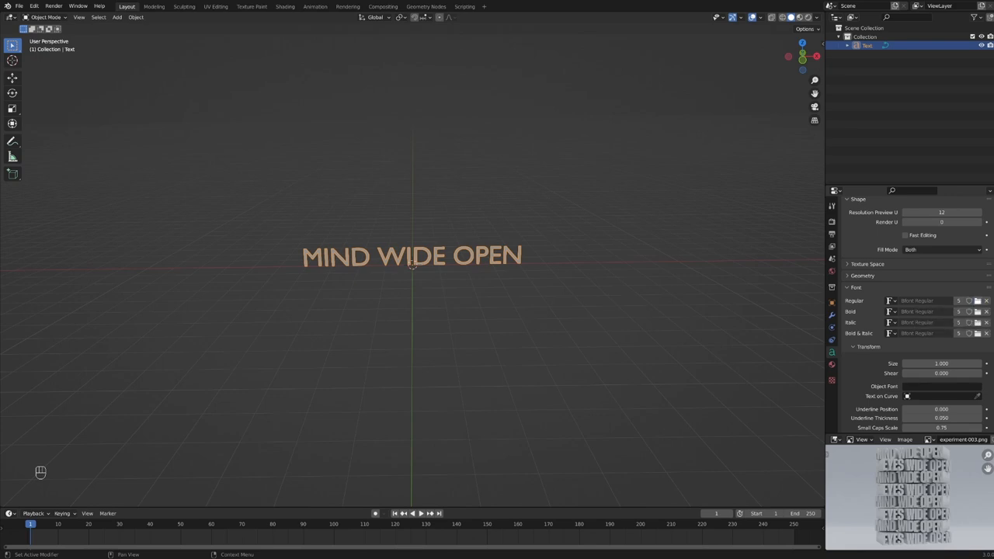
pyautogui.moveTo(643, 285)
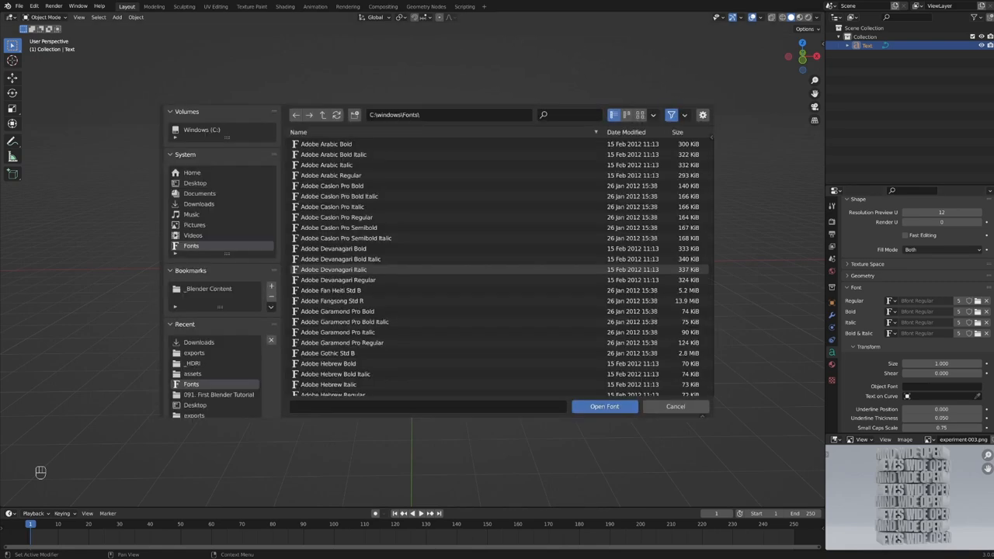
pyautogui.moveTo(413, 275)
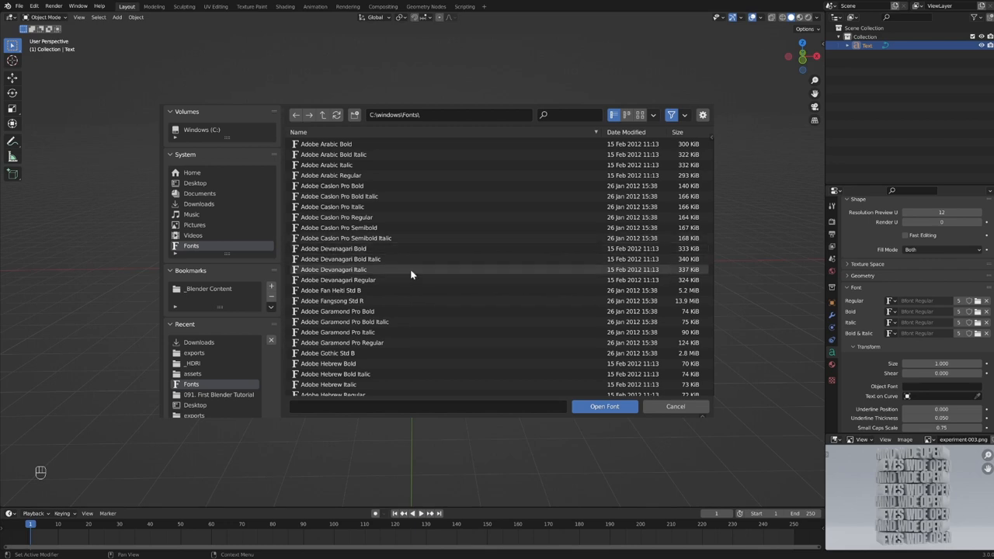
# Browse the font files as thumbnails and search for 'thund'
pyautogui.click(338, 280)
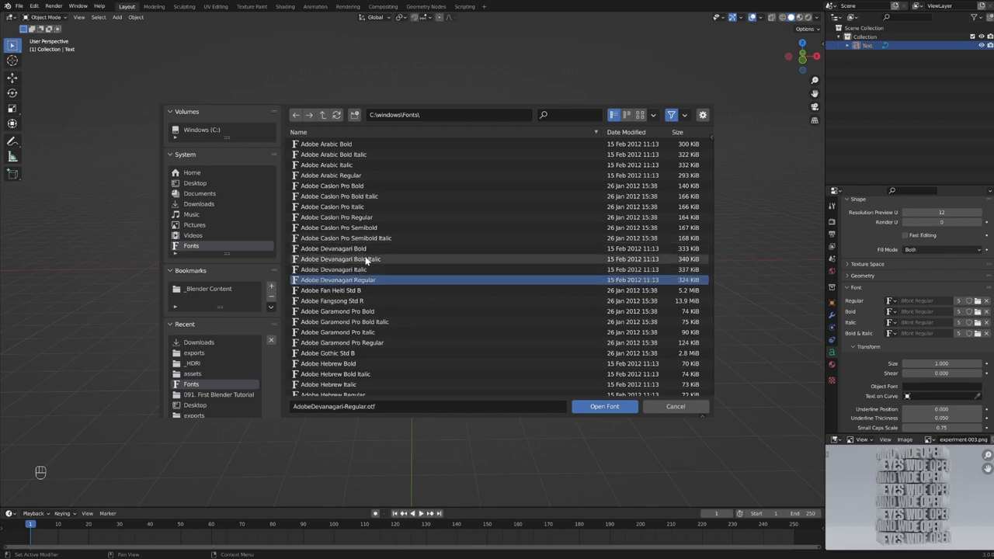
pyautogui.scroll(-3)
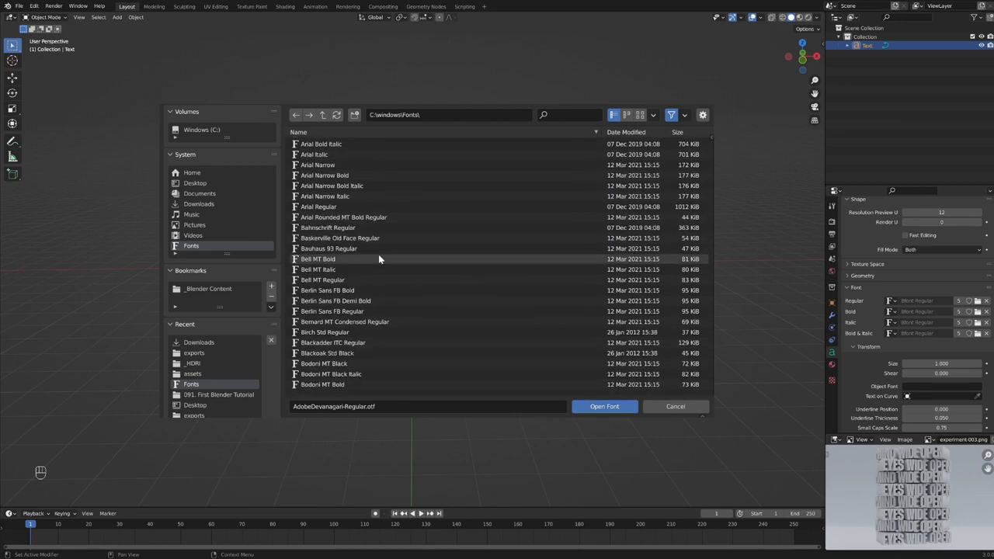
pyautogui.click(640, 115)
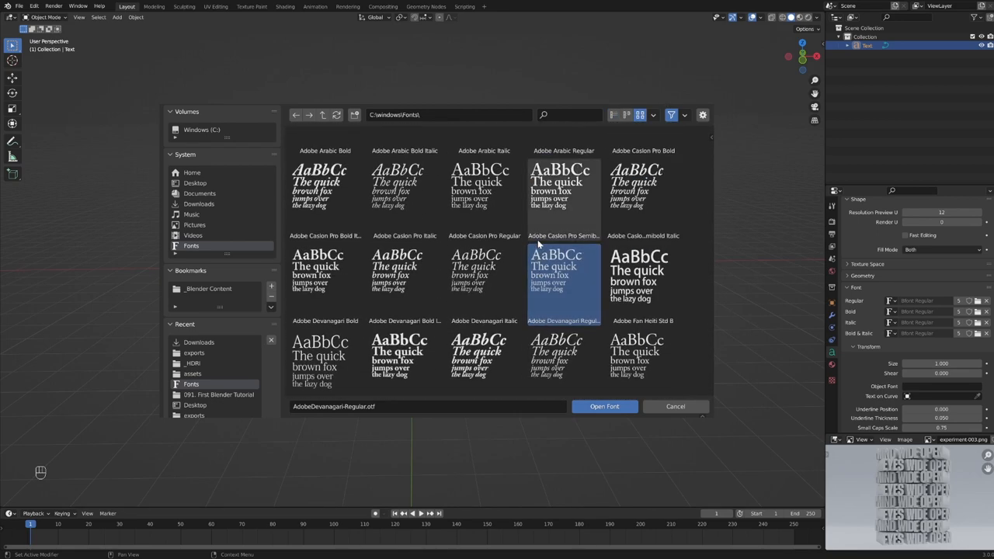
pyautogui.scroll(-3)
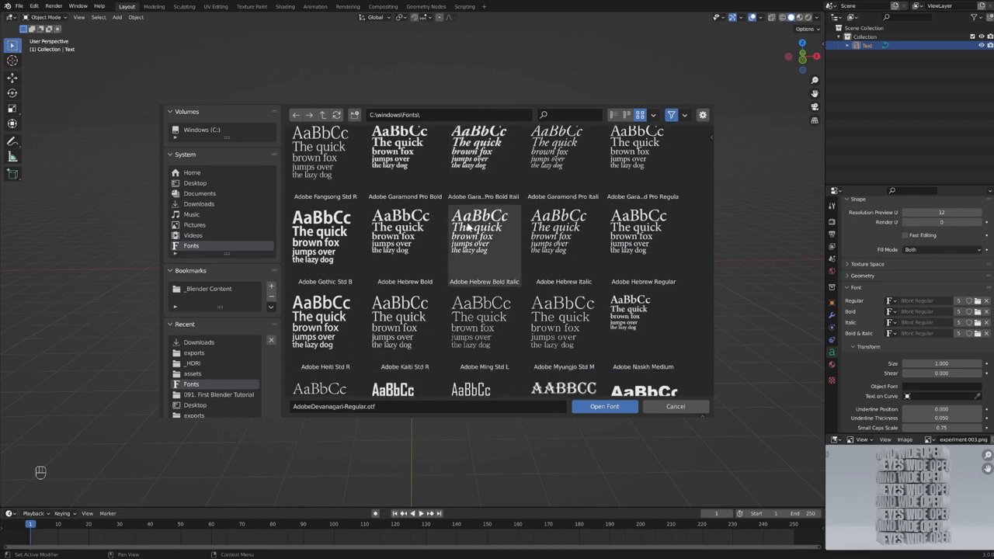
pyautogui.scroll(-3)
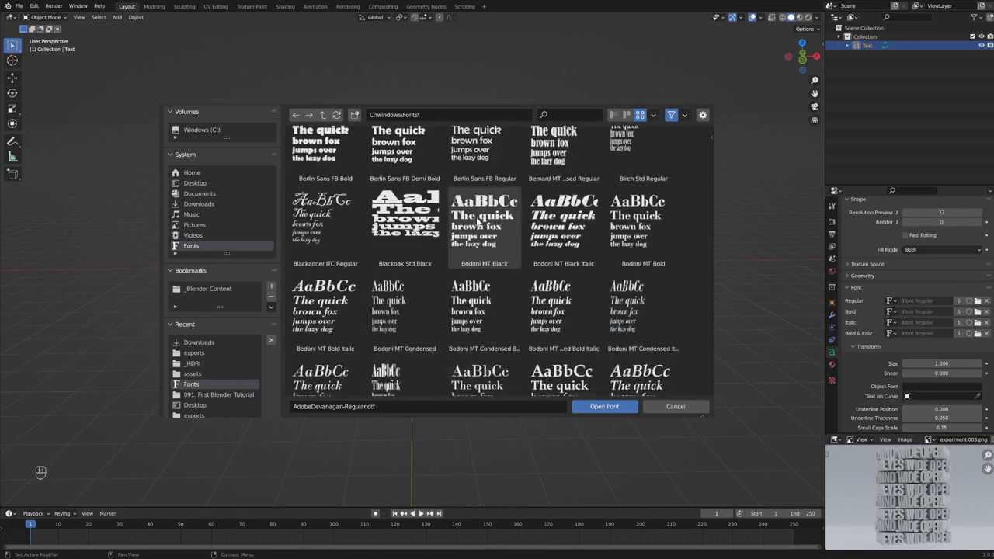
pyautogui.scroll(-3)
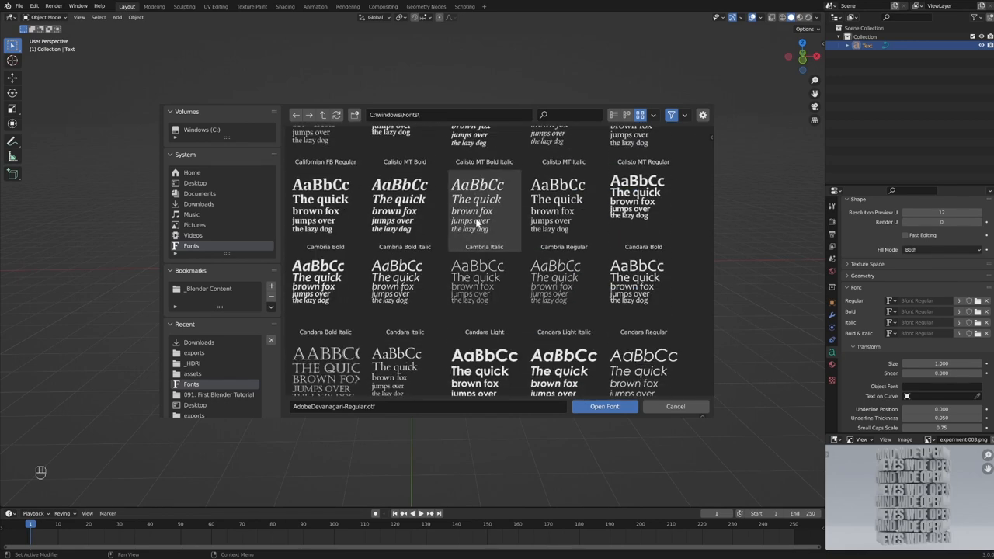
pyautogui.scroll(-3)
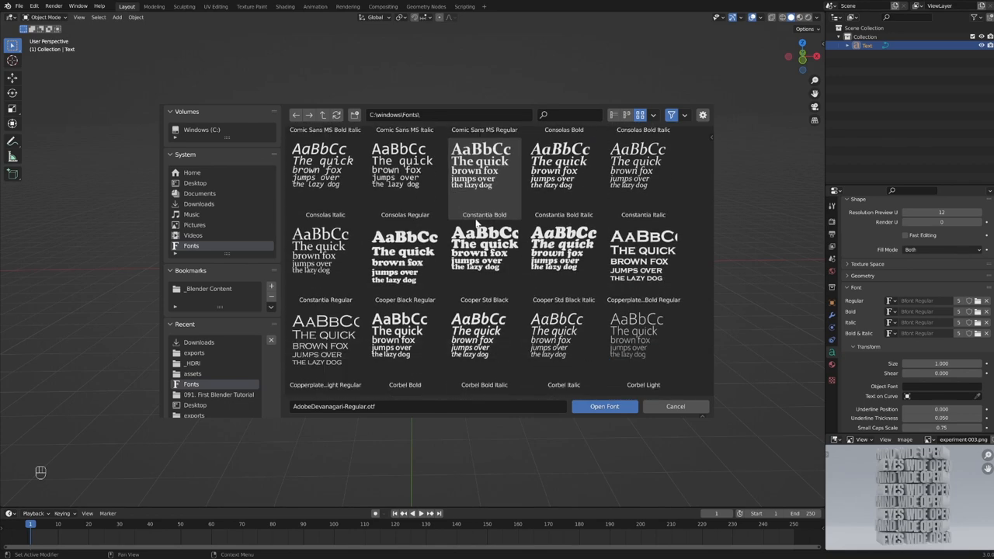
pyautogui.scroll(-3)
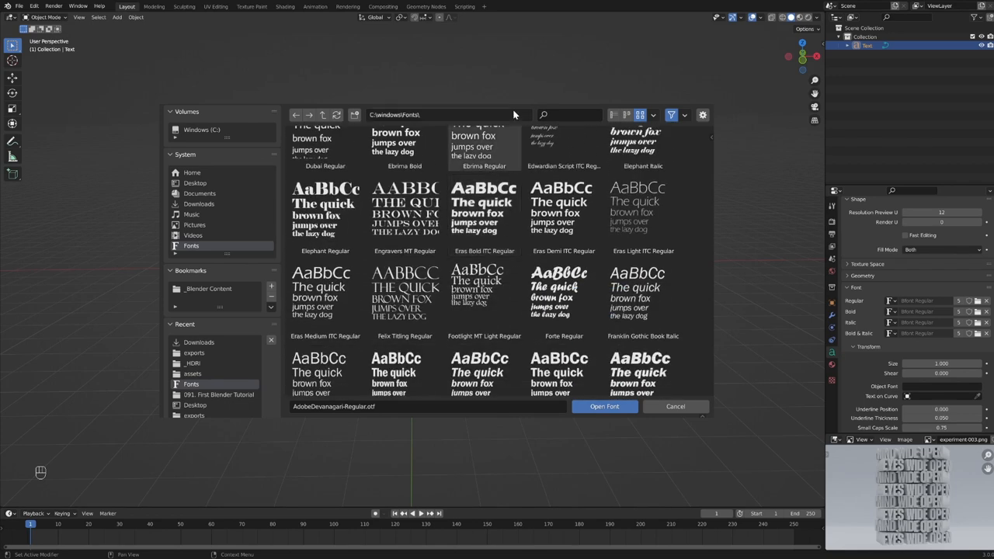
pyautogui.write('thunder')
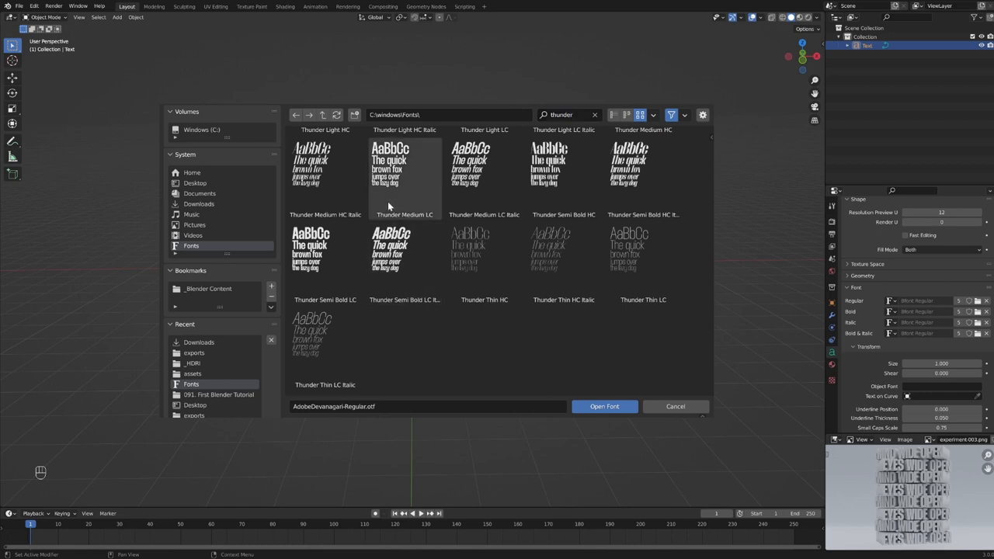
# Choose Thunder Semi Bold LC and load it onto the MIND WIDE OPEN text
pyautogui.click(484, 249)
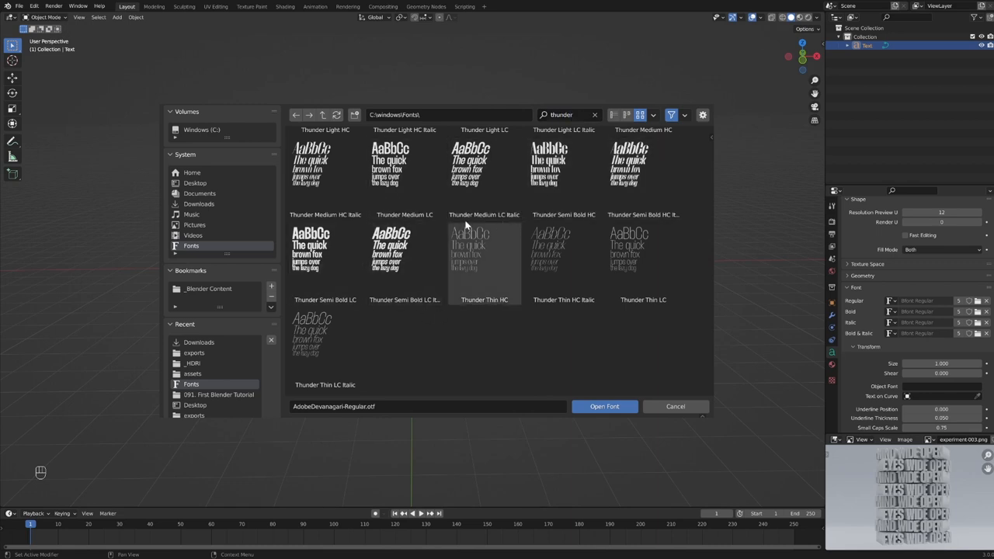
pyautogui.moveTo(466, 286)
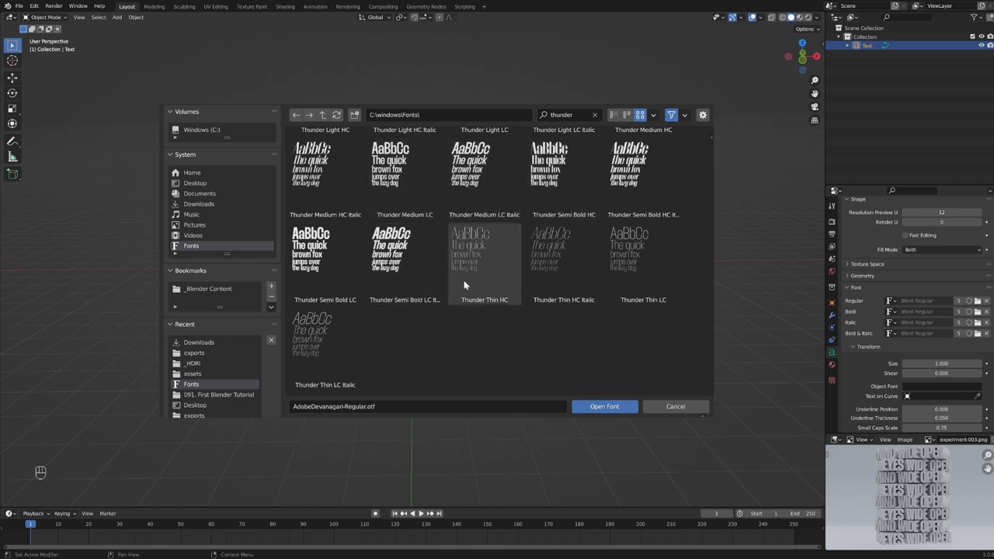
pyautogui.click(484, 163)
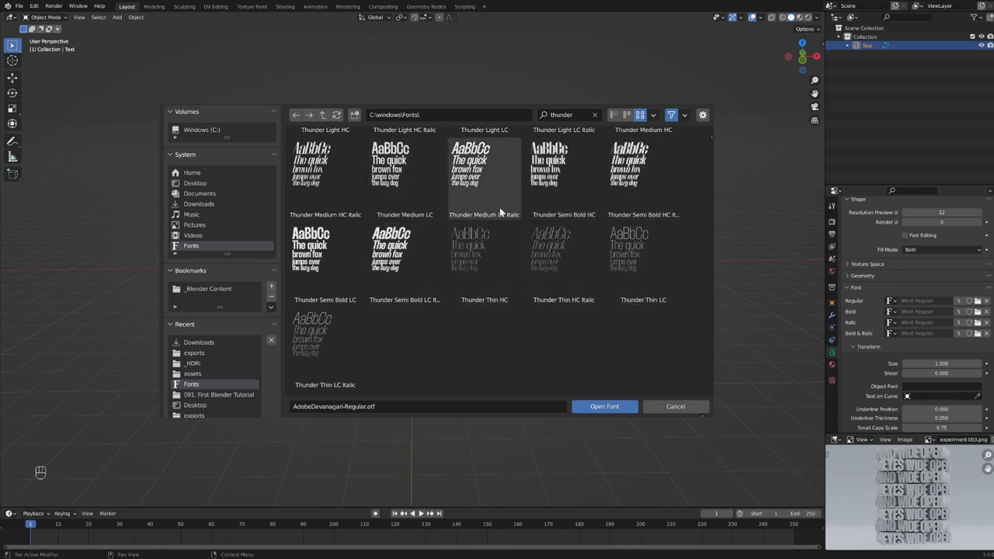
pyautogui.click(393, 249)
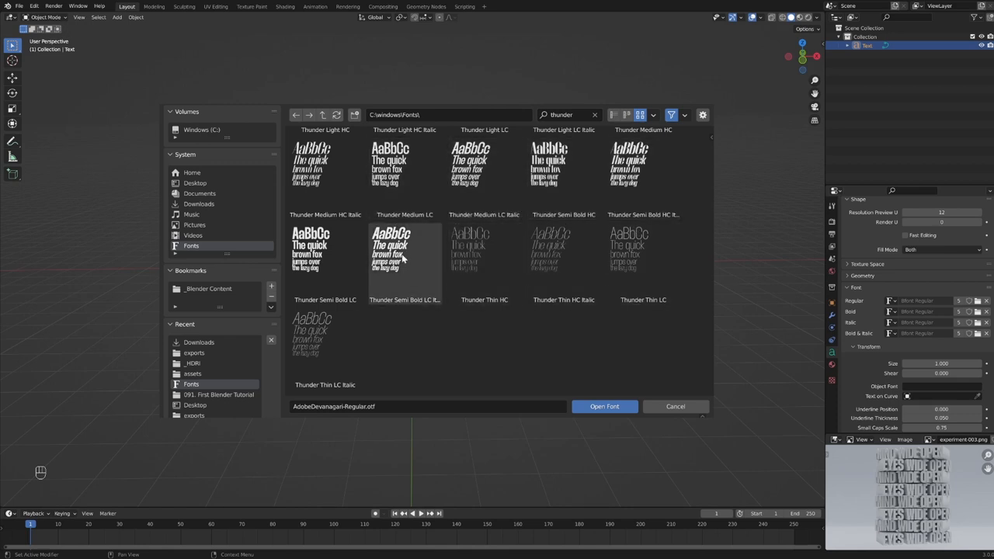
pyautogui.click(326, 256)
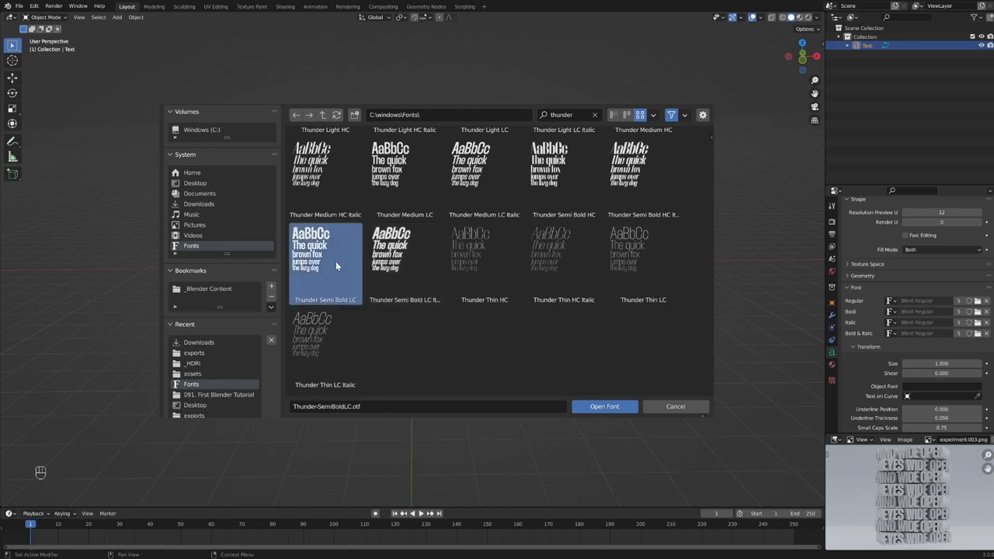
pyautogui.moveTo(606, 406)
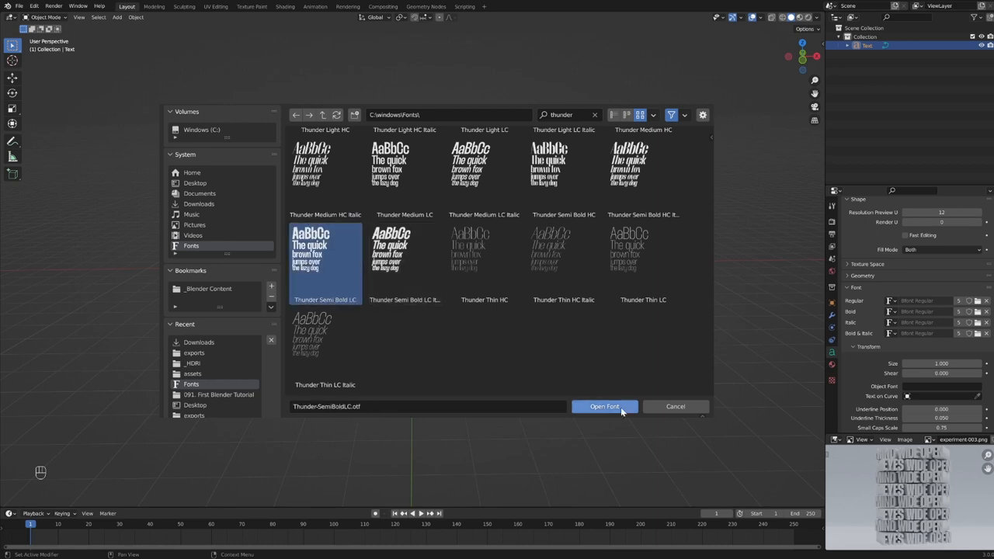
pyautogui.click(604, 407)
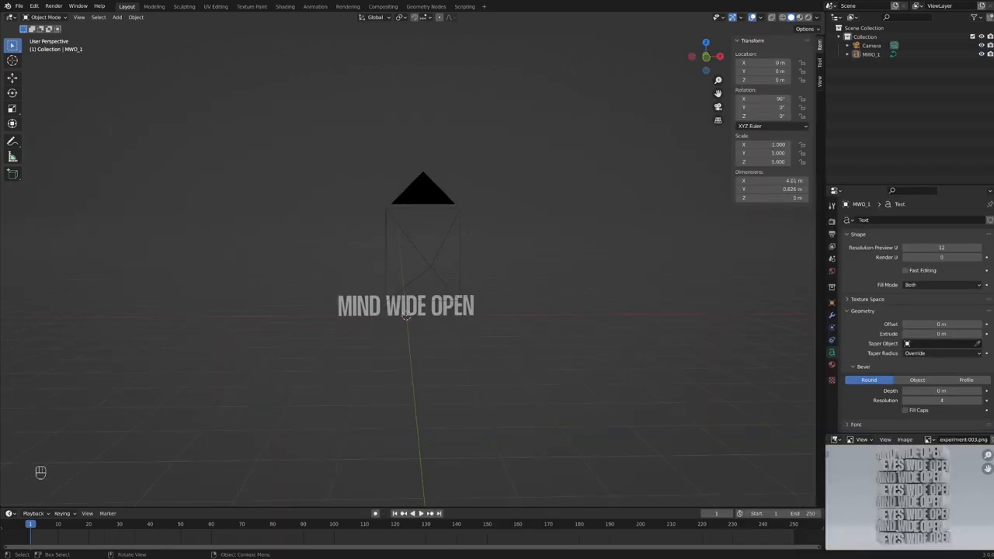
pyautogui.moveTo(533, 362)
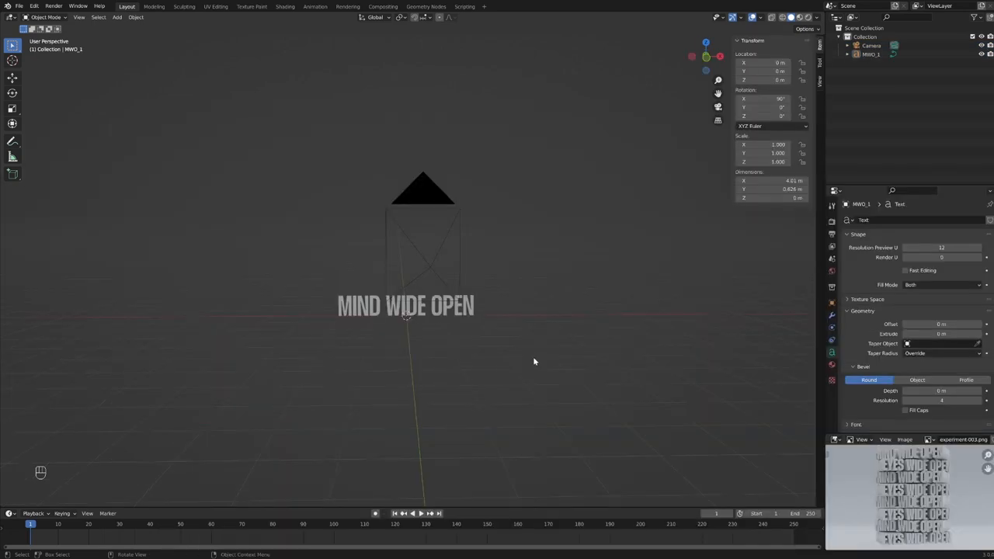
pyautogui.moveTo(469, 373)
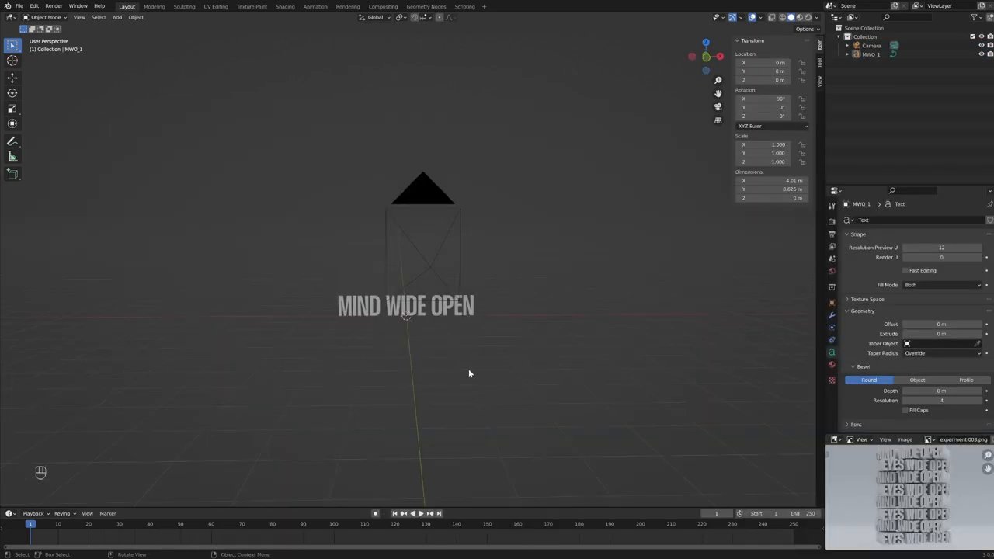
# Extrude the MIND WIDE OPEN text to a depth of 0.7 m
pyautogui.moveTo(469, 373); pyautogui.dragTo(351, 357)
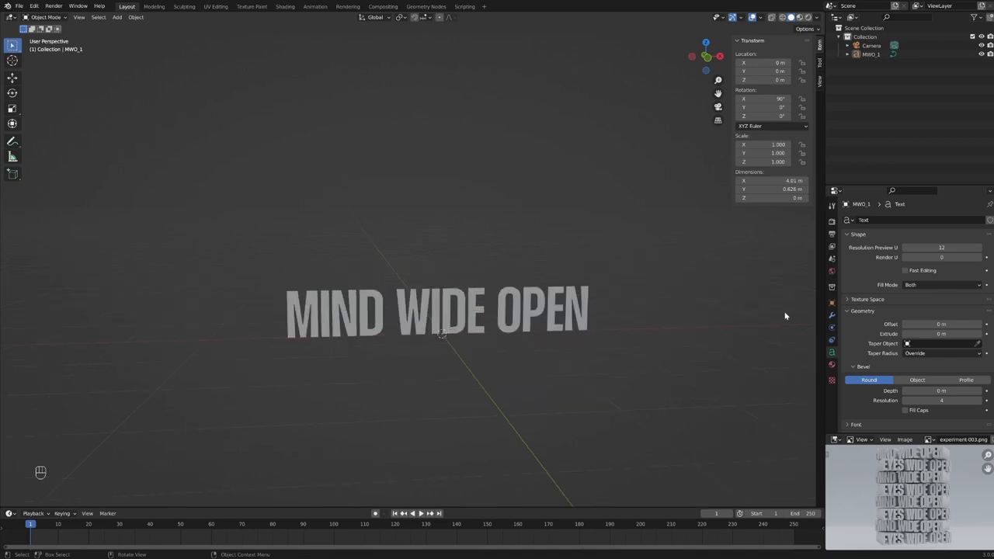
pyautogui.click(937, 334)
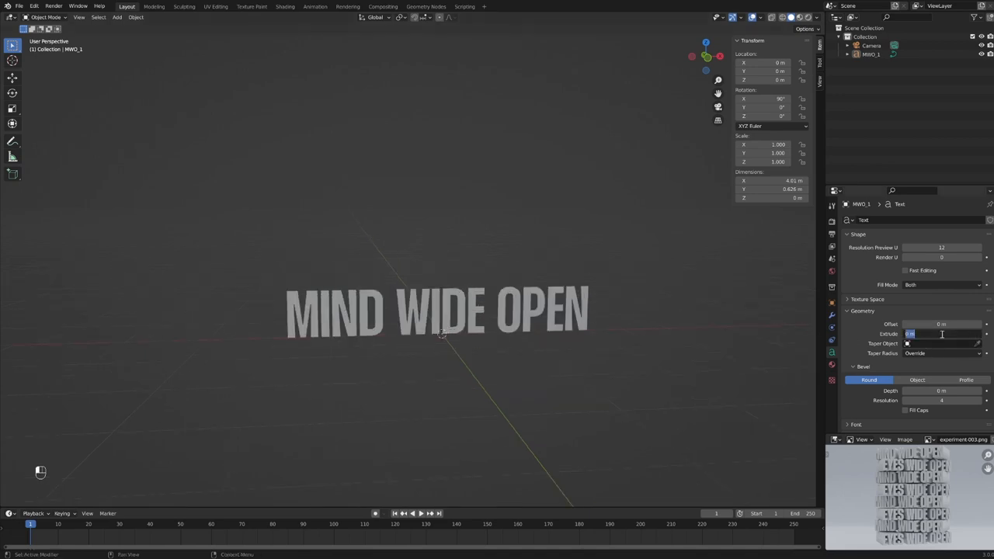
pyautogui.write('0.7')
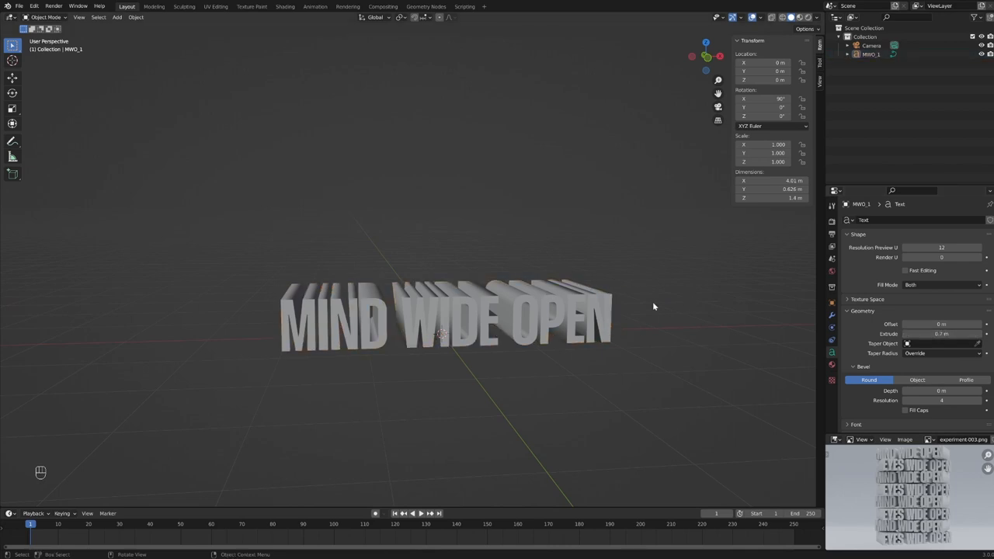
# Duplicate the extruded text and place the copy above the original
pyautogui.press('shift+d')
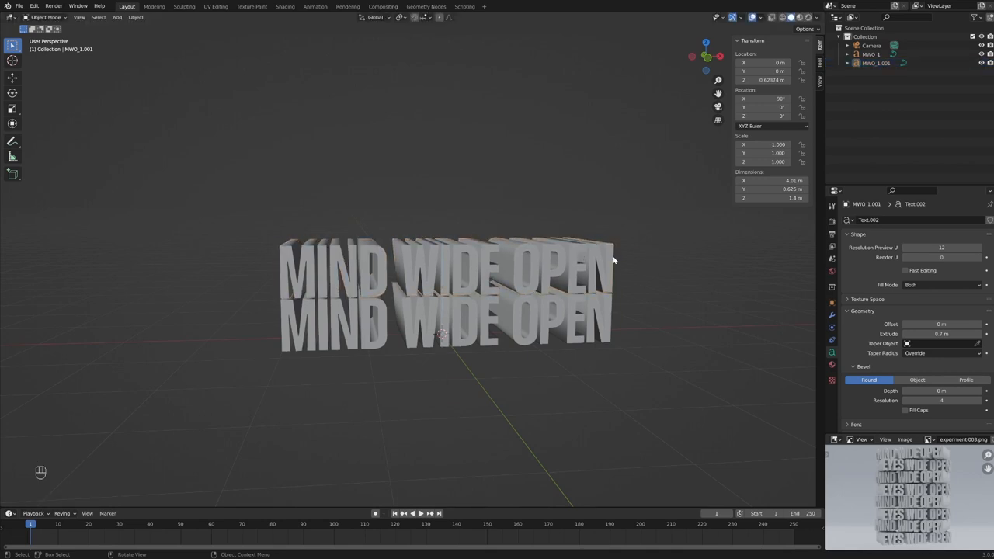
pyautogui.press('Tab')
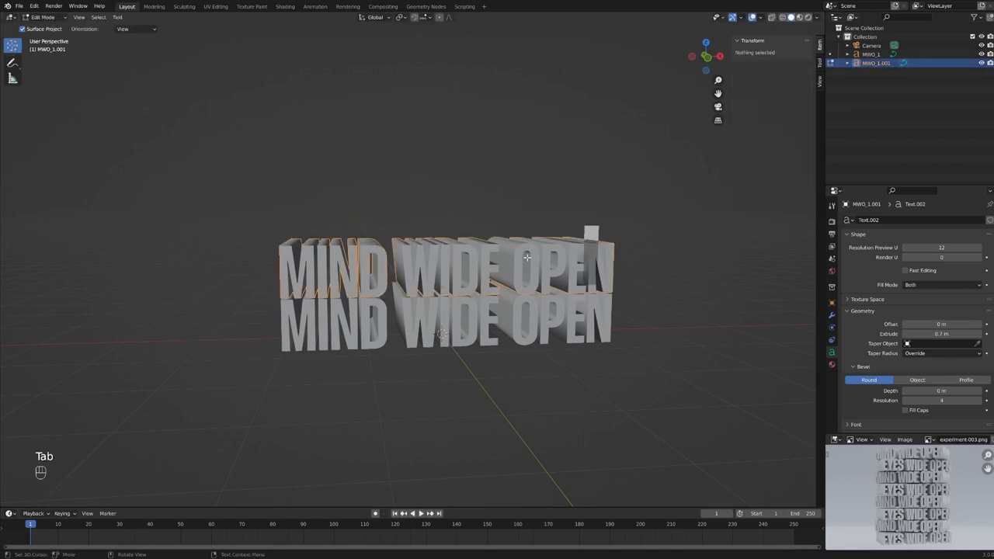
pyautogui.press('Tab')
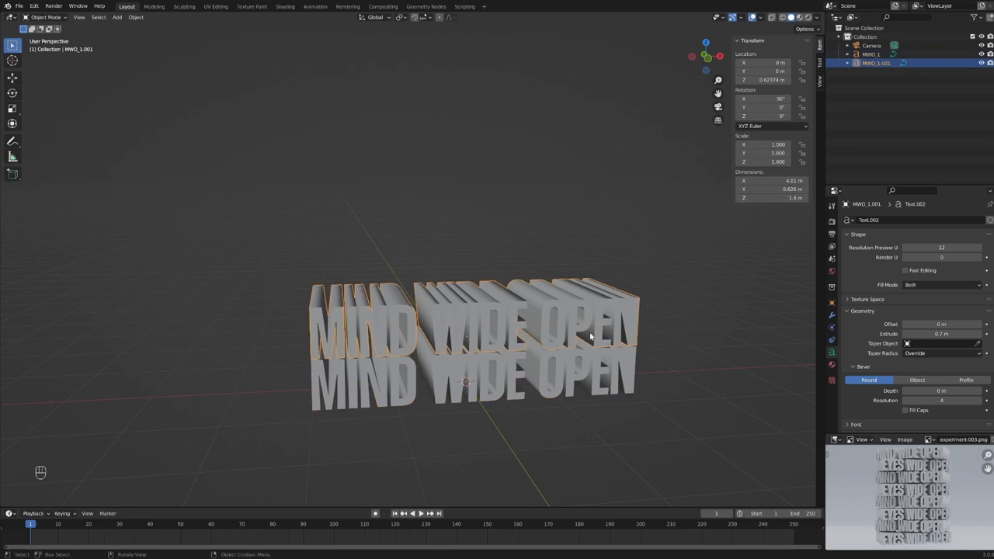
# Rename the copy MWO_2 and add an Array modifier to MWO_1
pyautogui.doubleClick(885, 64)
pyautogui.write('MWO_2')
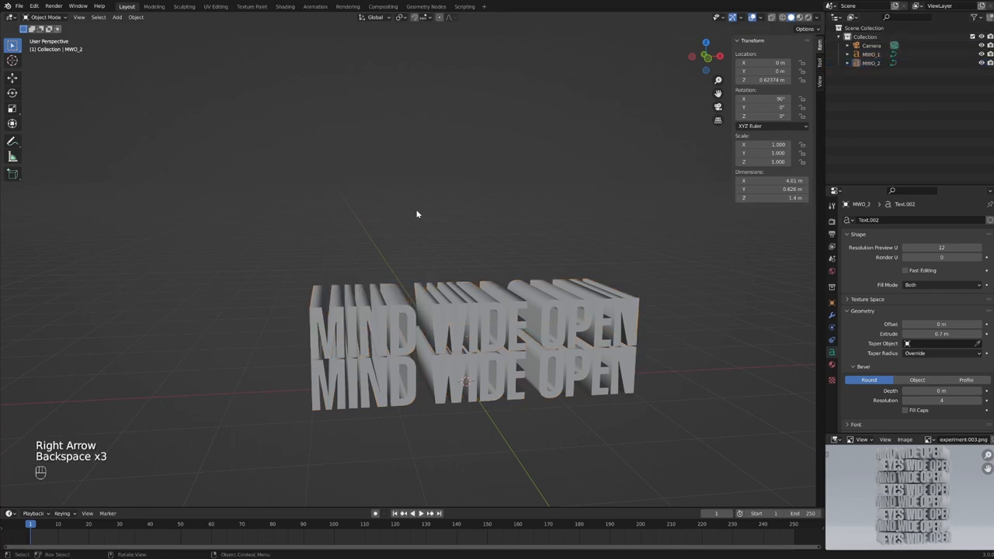
pyautogui.click(886, 51)
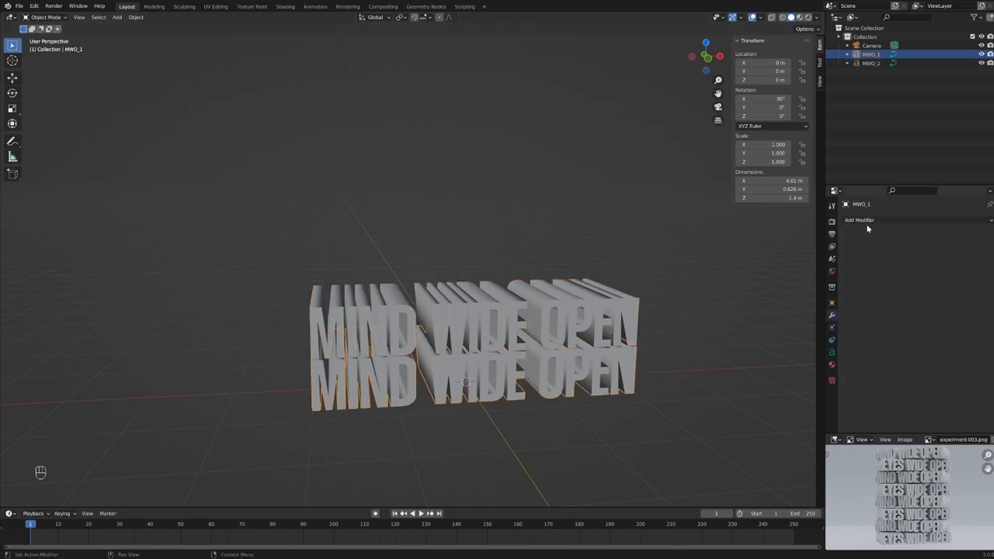
pyautogui.click(859, 220)
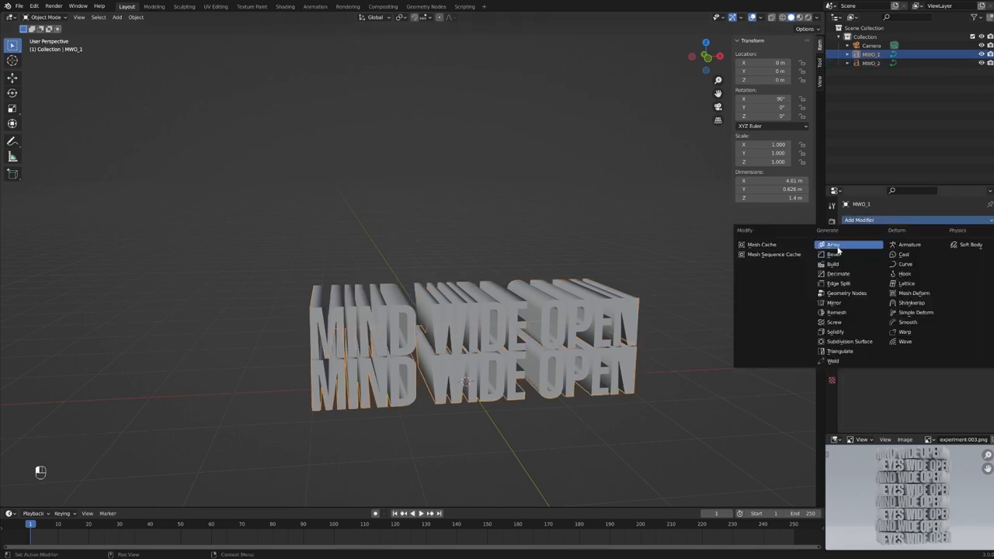
pyautogui.click(832, 244)
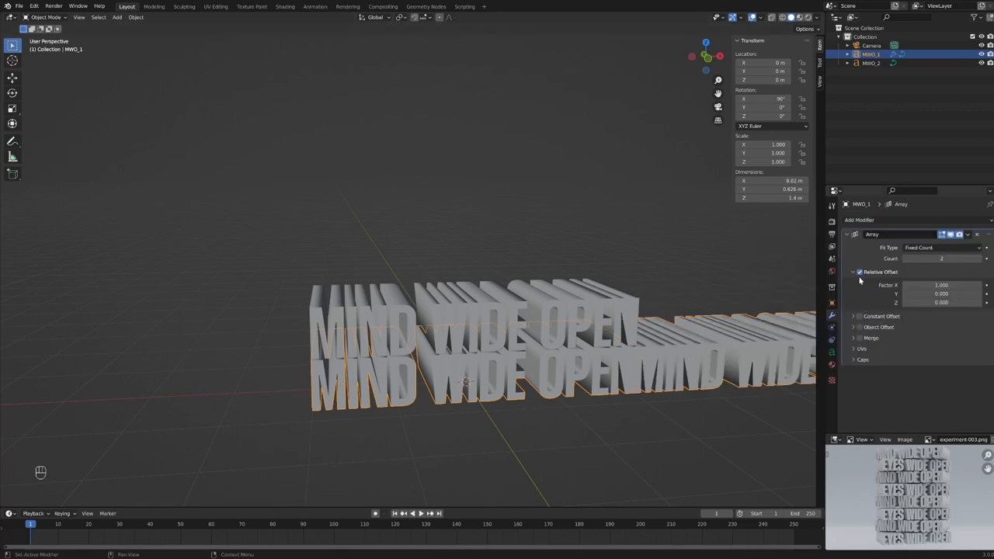
# Set the array to 5 copies offset 2.1 on Y with no X offset, then select MWO_2
pyautogui.doubleClick(941, 285)
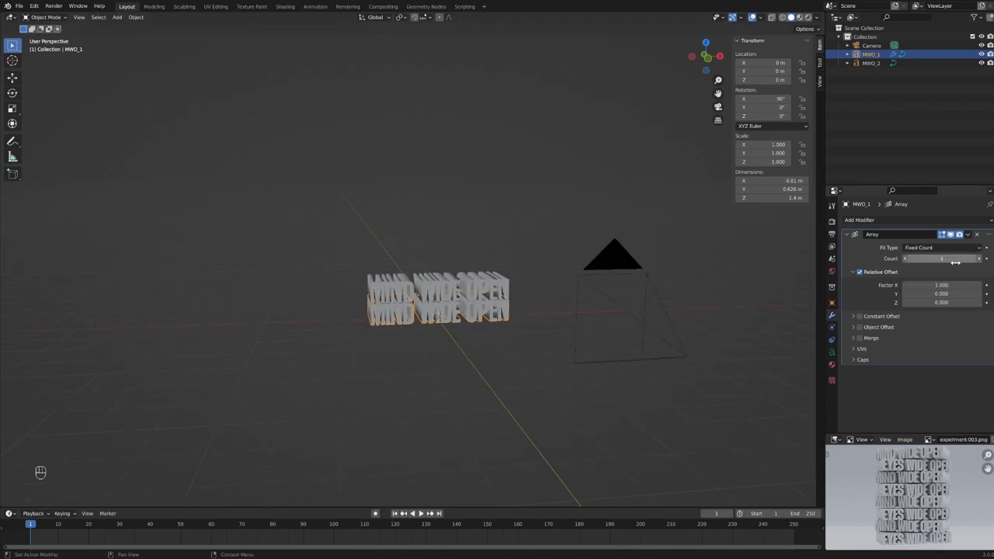
pyautogui.click(942, 293)
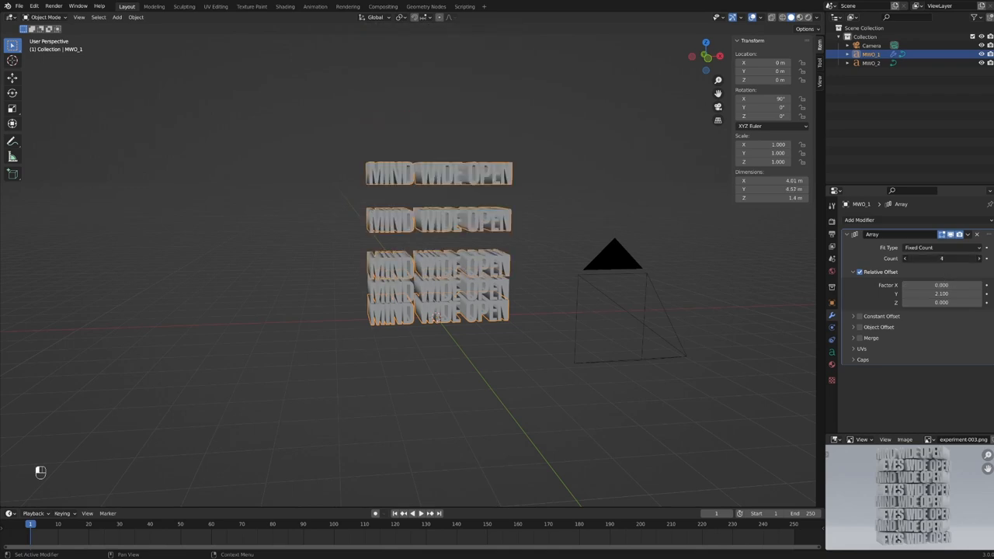
pyautogui.click(977, 258)
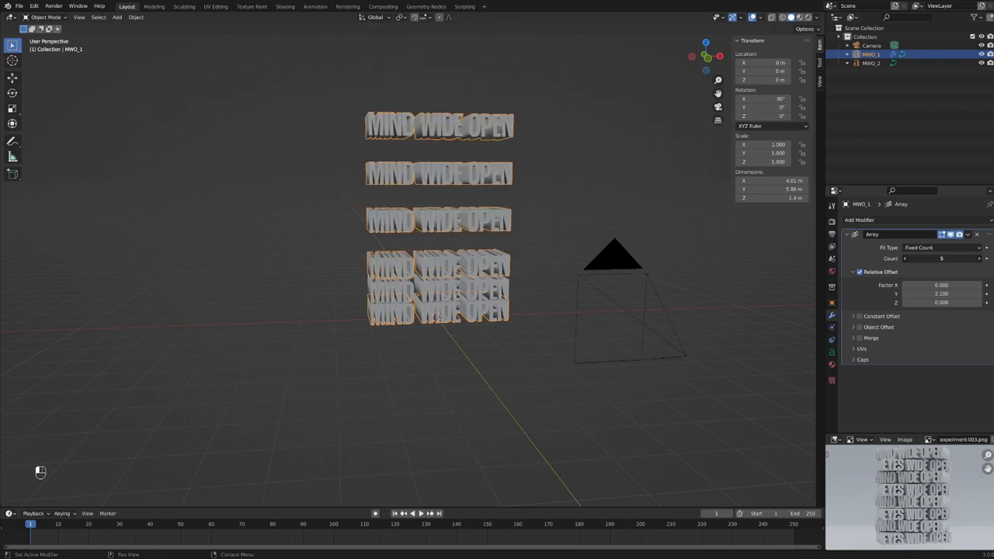
pyautogui.click(878, 66)
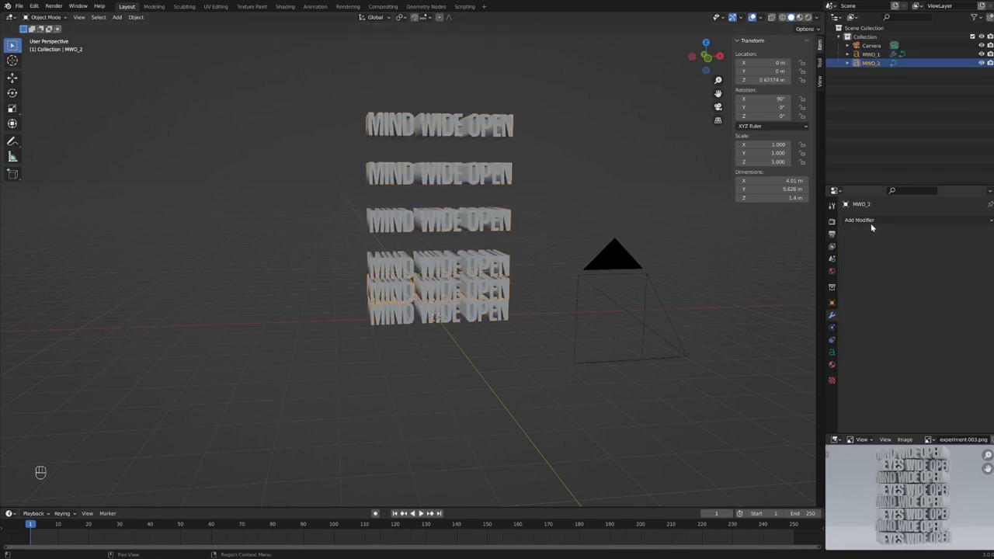
# Add an Array modifier to MWO_2 with X offset 0, Y offset 2.1 and count 4
pyautogui.click(859, 219)
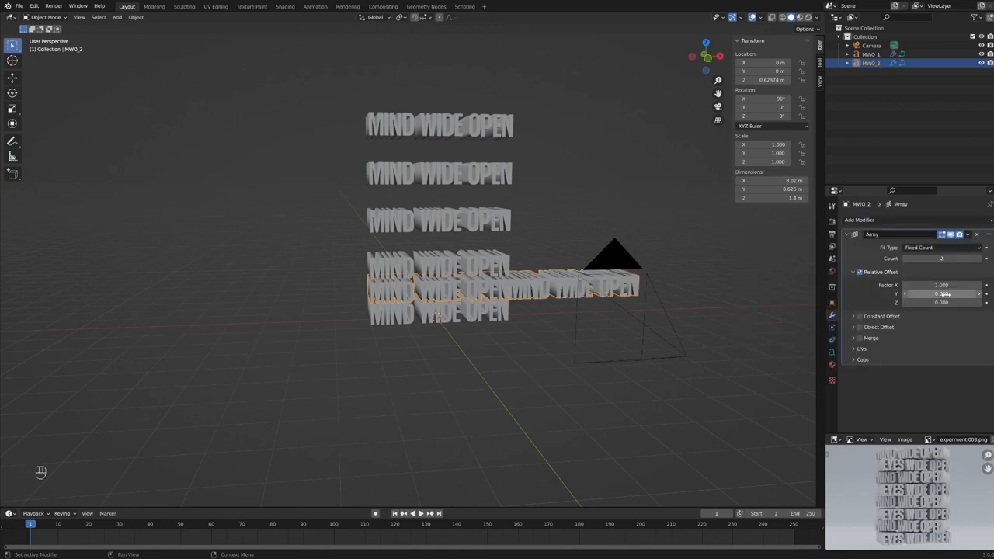
pyautogui.moveTo(956, 286); pyautogui.dragTo(940, 285)
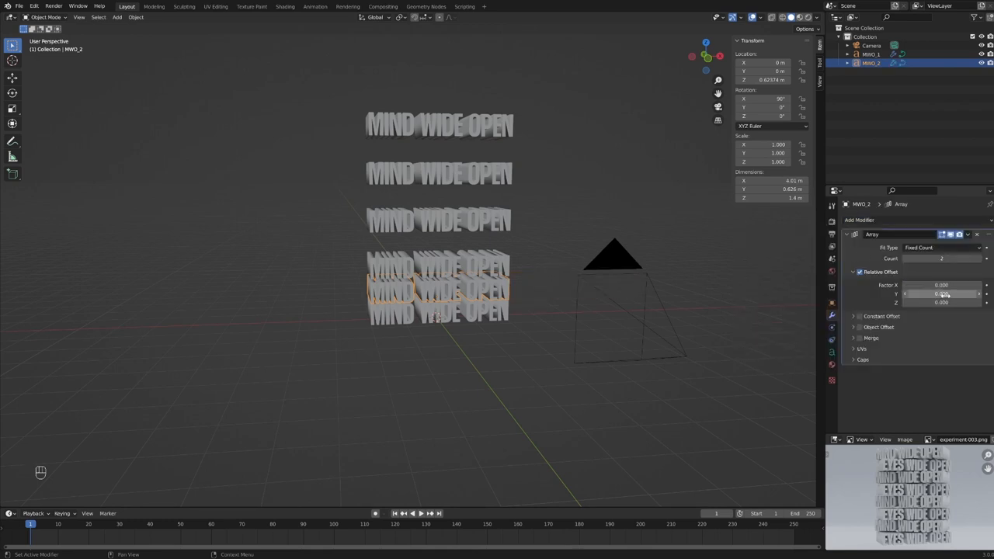
pyautogui.moveTo(942, 294); pyautogui.dragTo(964, 293)
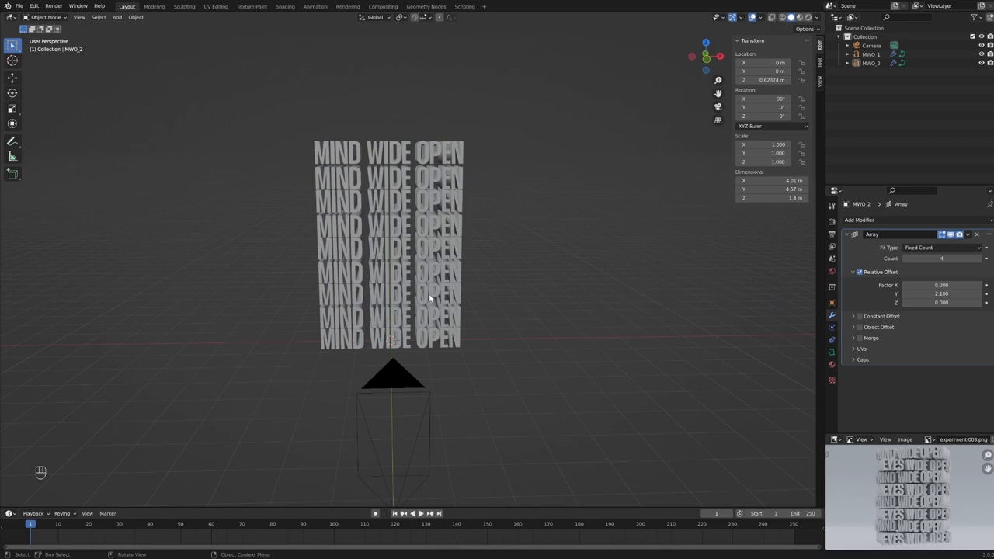
pyautogui.moveTo(427, 296)
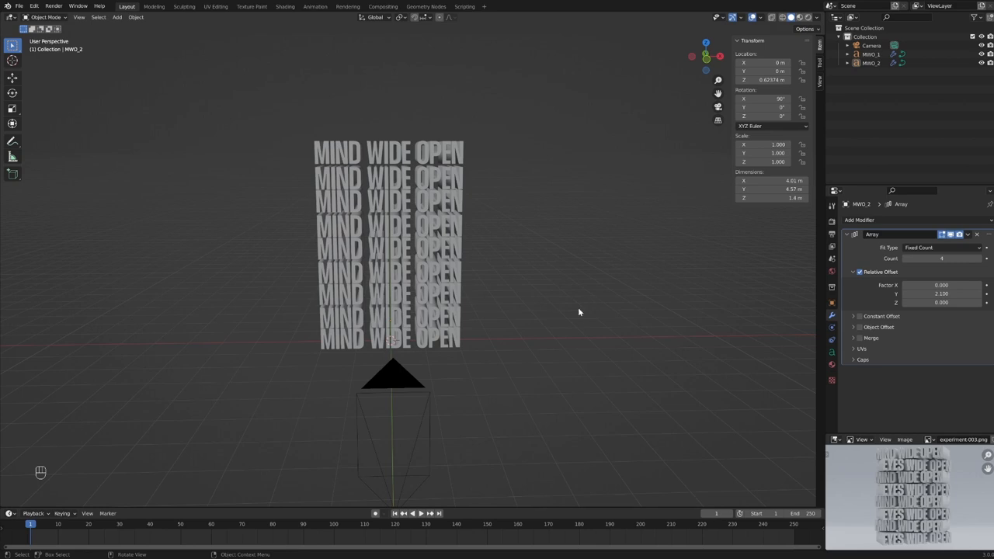
pyautogui.moveTo(582, 310)
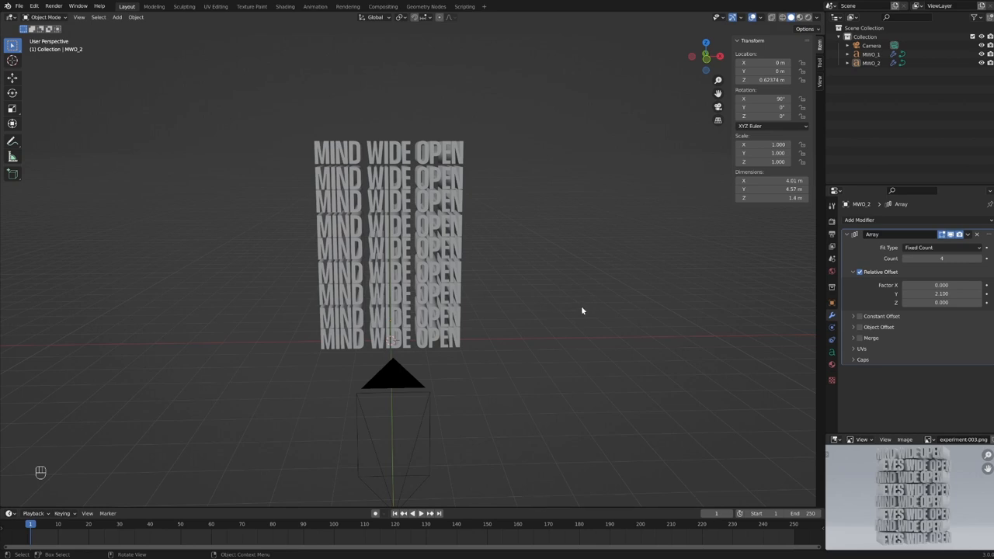
pyautogui.moveTo(541, 320)
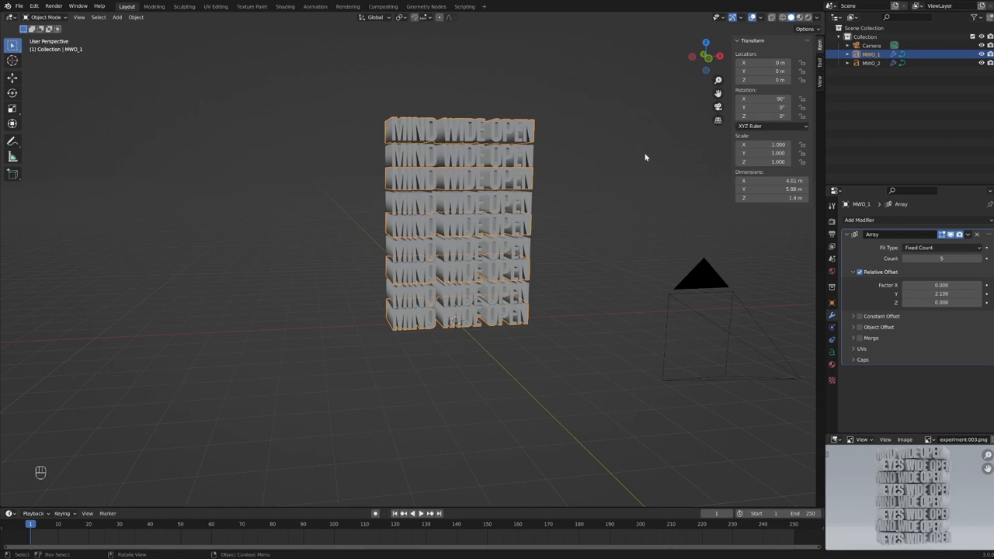
# Set MWO_2's Z rotation to -8° in the Object Properties
pyautogui.click(832, 315)
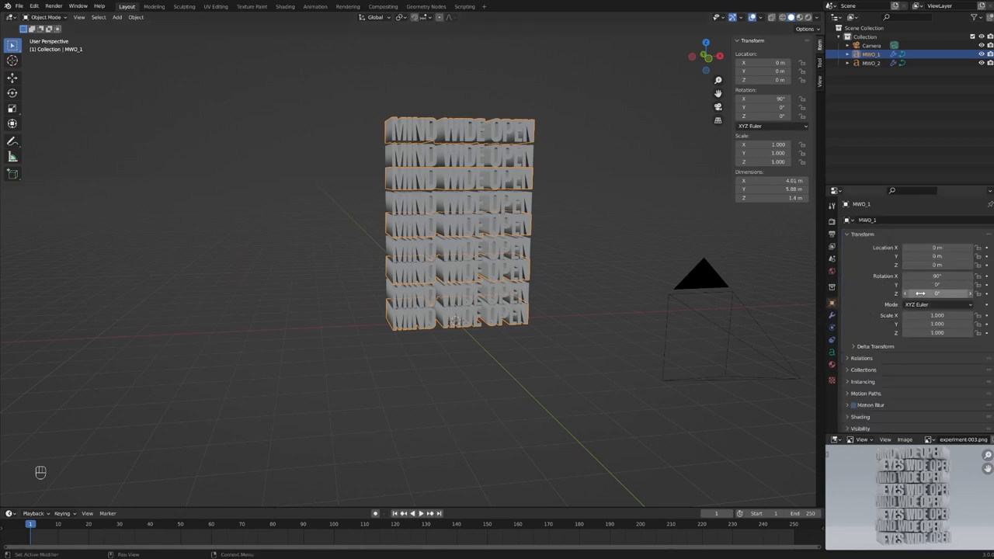
pyautogui.doubleClick(937, 294)
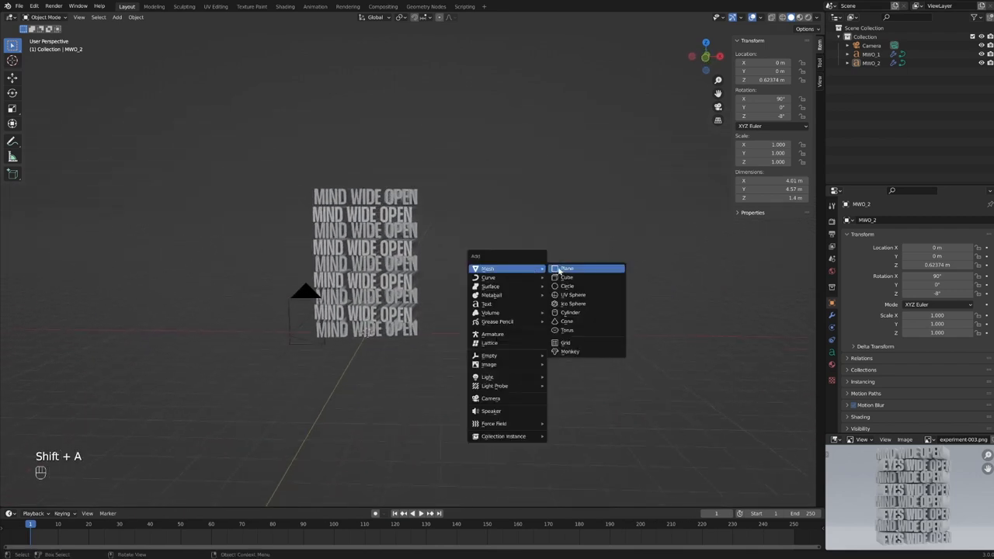
# Add a plane and bevel its floor-to-wall corner into a smooth curved backdrop
pyautogui.click(568, 268)
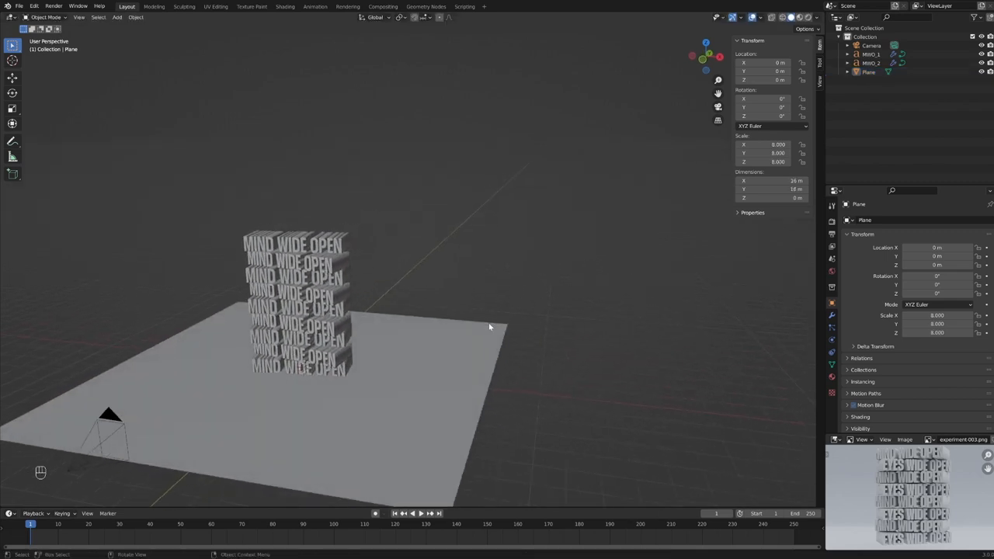
pyautogui.press('Tab')
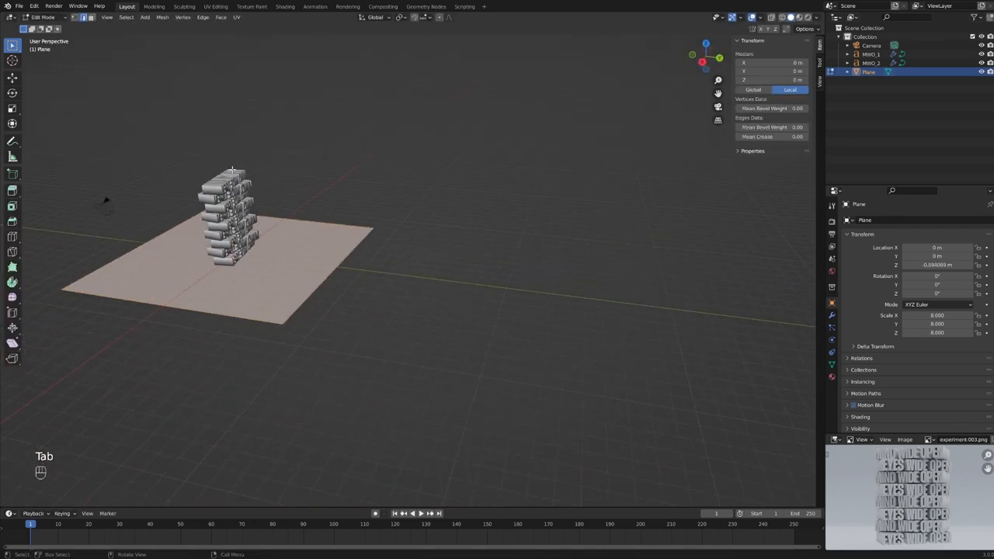
pyautogui.press('g')
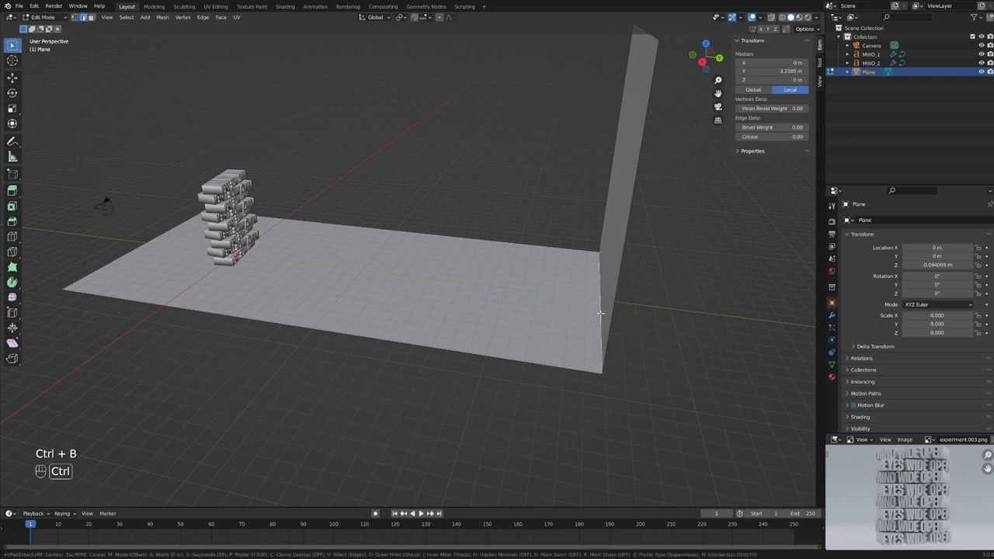
pyautogui.moveTo(601, 313); pyautogui.dragTo(499, 296)
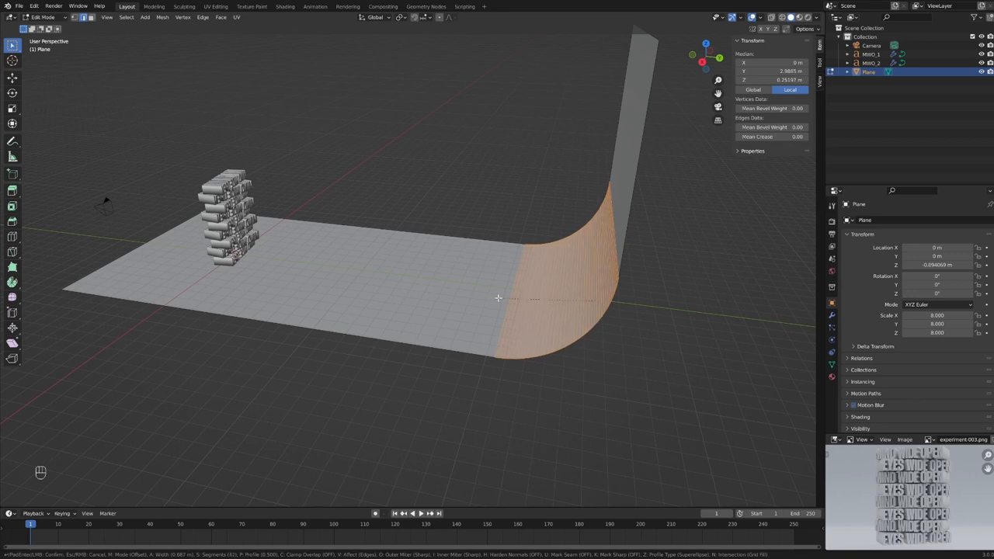
pyautogui.press('Tab')
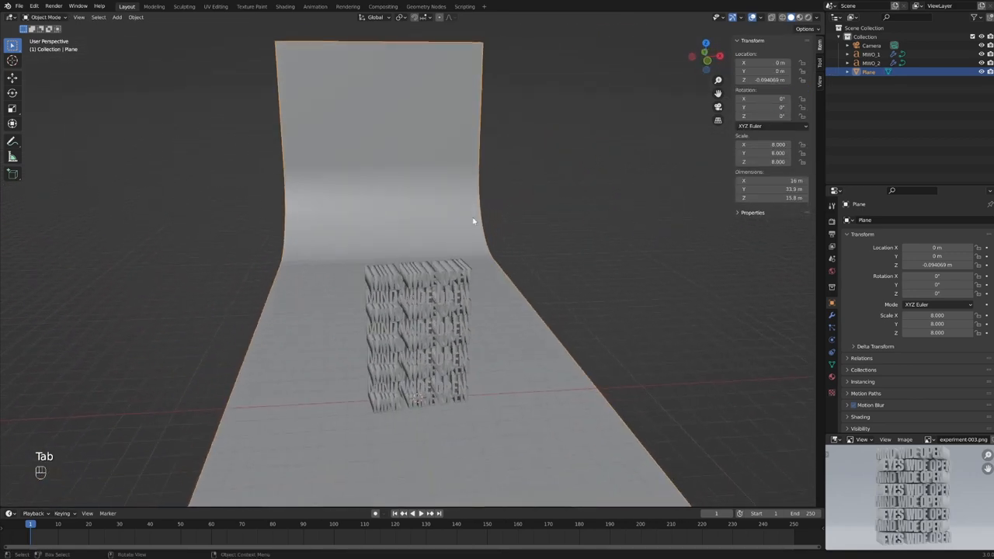
# Widen the backdrop along X and extrude its top edge upward along Z
pyautogui.press('s')
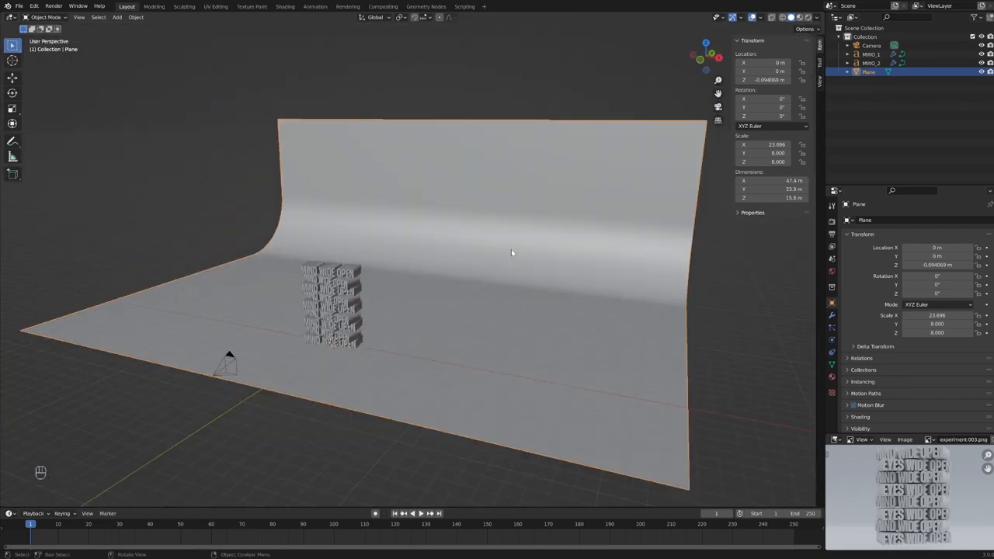
pyautogui.press('Tab')
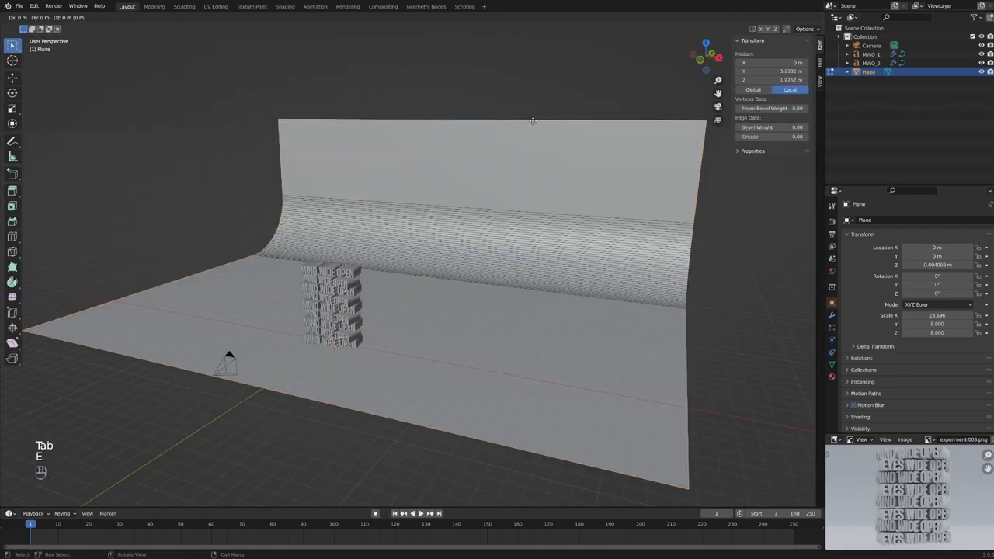
pyautogui.press('Tab')
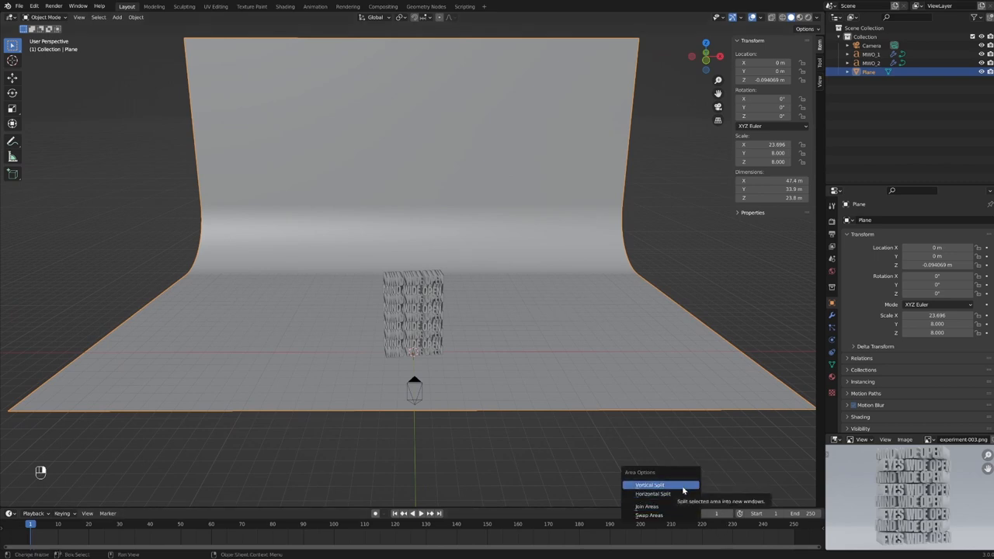
# Split off a camera-view viewport and raise the camera along Z to frame the text stack
pyautogui.click(644, 485)
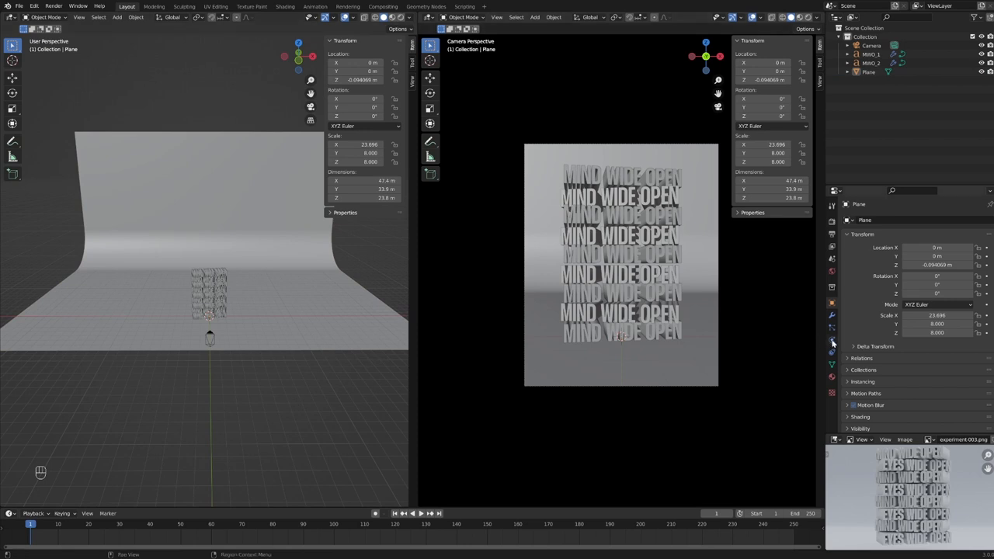
pyautogui.click(873, 48)
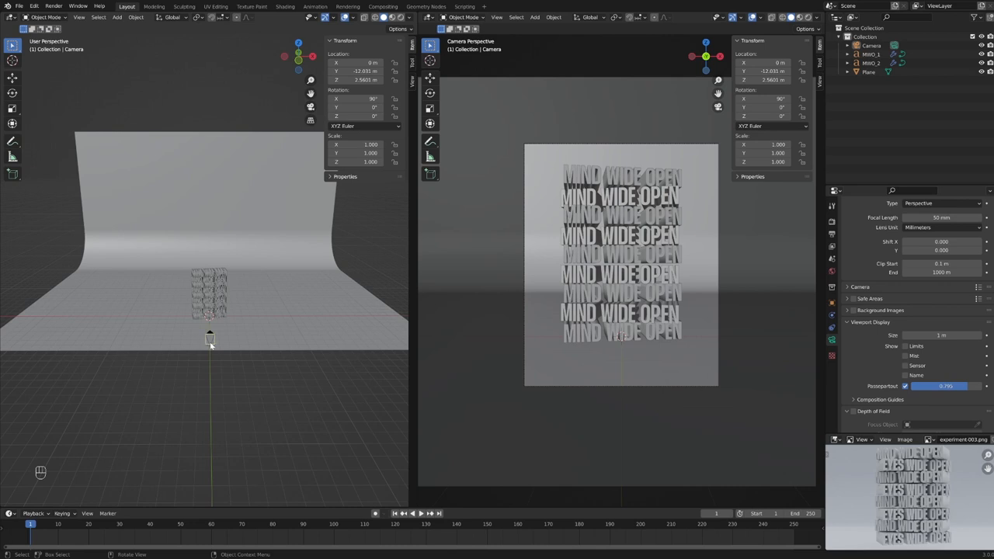
pyautogui.moveTo(210, 342); pyautogui.dragTo(161, 334)
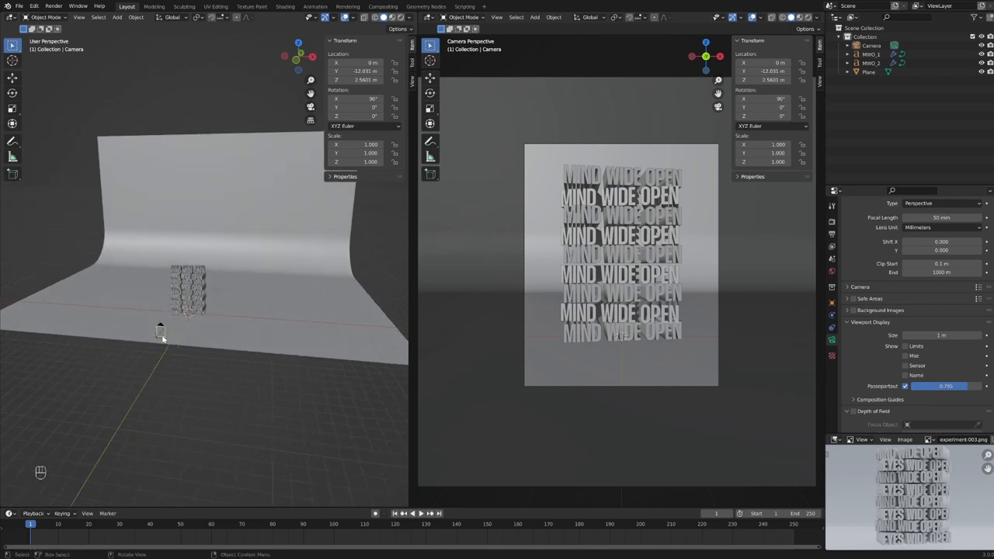
pyautogui.press('g')
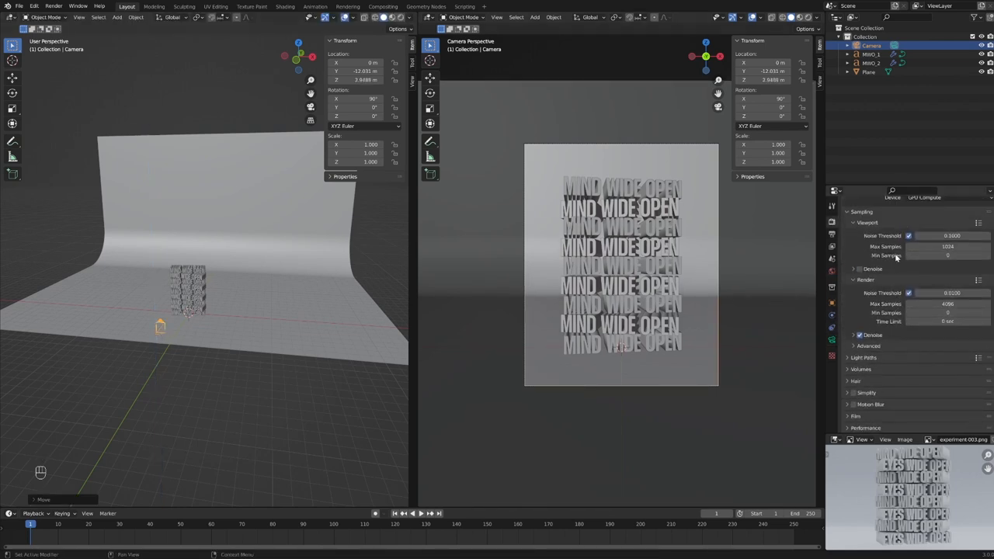
pyautogui.click(831, 235)
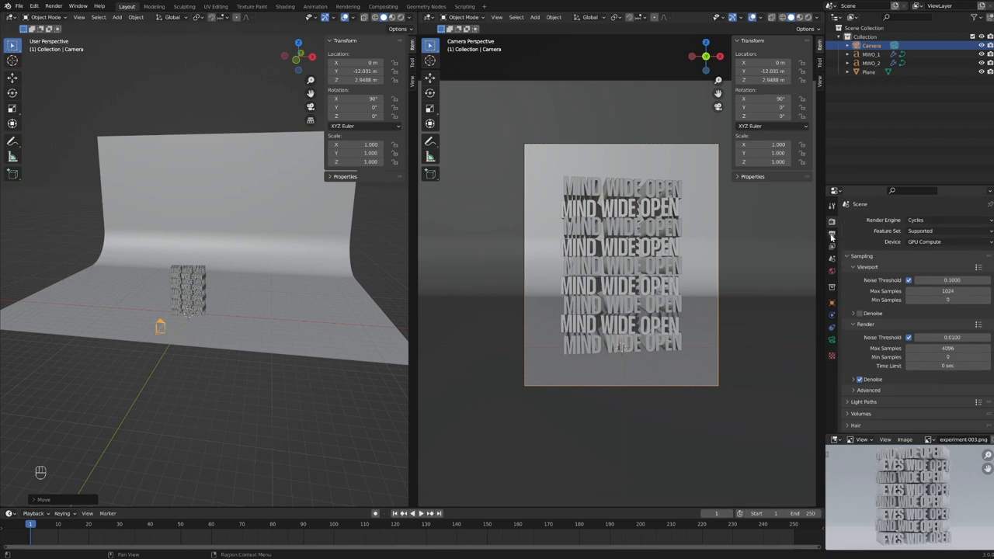
pyautogui.click(833, 236)
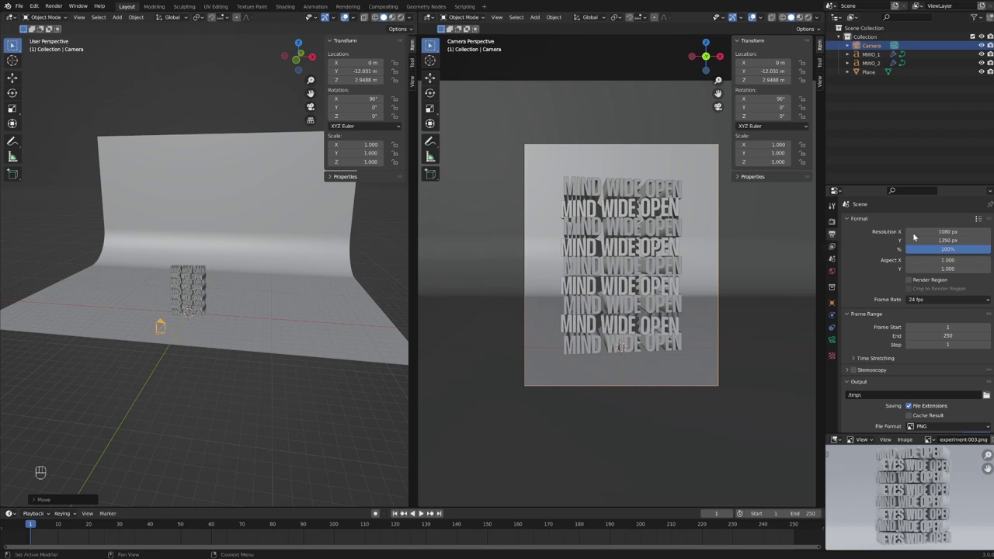
pyautogui.moveTo(942, 231)
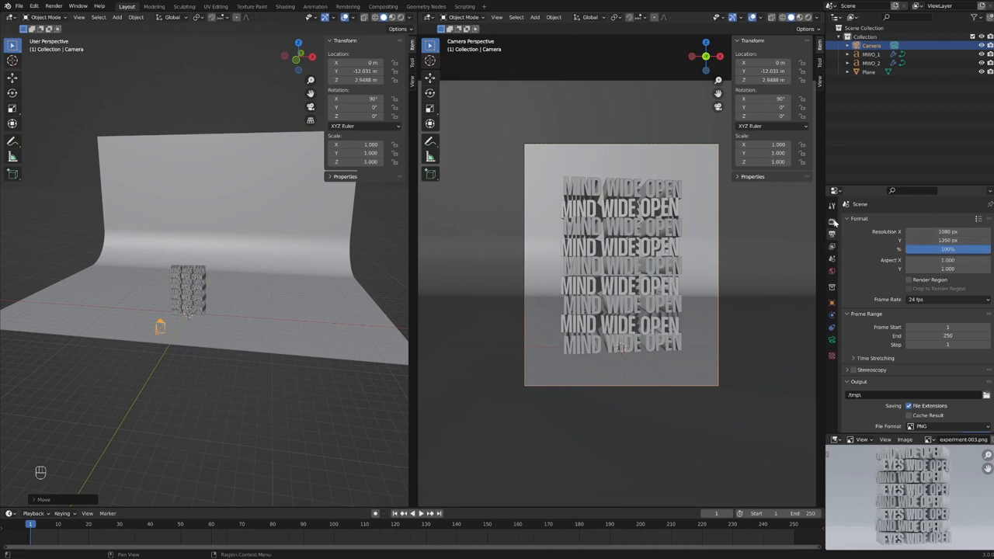
pyautogui.click(829, 224)
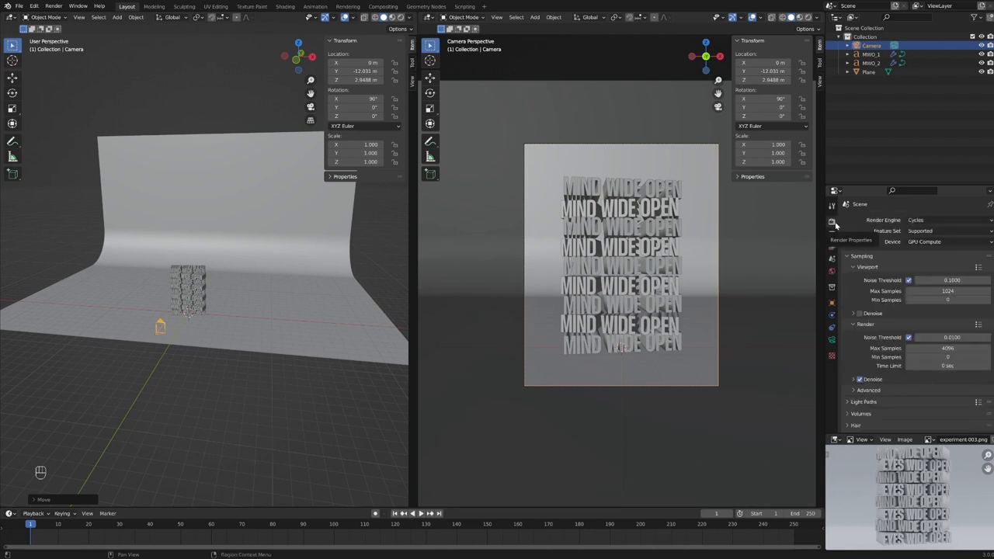
pyautogui.moveTo(936, 219)
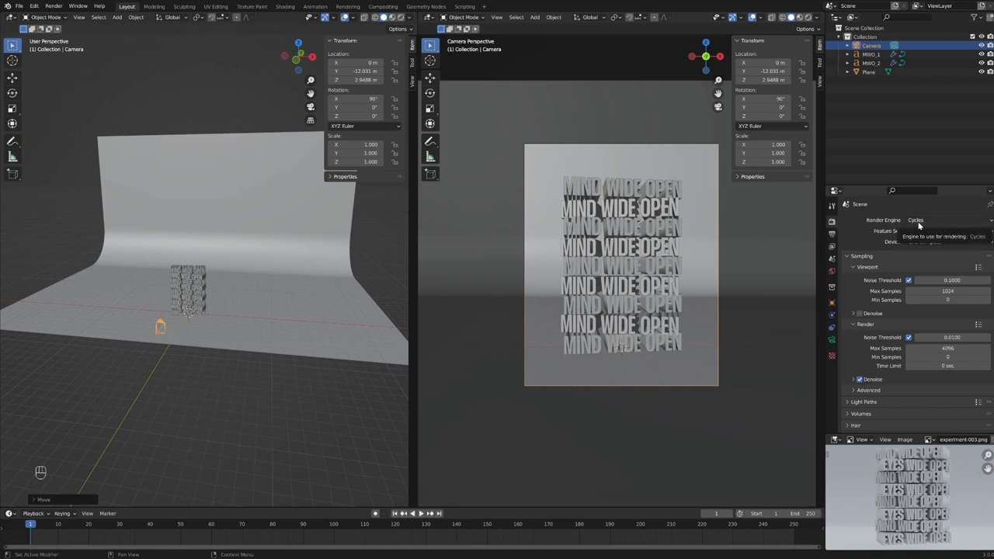
pyautogui.click(940, 220)
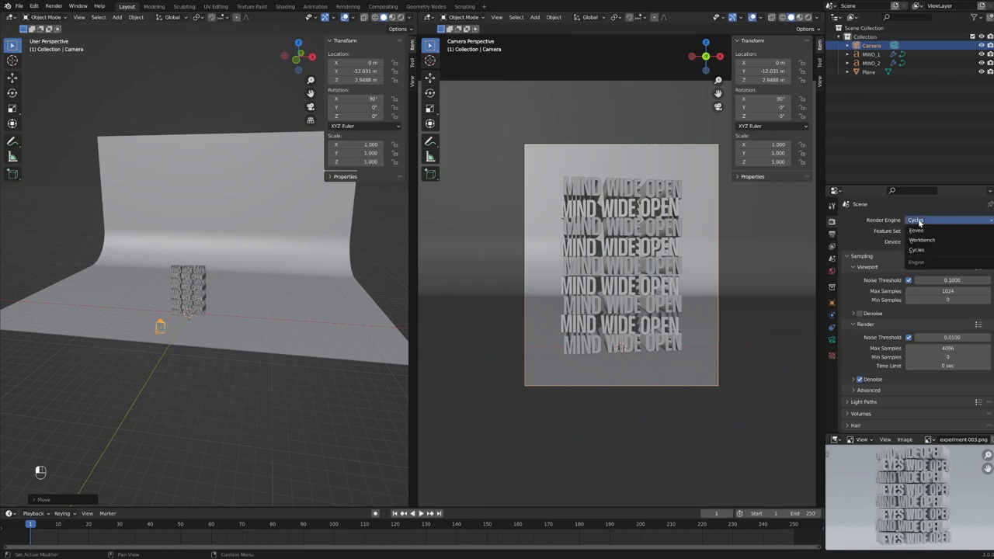
pyautogui.click(918, 249)
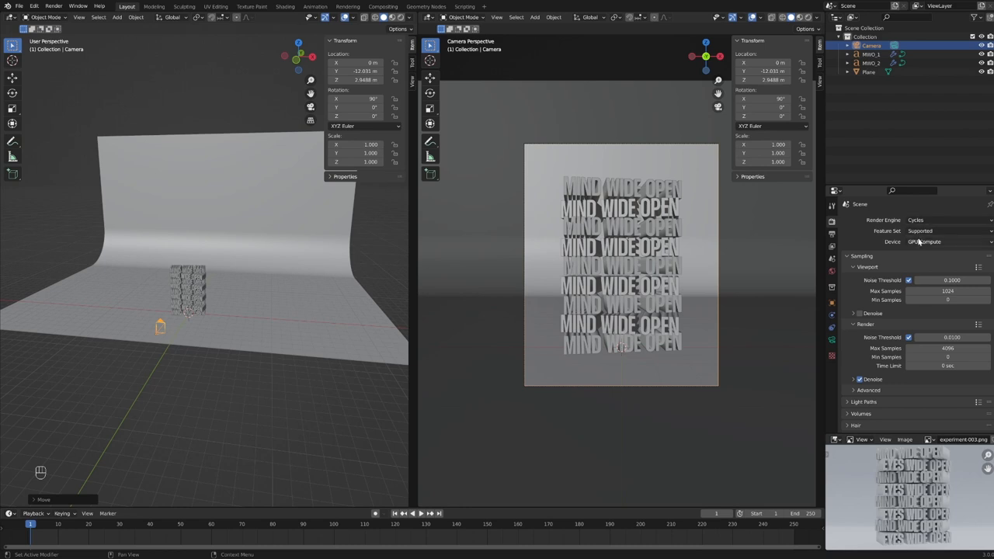
pyautogui.moveTo(931, 242)
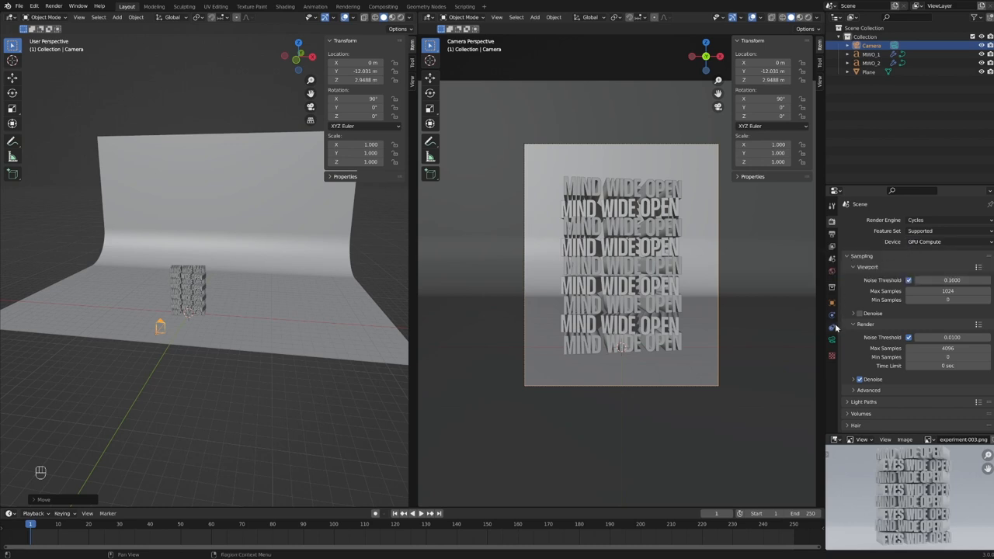
pyautogui.moveTo(668, 251)
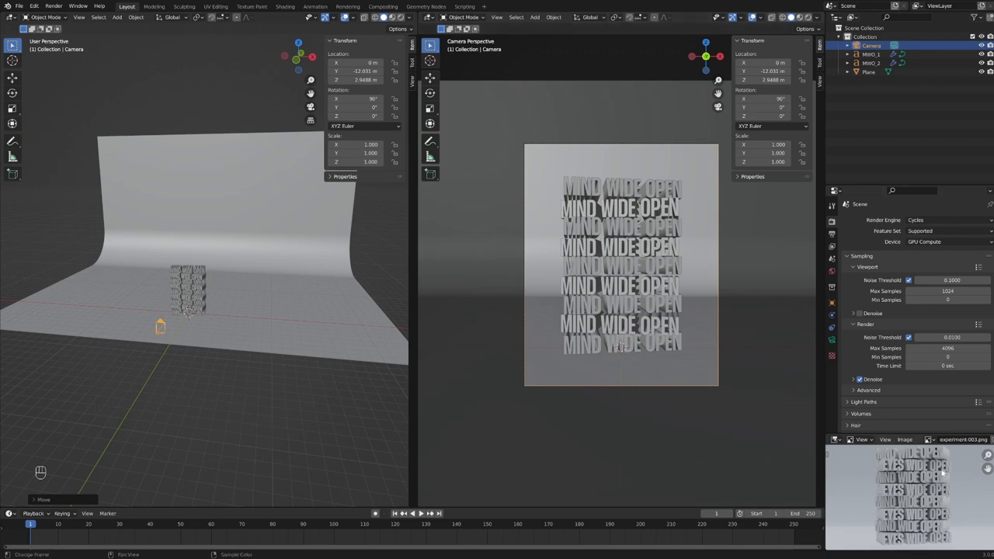
pyautogui.moveTo(832, 272)
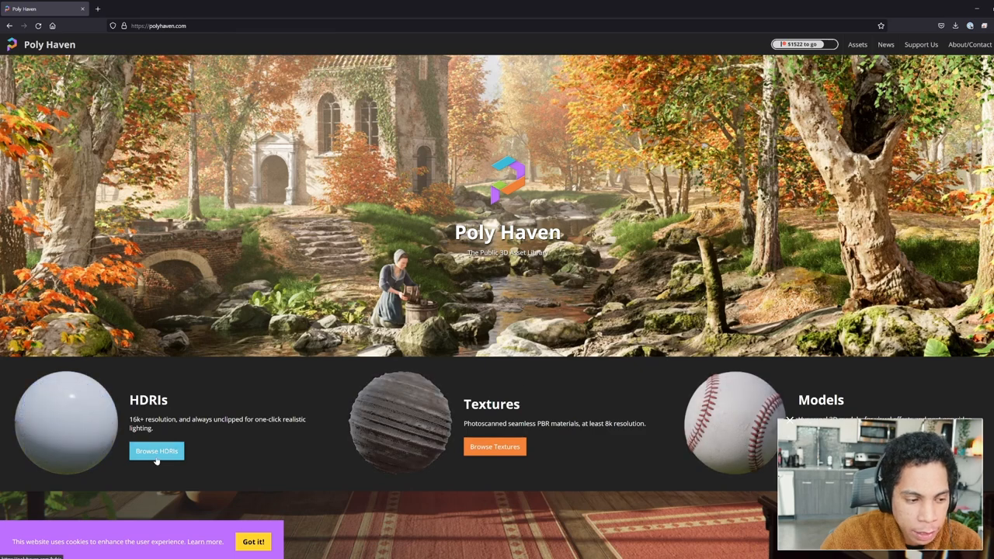
# Browse Poly Haven's HDRI collection and go to the Shanghai Riverside HDRI page
pyautogui.click(157, 450)
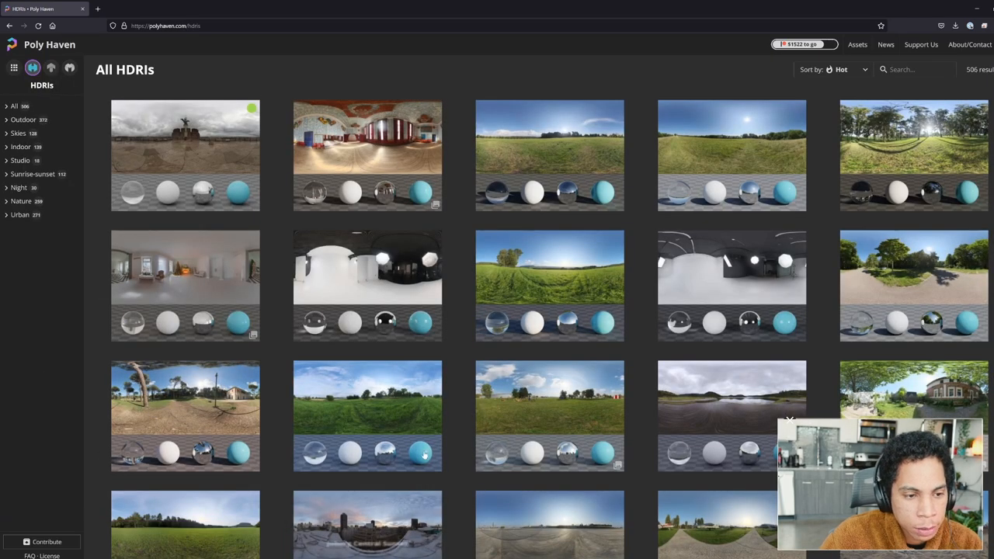
pyautogui.moveTo(441, 242)
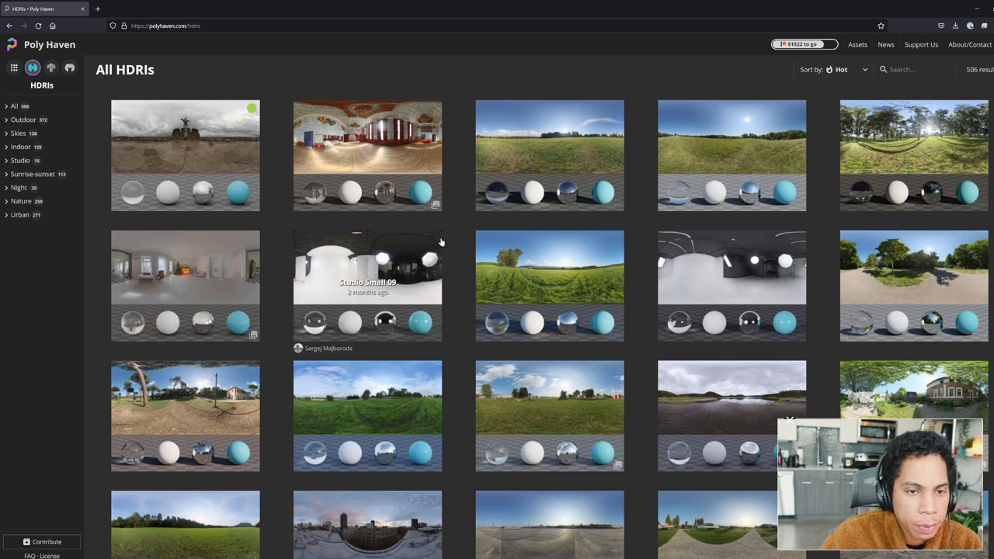
pyautogui.moveTo(20, 147)
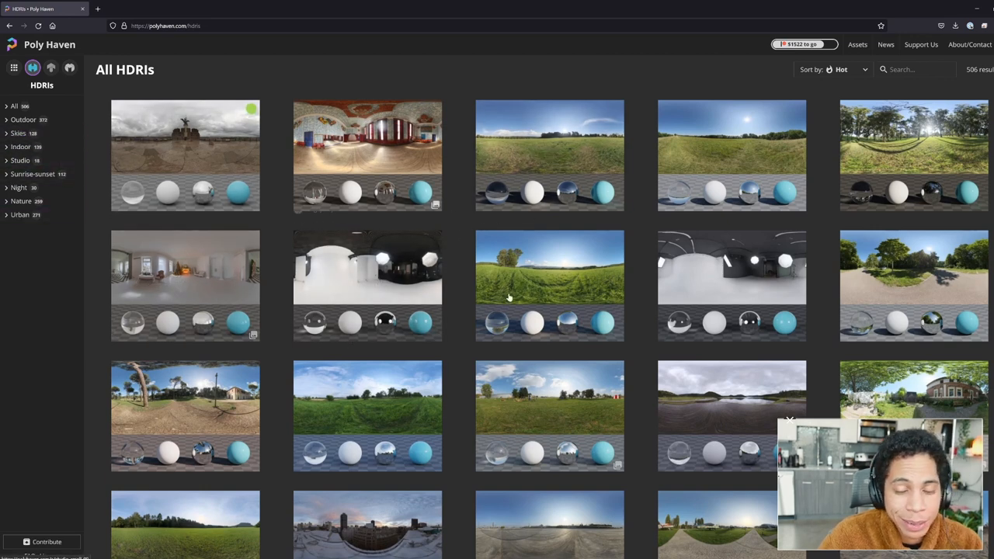
pyautogui.scroll(-3)
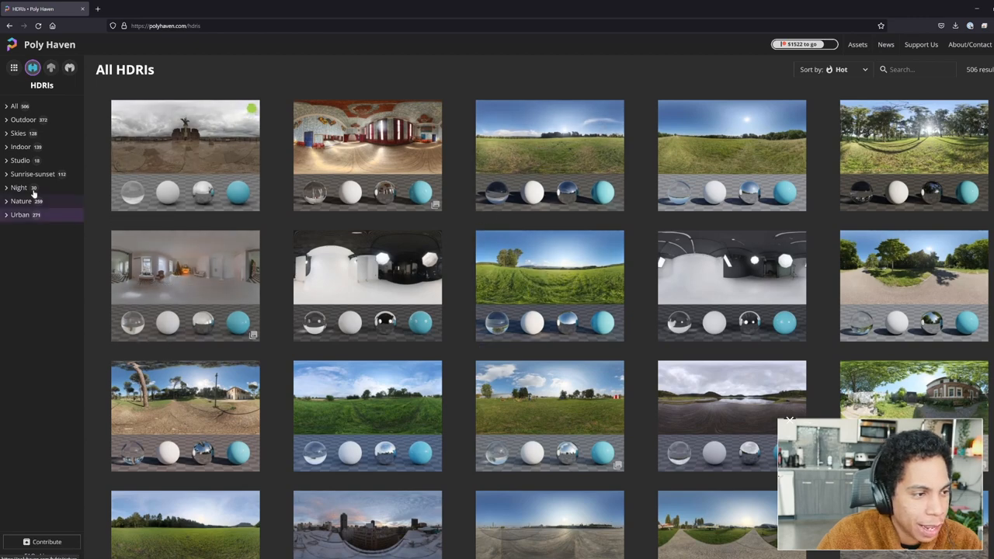
pyautogui.scroll(-3)
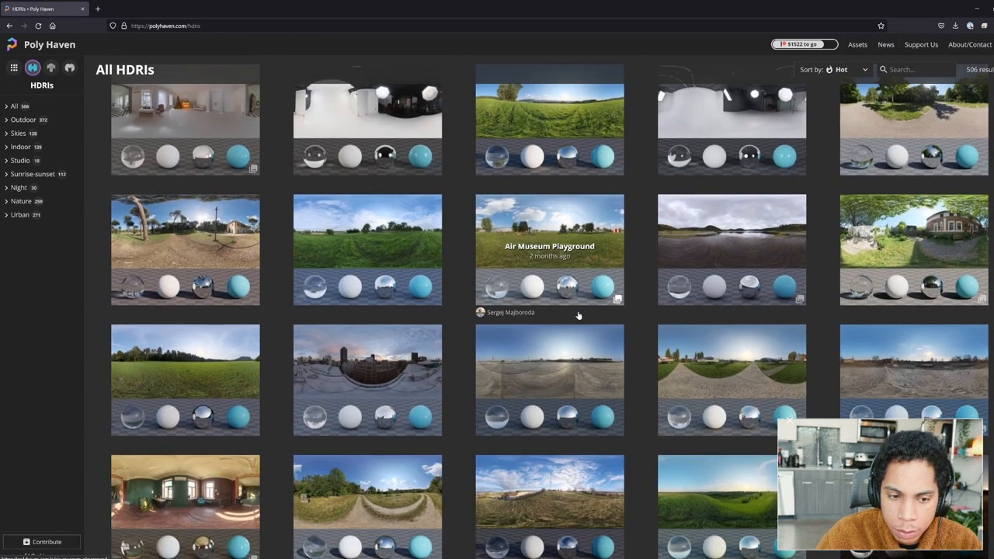
pyautogui.moveTo(602, 357)
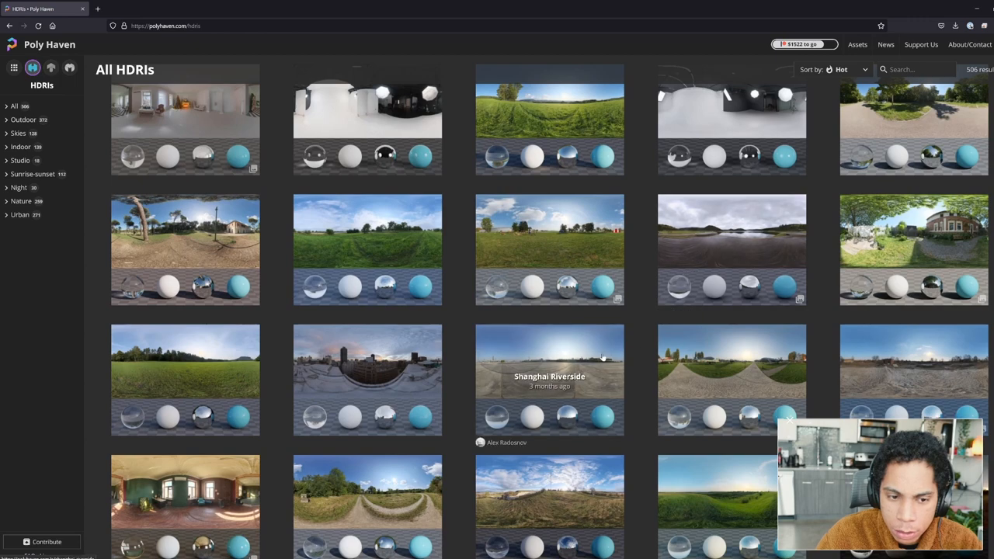
pyautogui.click(550, 376)
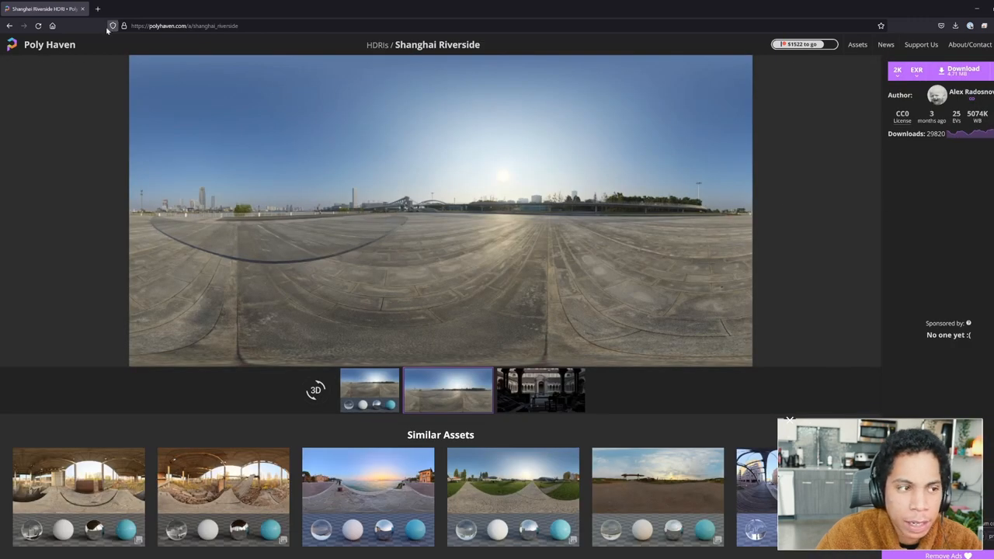
# Choose the download resolution and EXR format, then view the sphere lighting preview
pyautogui.click(899, 70)
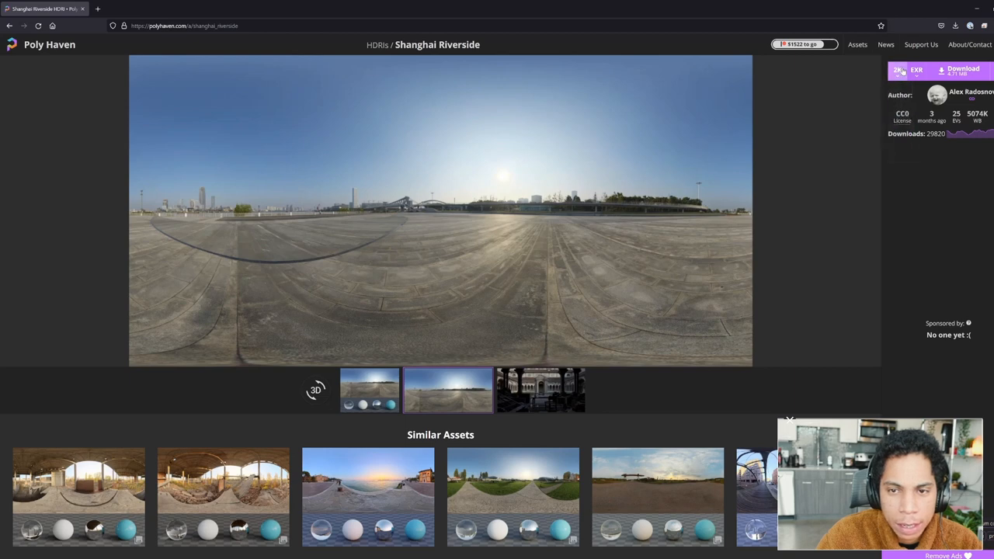
pyautogui.click(919, 71)
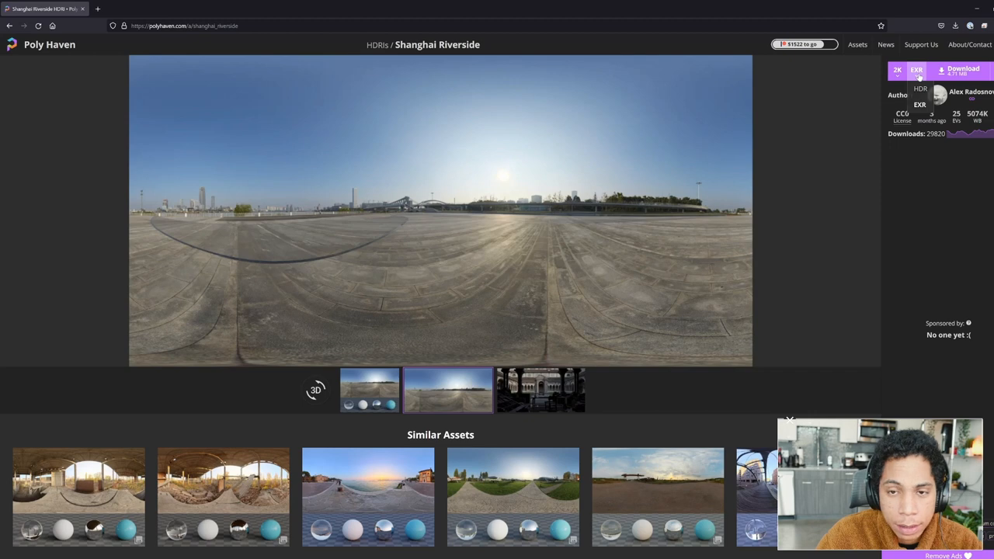
pyautogui.click(925, 70)
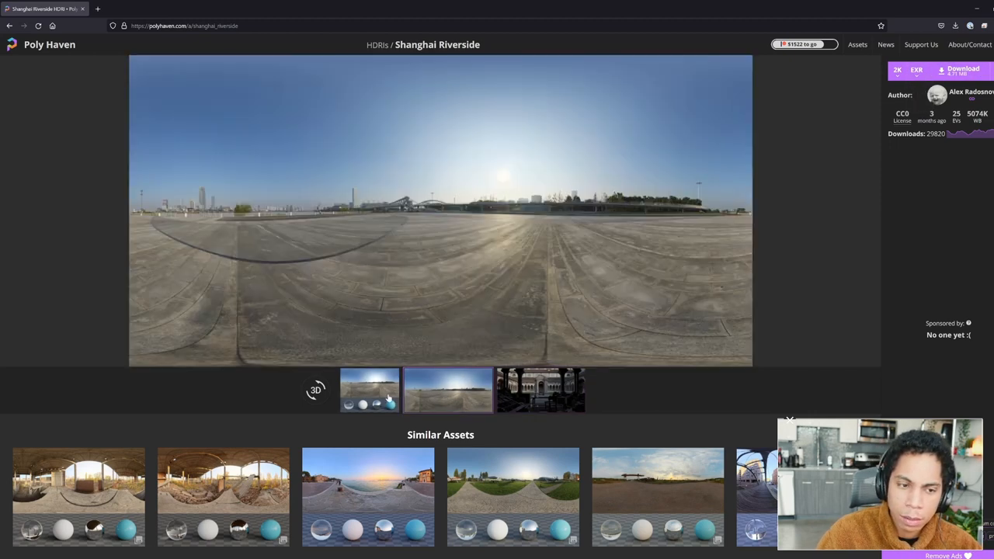
pyautogui.click(369, 391)
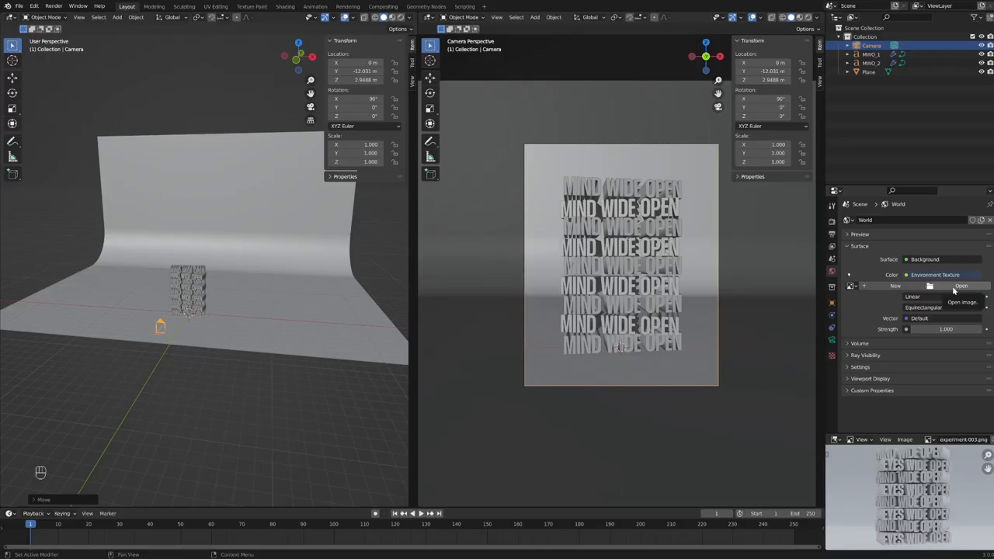
# Load cannon_4k.exr from _Blender Content/_HDRI into the World environment texture
pyautogui.click(964, 286)
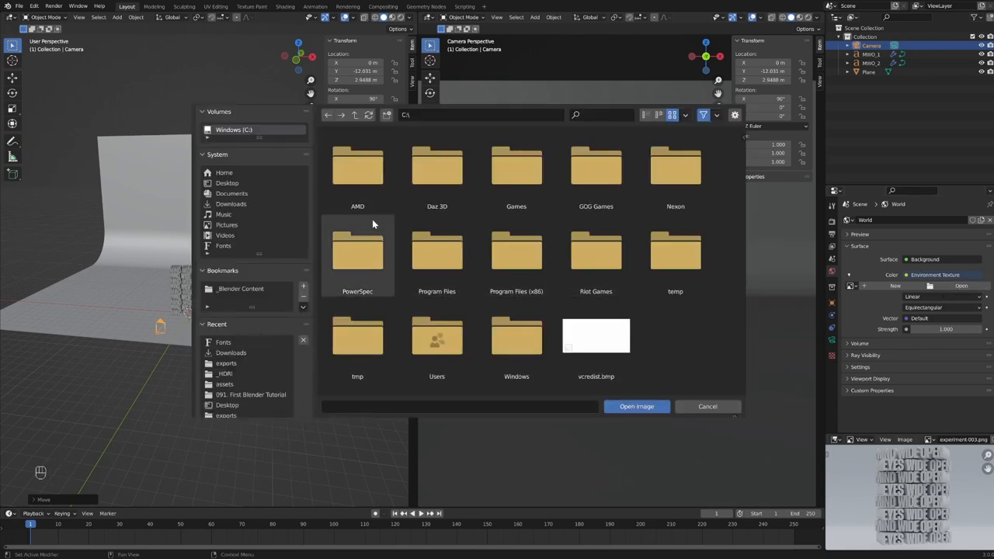
pyautogui.click(240, 288)
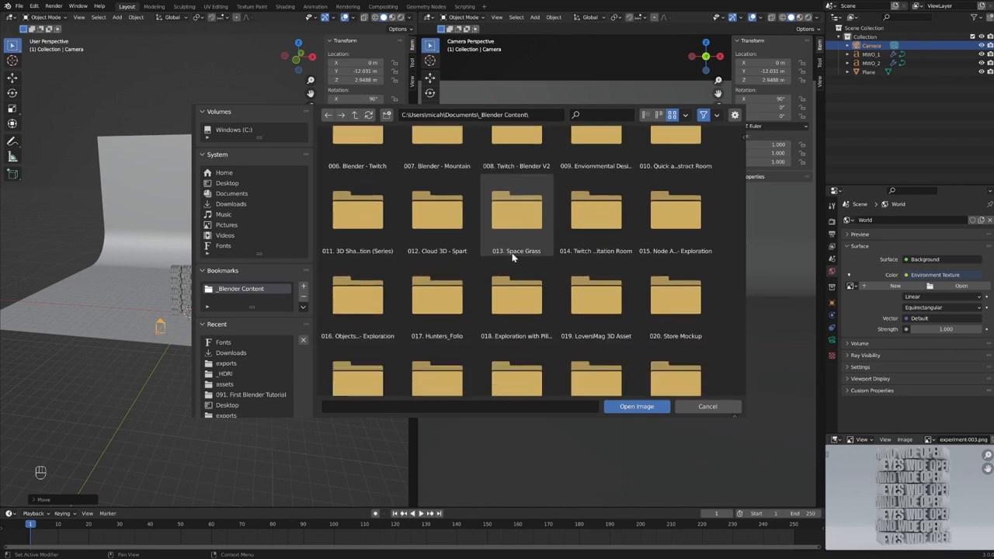
pyautogui.scroll(-3)
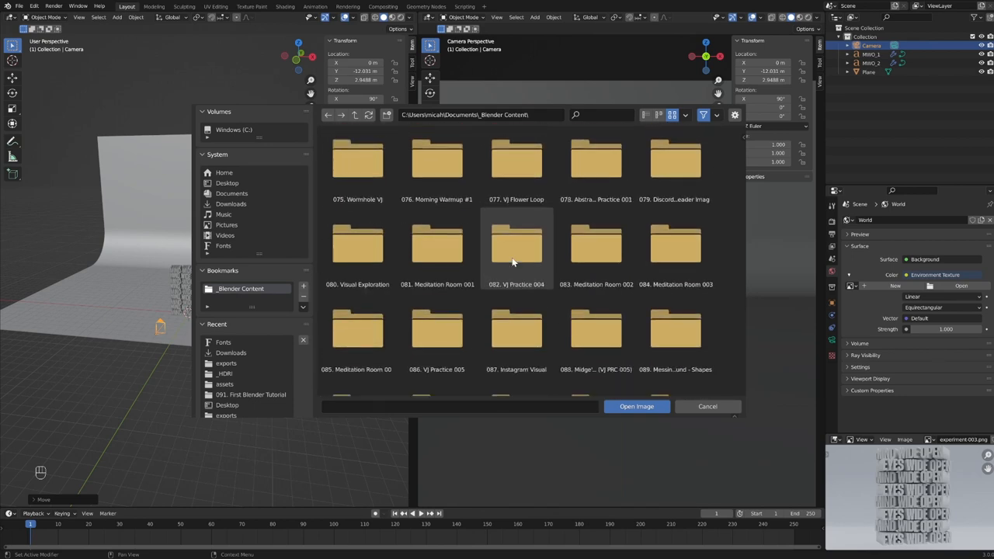
pyautogui.scroll(-3)
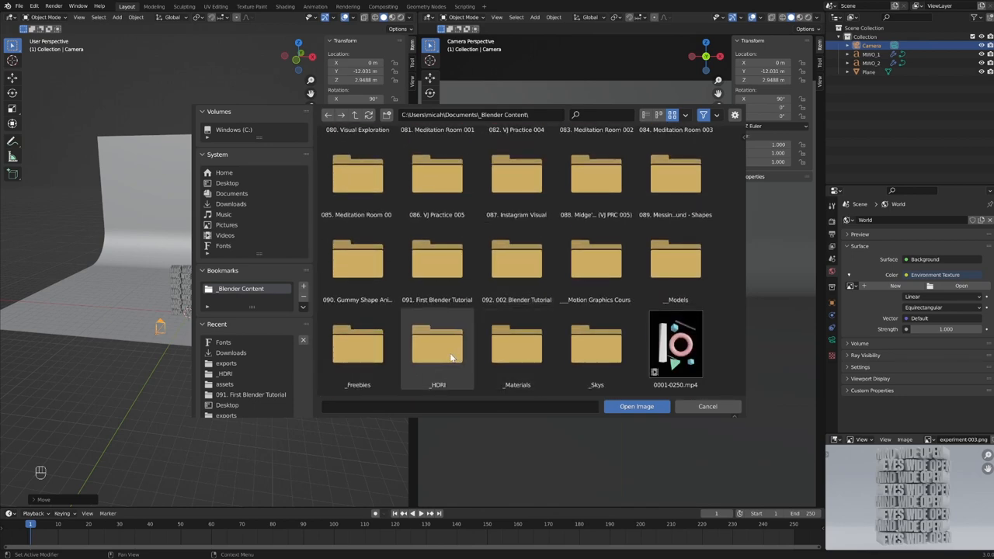
pyautogui.doubleClick(437, 345)
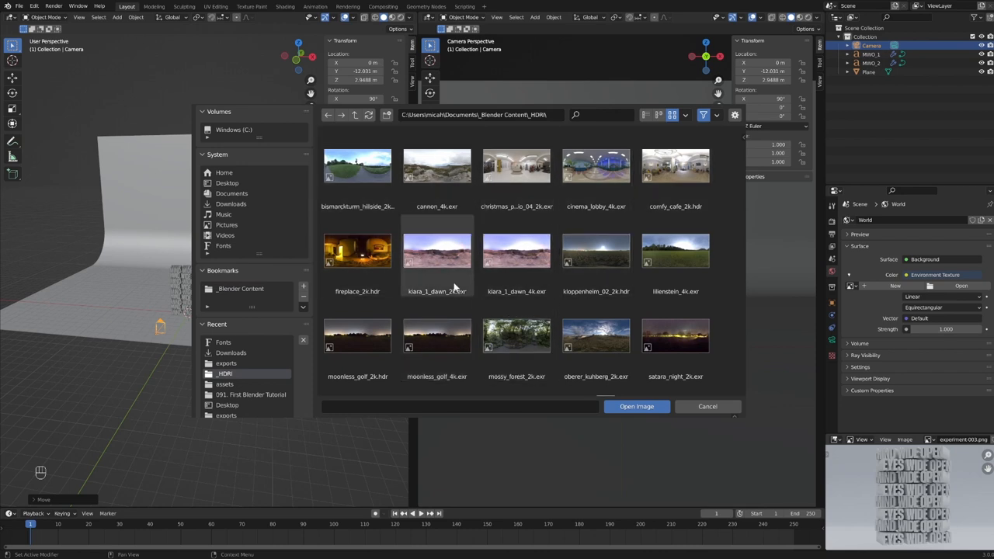
pyautogui.moveTo(432, 231)
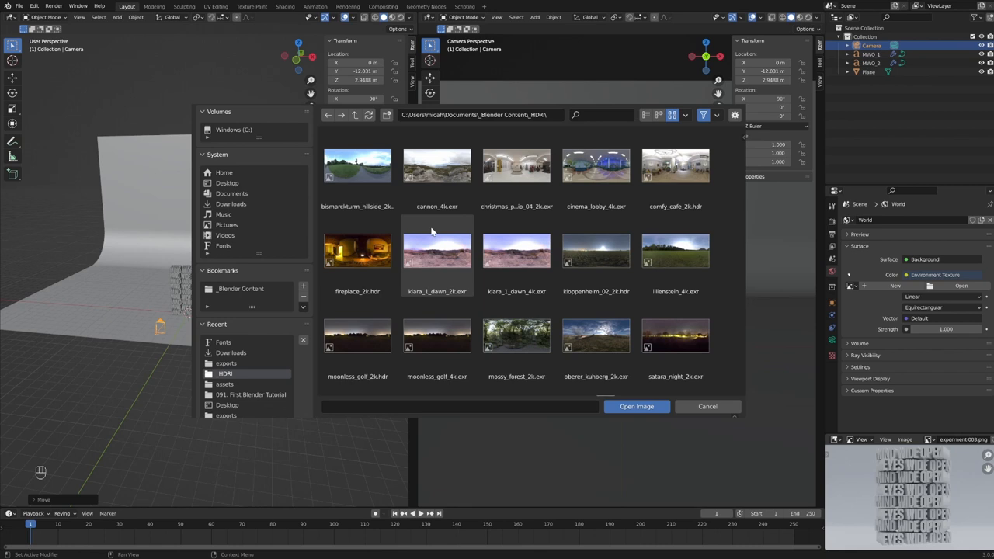
pyautogui.click(436, 166)
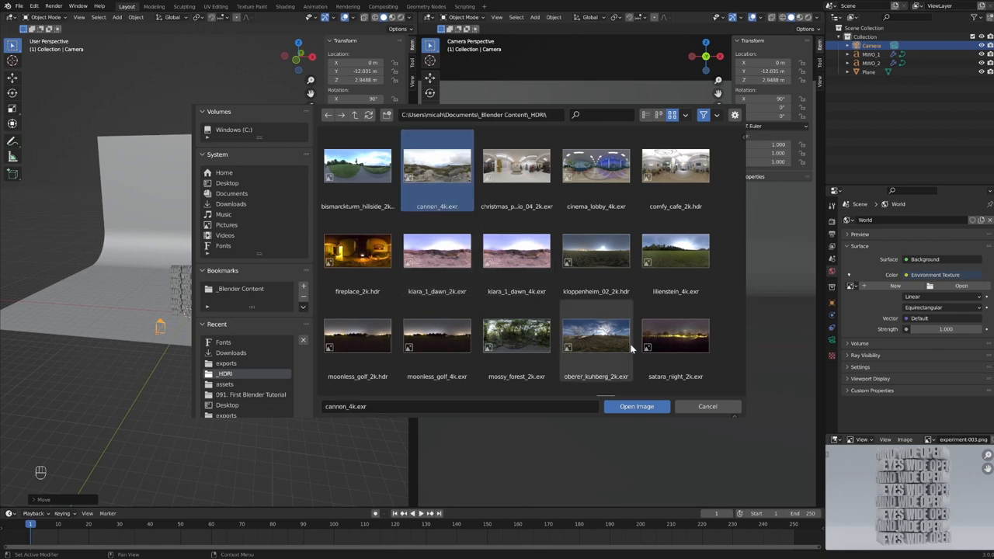
pyautogui.moveTo(637, 408)
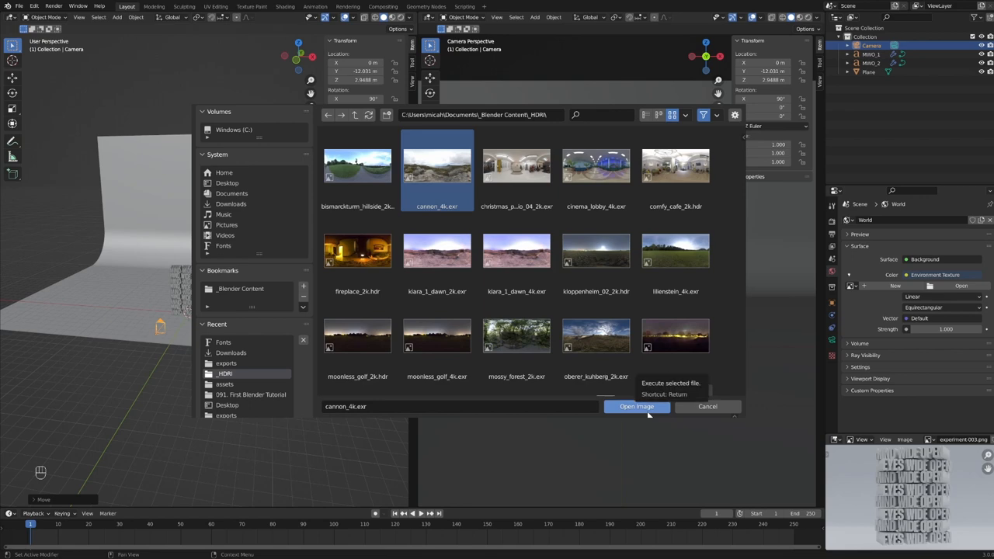
pyautogui.moveTo(648, 410)
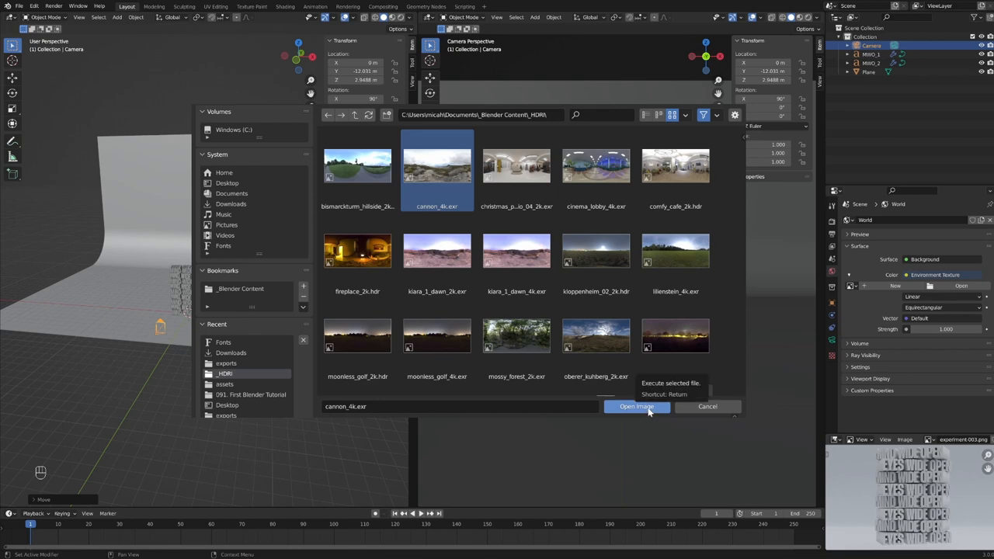
pyautogui.click(637, 407)
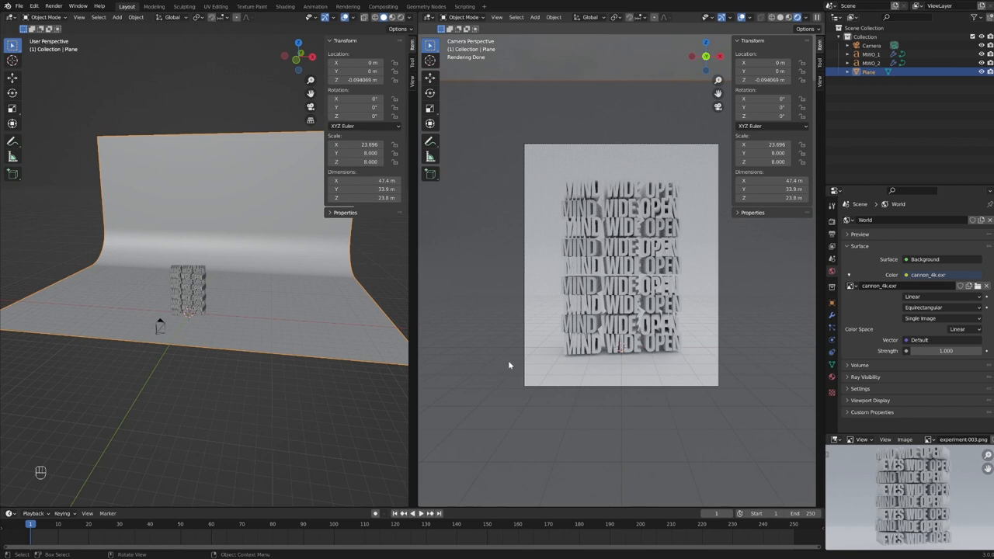
pyautogui.moveTo(494, 357)
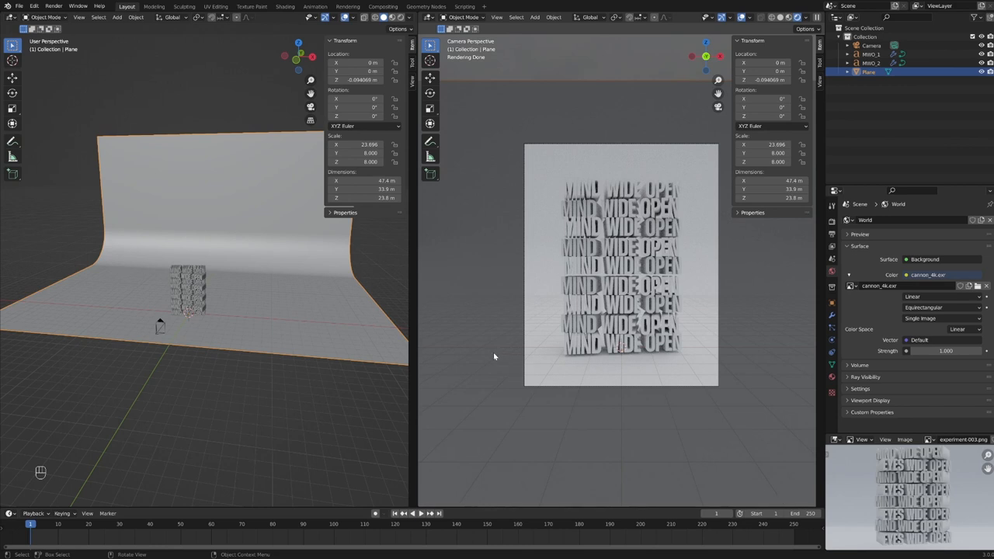
pyautogui.moveTo(678, 298)
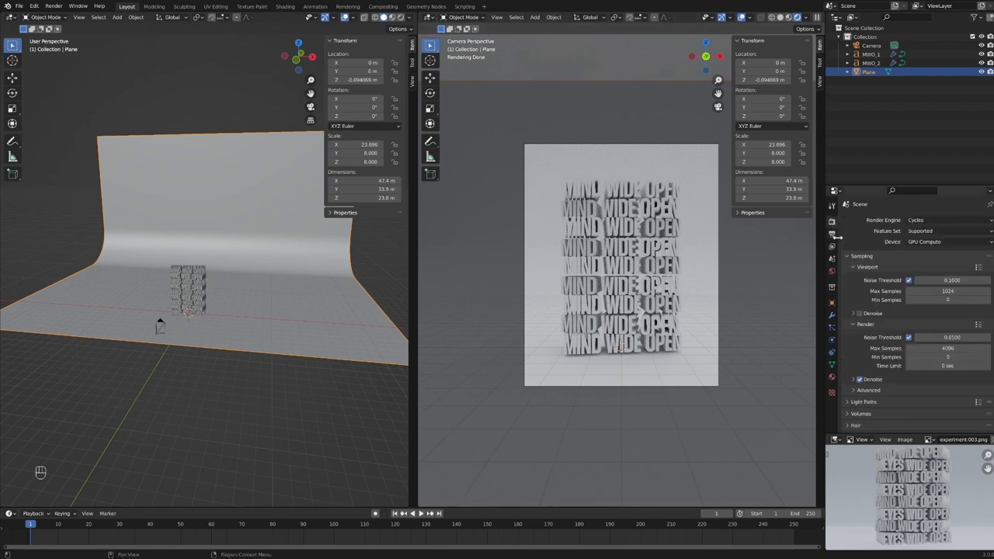
# Check the 1080 × 1350 output settings and select the MWO_1 text stack
pyautogui.click(829, 234)
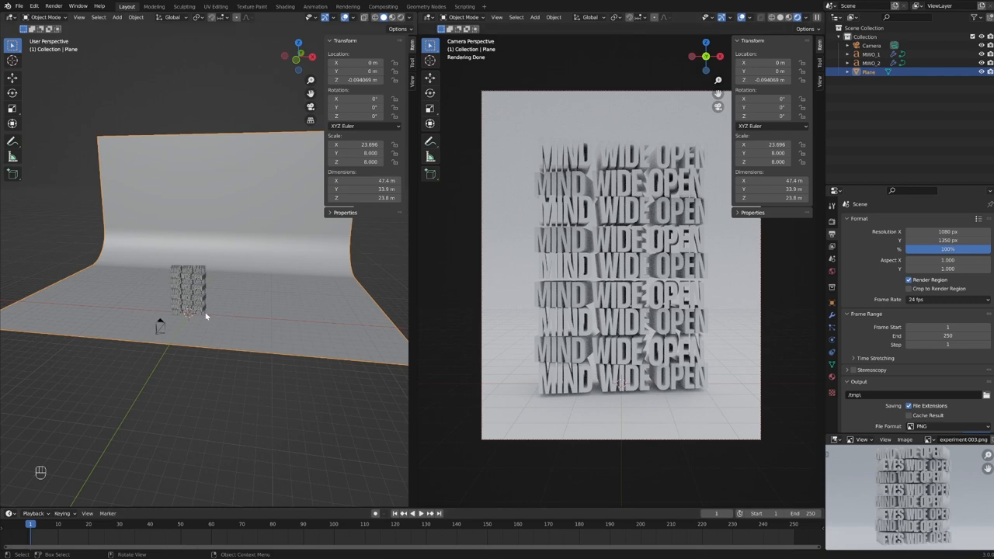
pyautogui.click(189, 291)
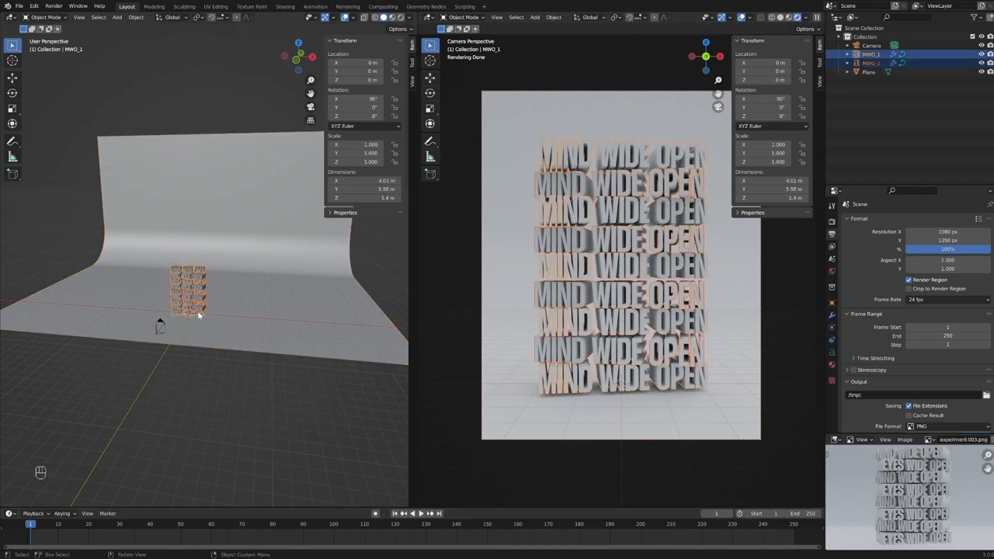
pyautogui.press('g')
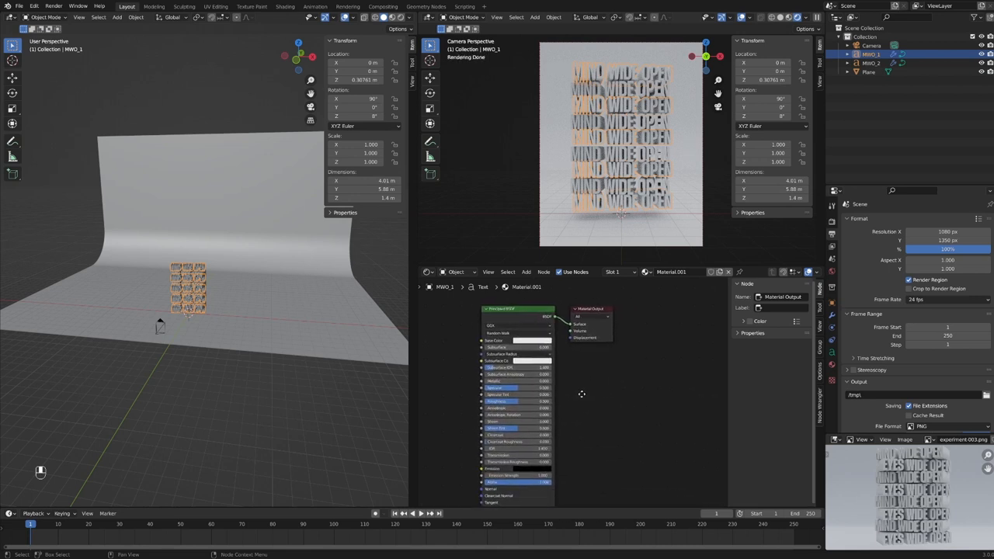
# Make MWO_1's material 'Text Material': pinkish base color, Metallic 1.0, Roughness about 0.57
pyautogui.click(672, 272)
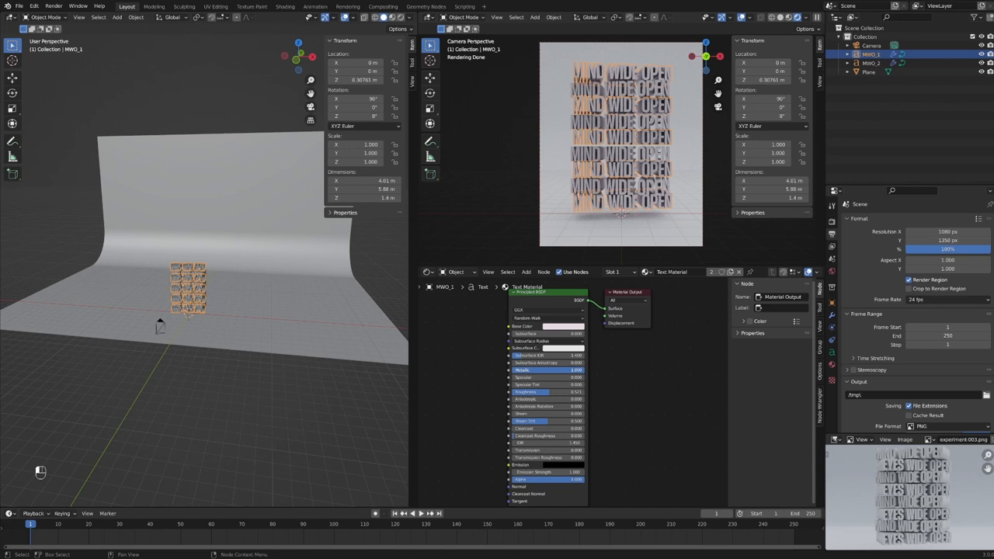
pyautogui.moveTo(584, 378)
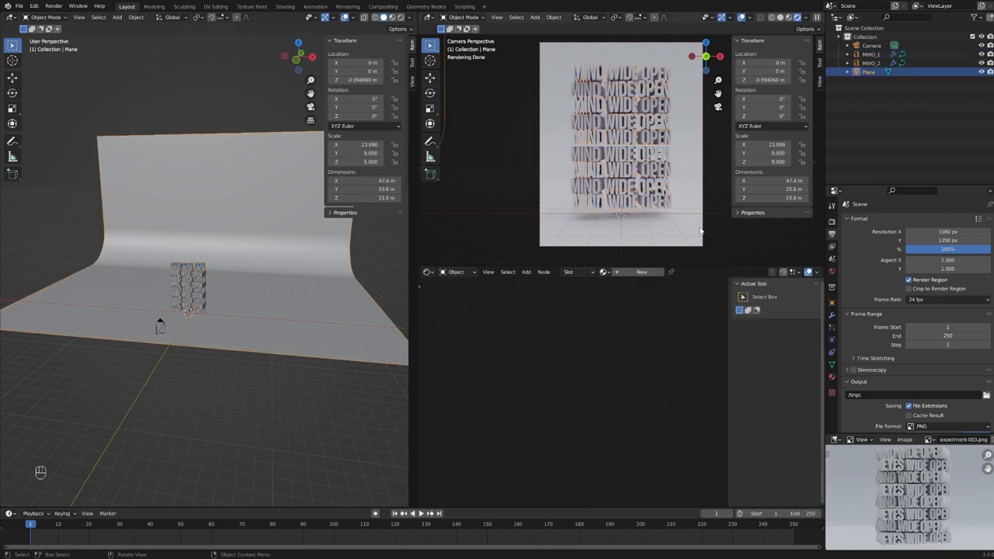
pyautogui.moveTo(610, 234)
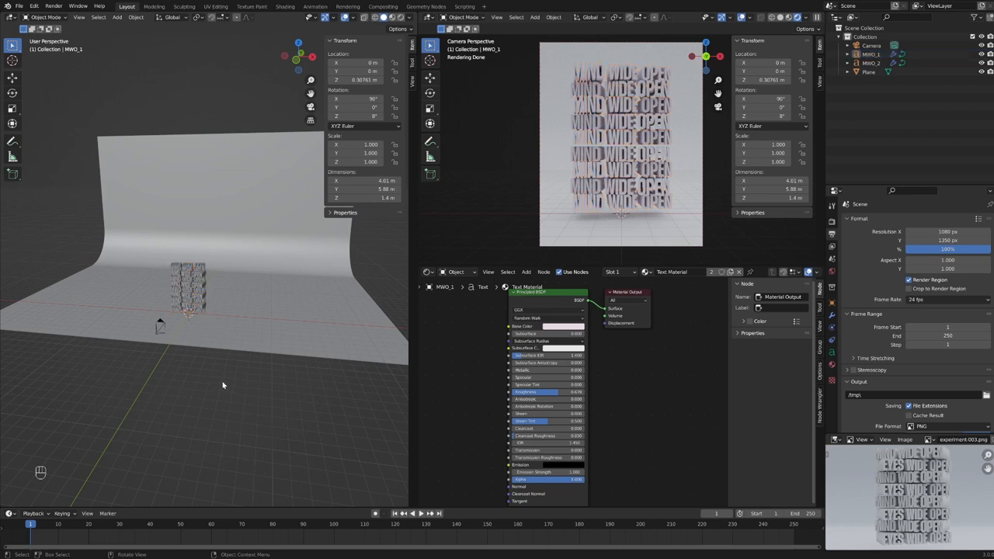
pyautogui.moveTo(618, 382)
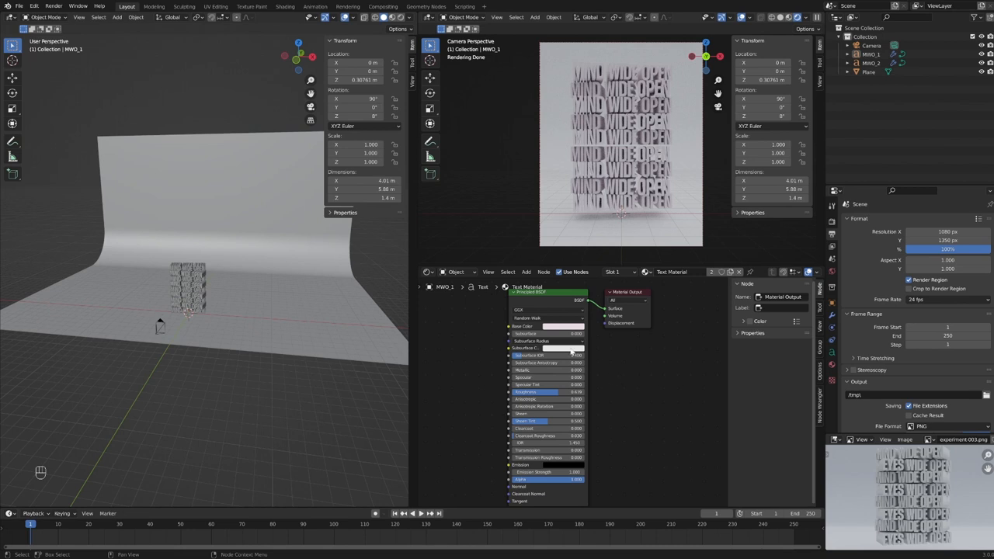
# Set Text Material to Metallic 0 and Roughness about 0.68 for a matte pinkish-gray look
pyautogui.click(546, 326)
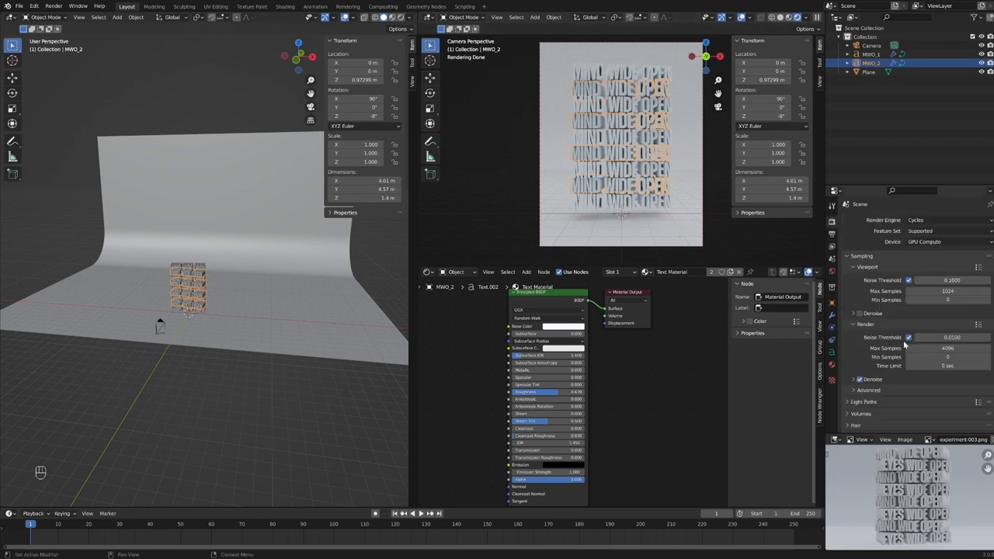
# Peek at the Render denoise options, then scroll to the Cycles sampling settings
pyautogui.click(858, 380)
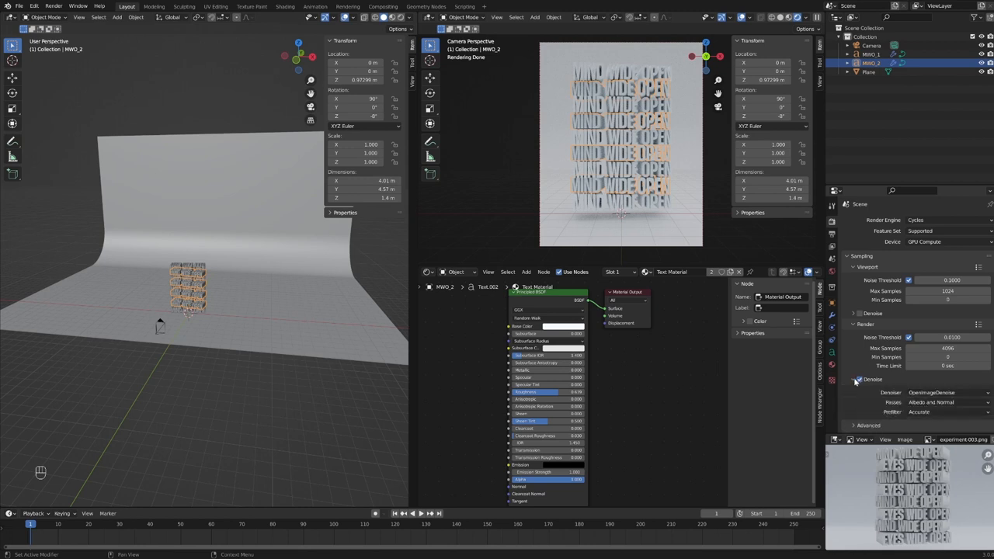
pyautogui.click(849, 379)
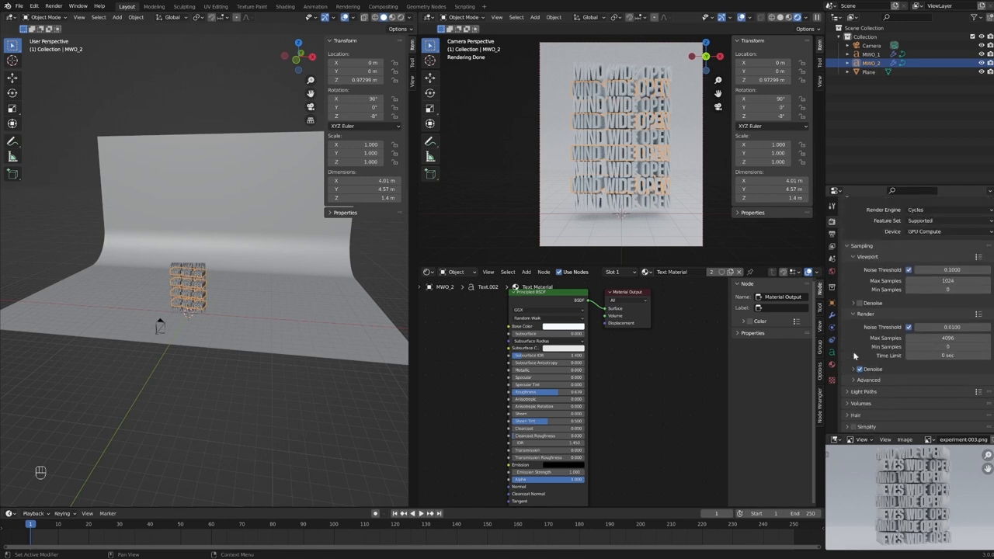
pyautogui.scroll(-3)
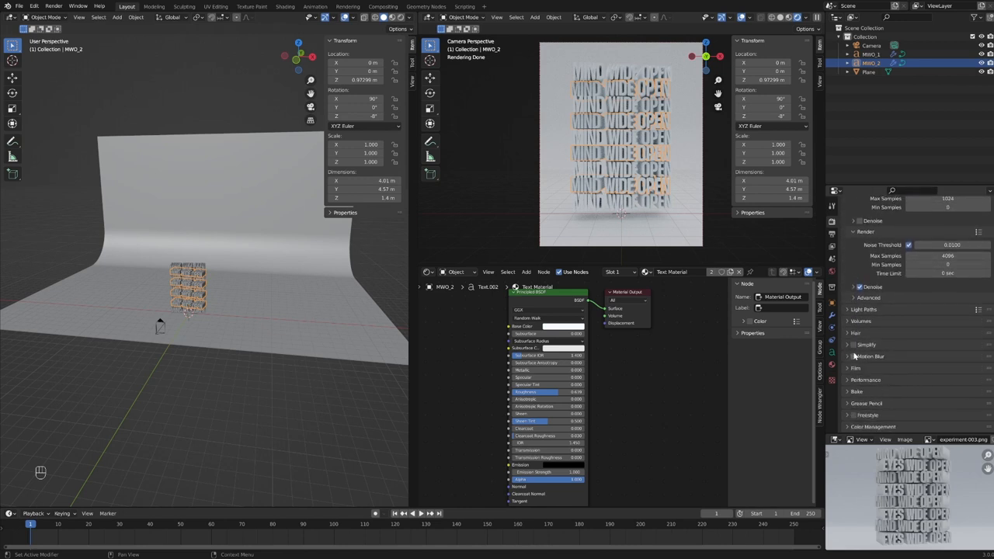